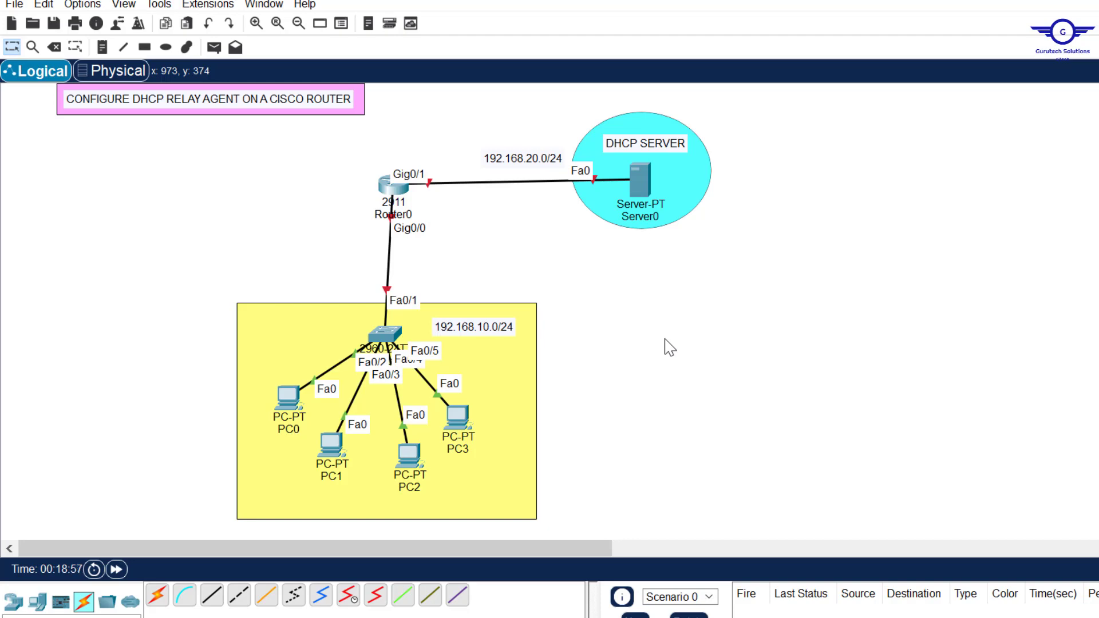
mouse_move(177, 115)
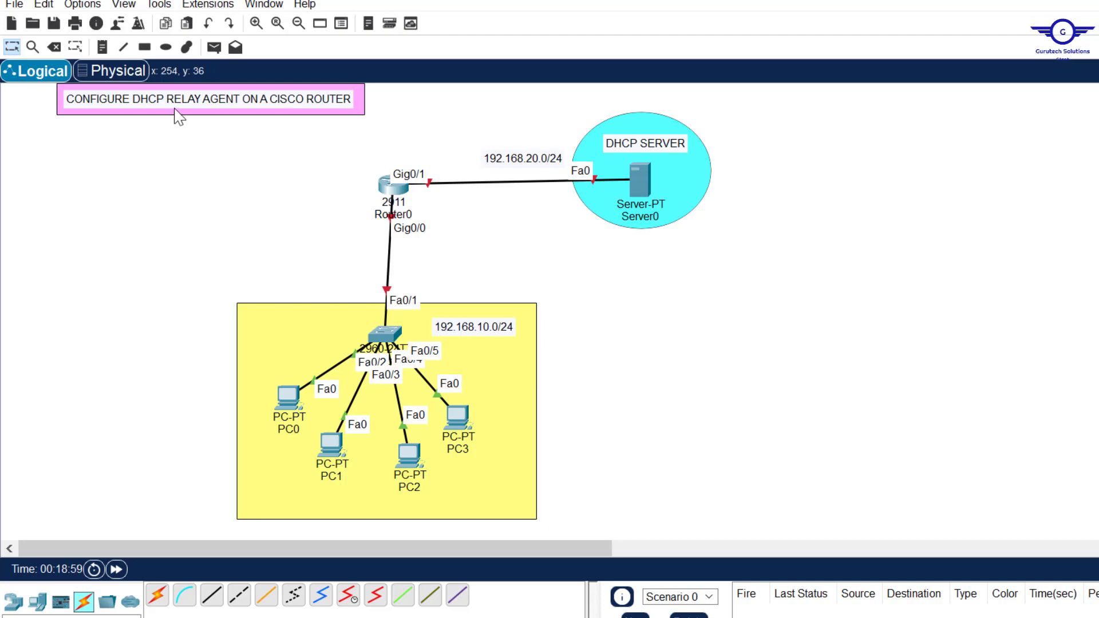
mouse_move(294, 112)
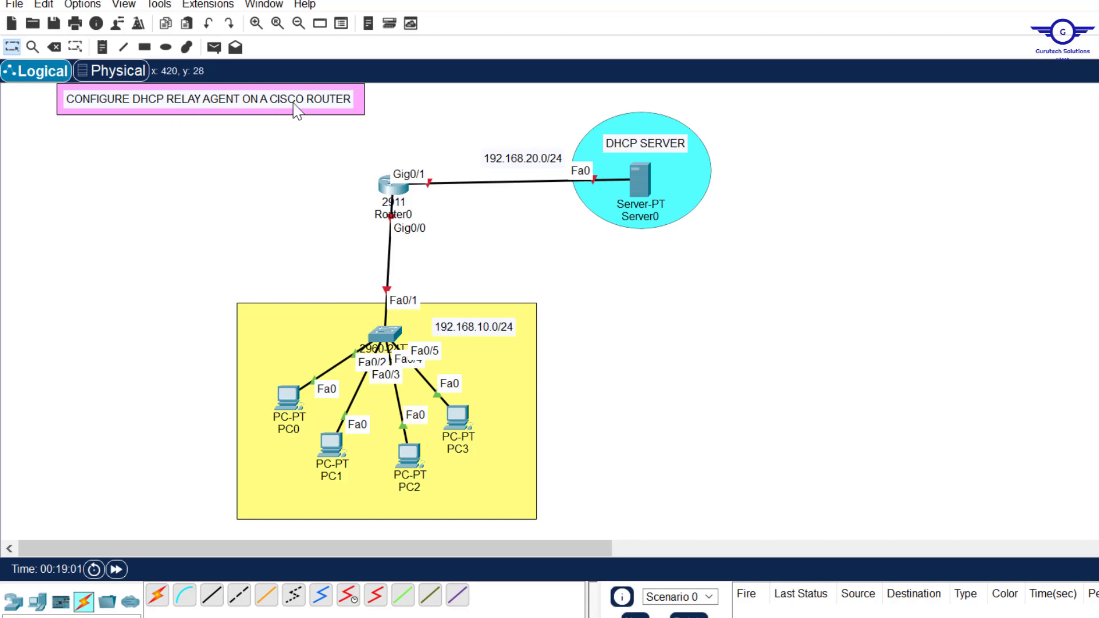
mouse_move(303, 112)
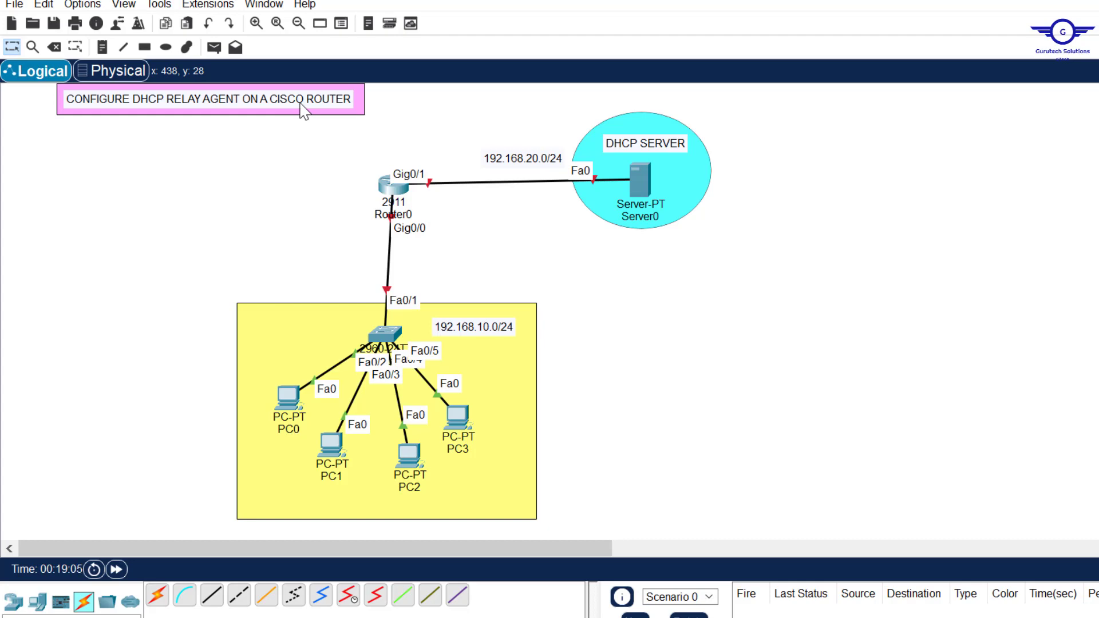
mouse_move(534, 210)
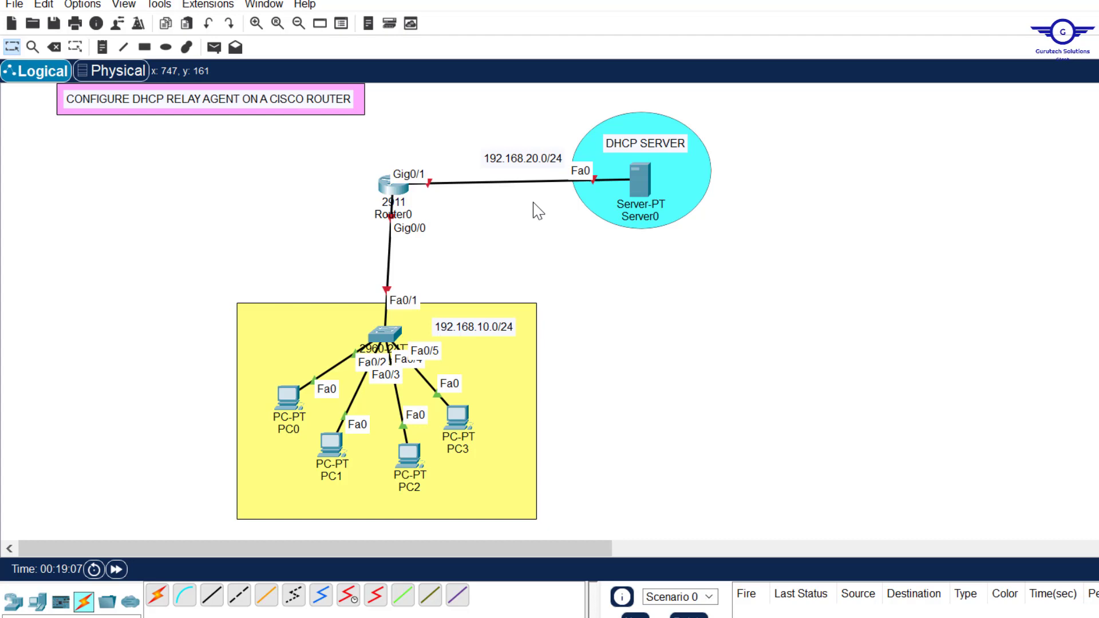
mouse_move(682, 232)
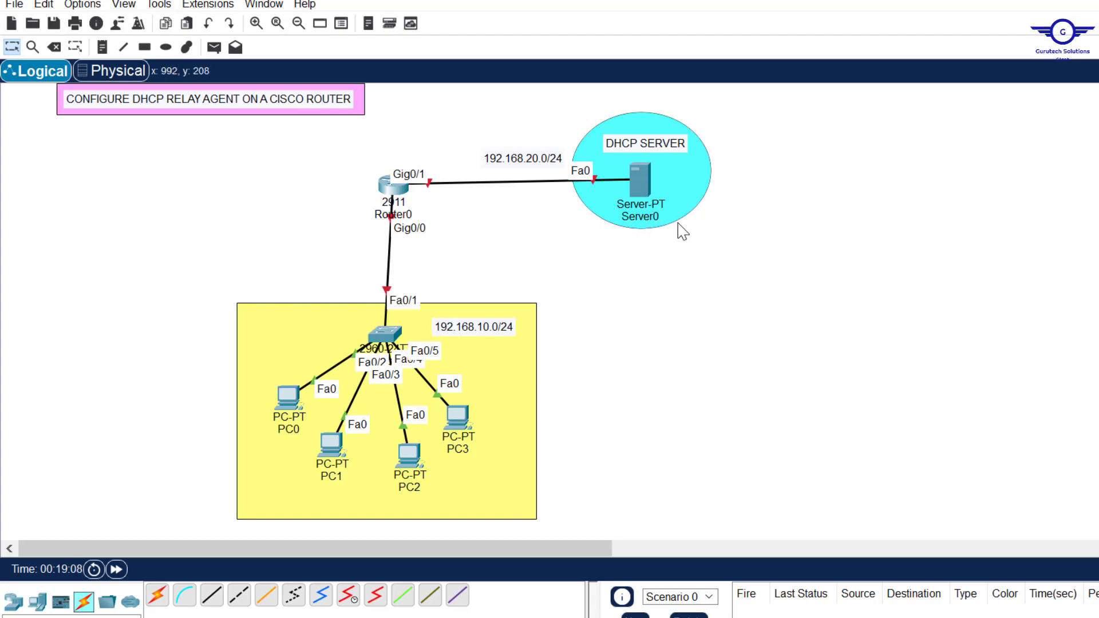
mouse_move(515, 366)
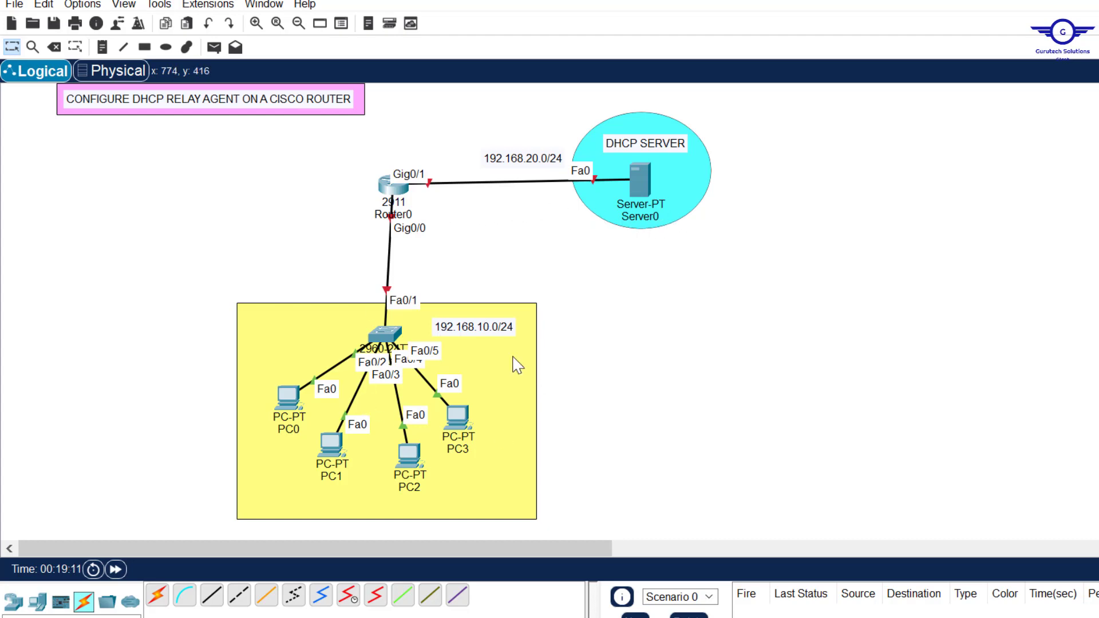
mouse_move(433, 420)
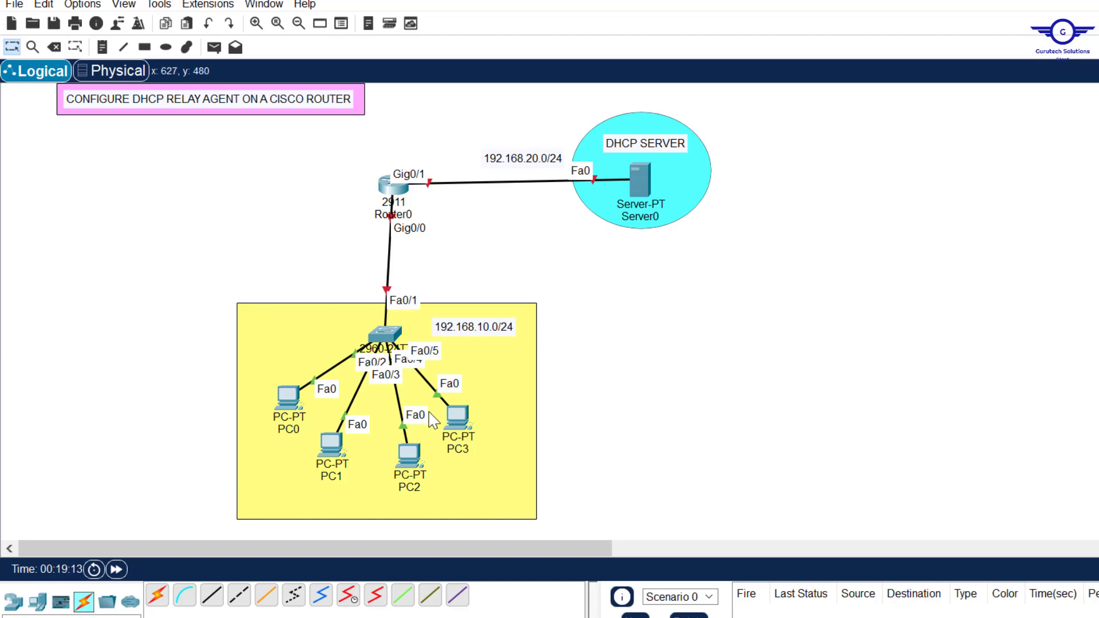
mouse_move(456, 424)
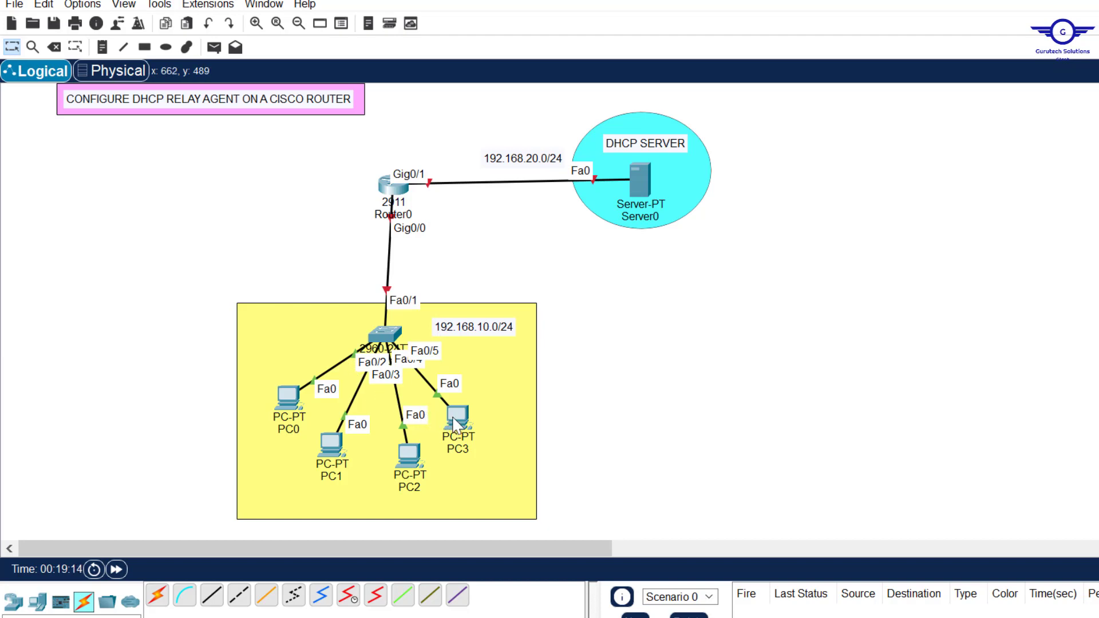
mouse_move(405, 455)
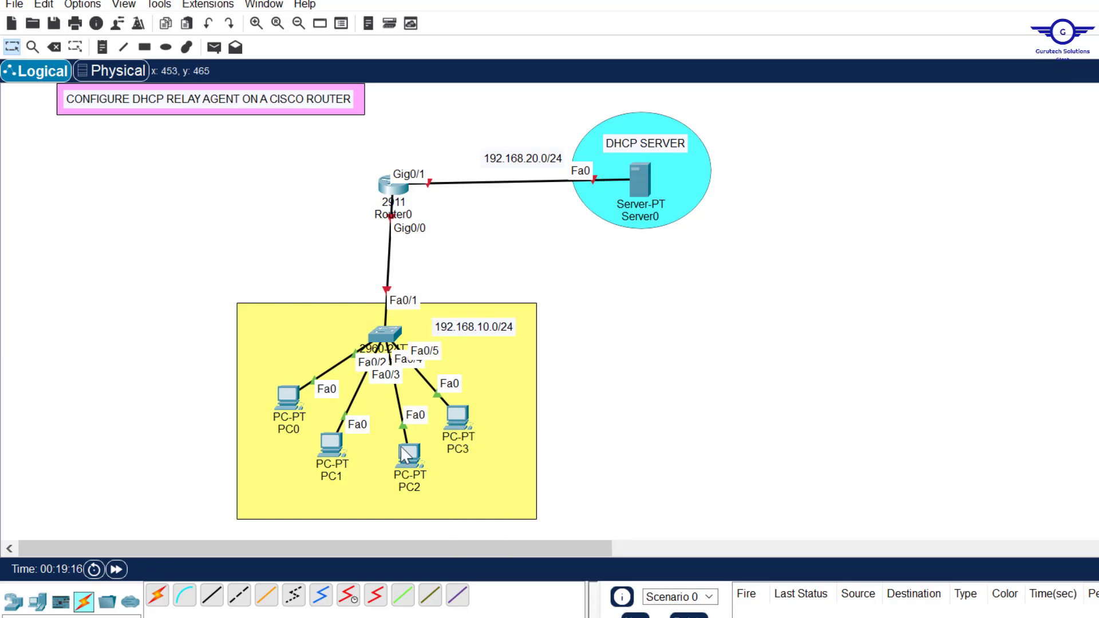
mouse_move(434, 410)
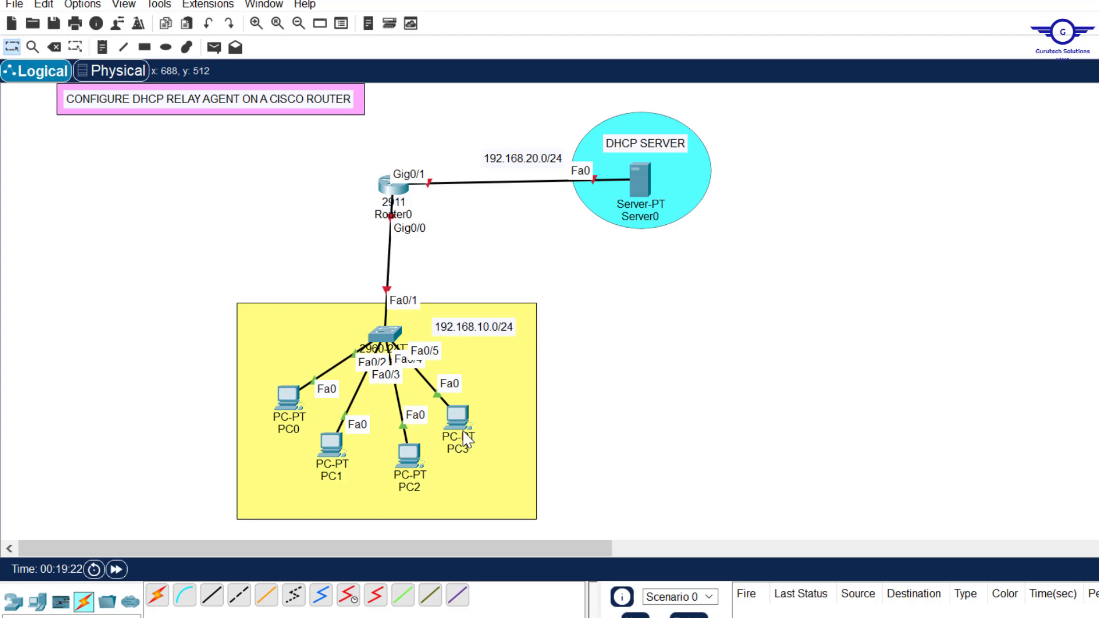
mouse_move(505, 173)
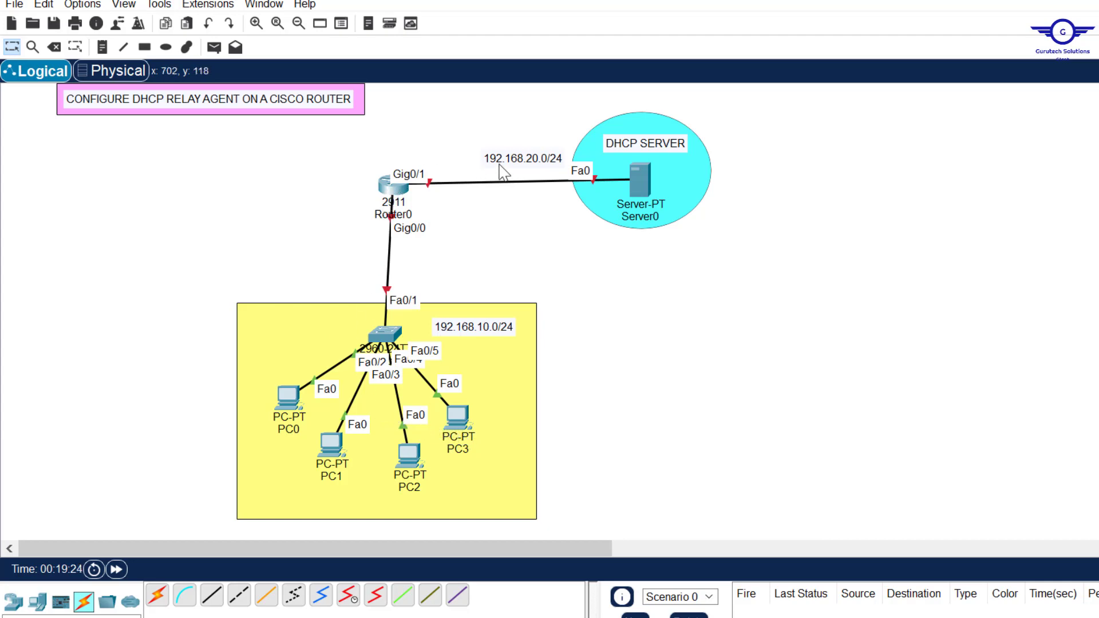
mouse_move(690, 234)
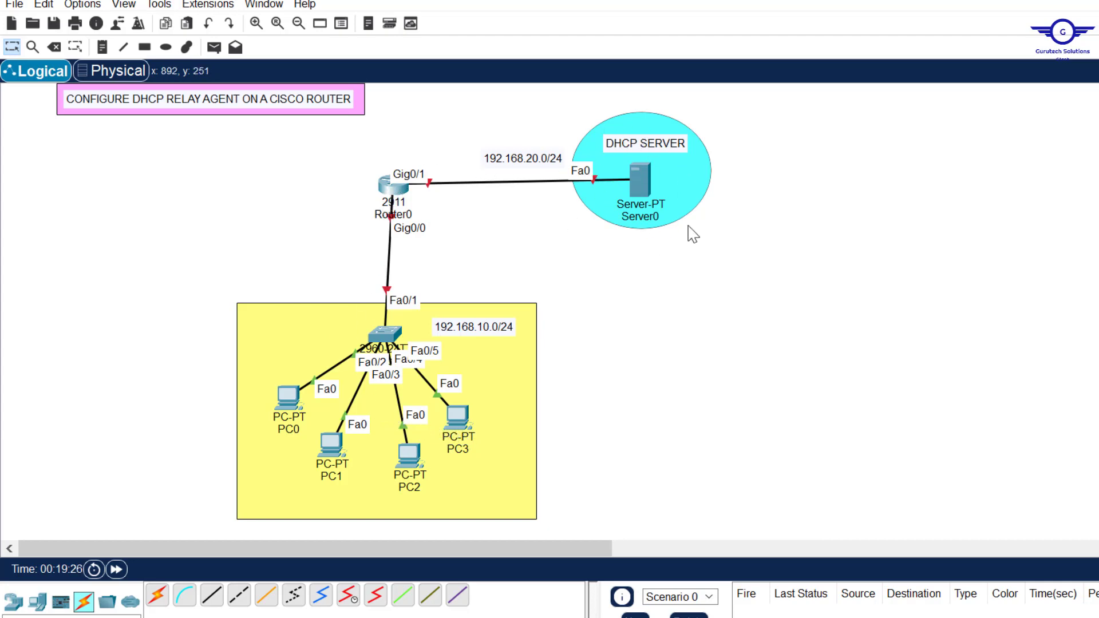
mouse_move(623, 132)
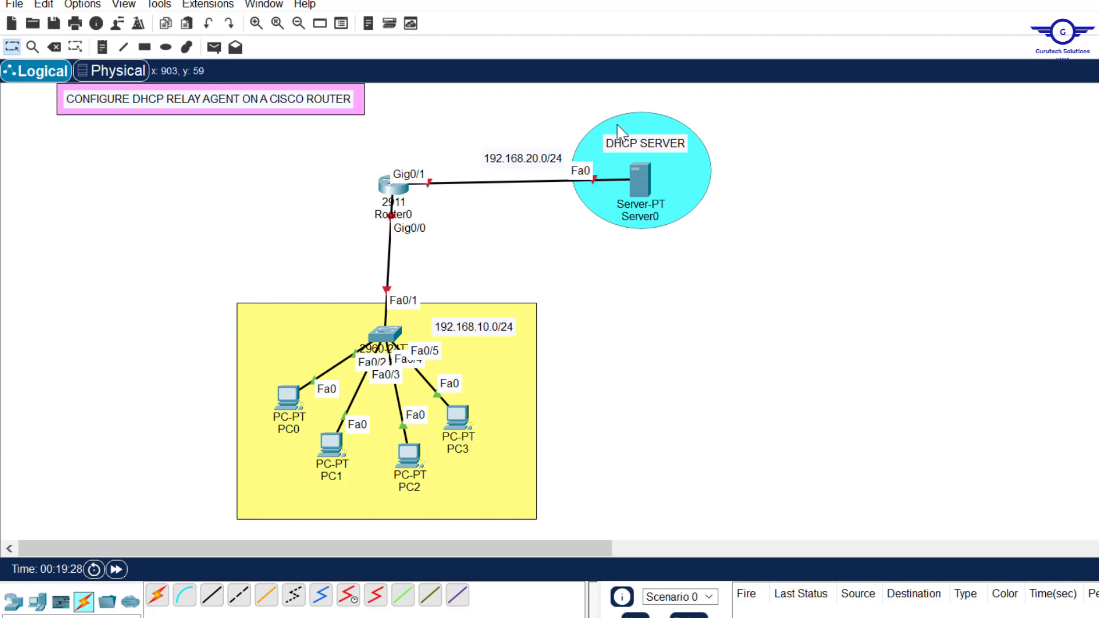
mouse_move(343, 144)
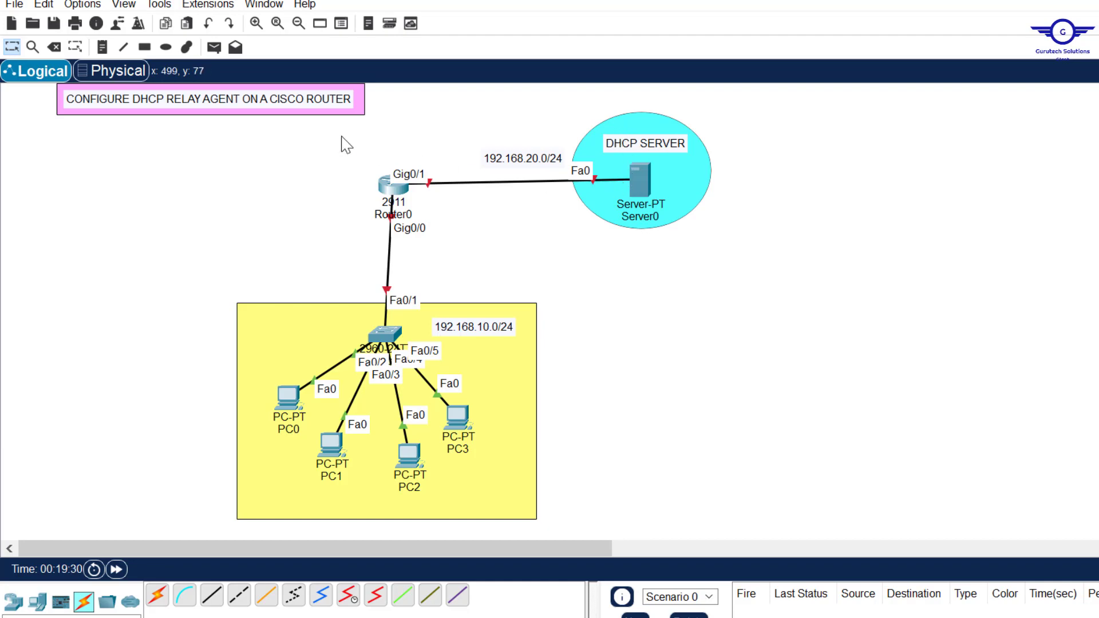
mouse_move(194, 106)
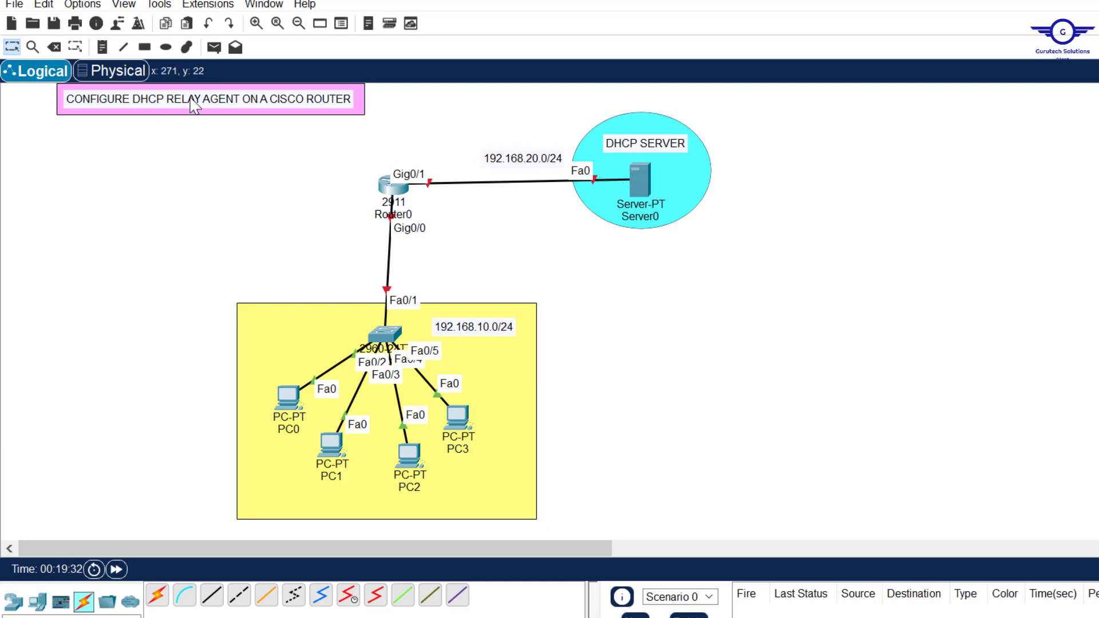
mouse_move(240, 106)
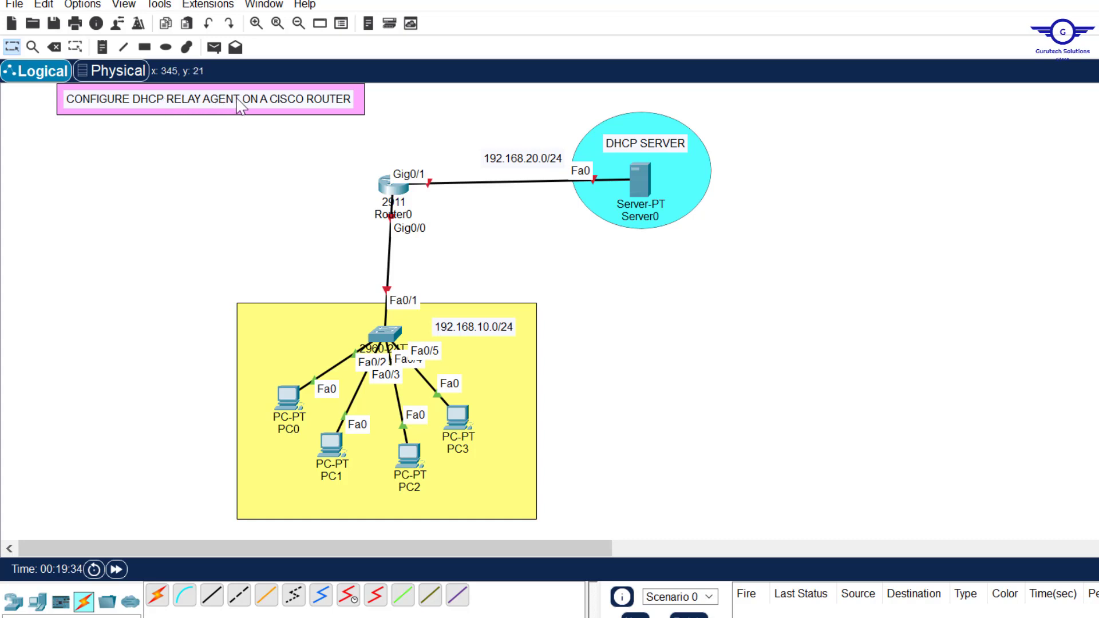
mouse_move(785, 574)
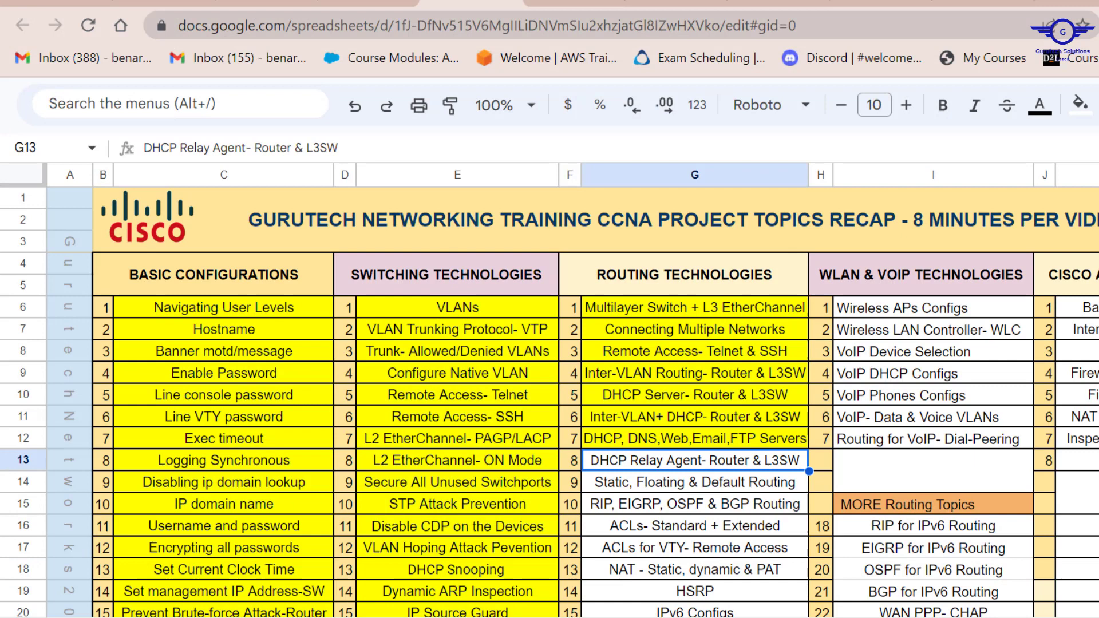
mouse_move(691, 474)
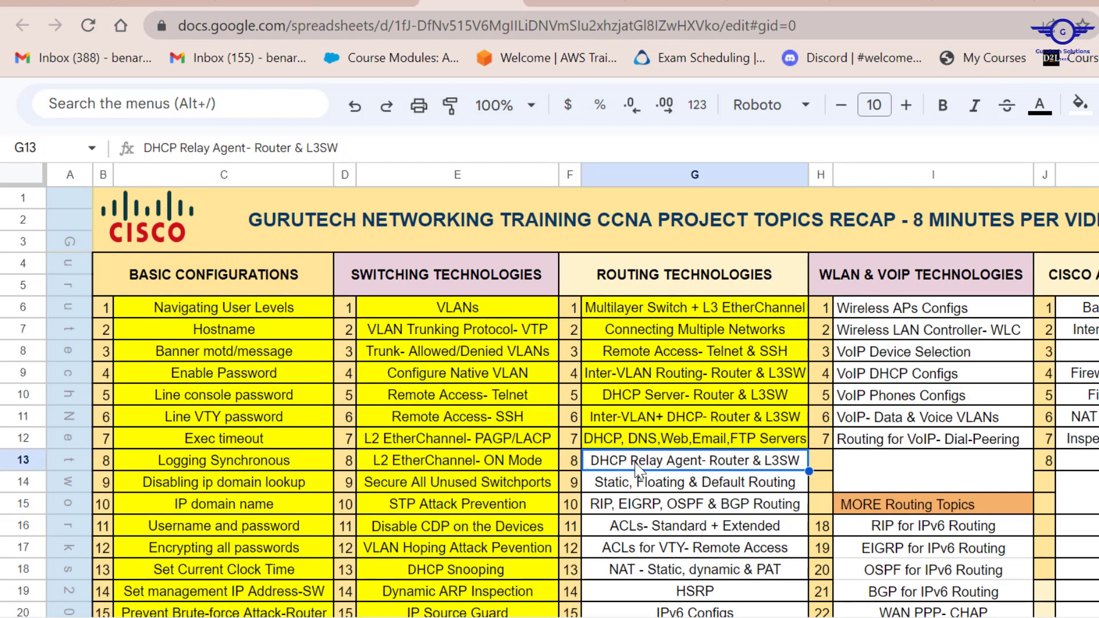
mouse_move(785, 449)
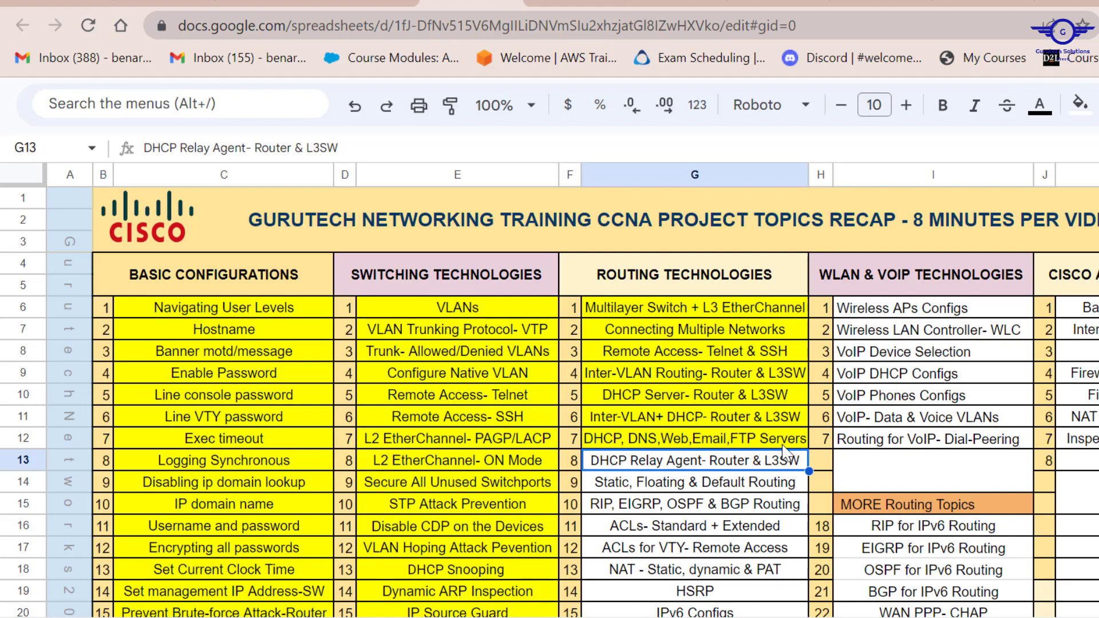
key("alt+tab")
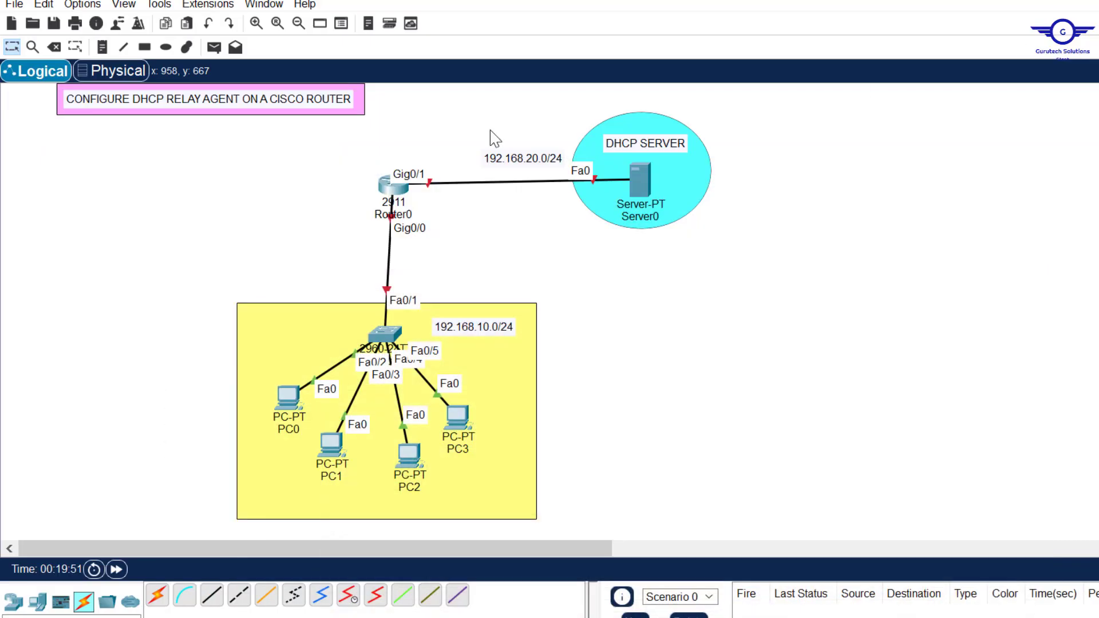
mouse_move(615, 314)
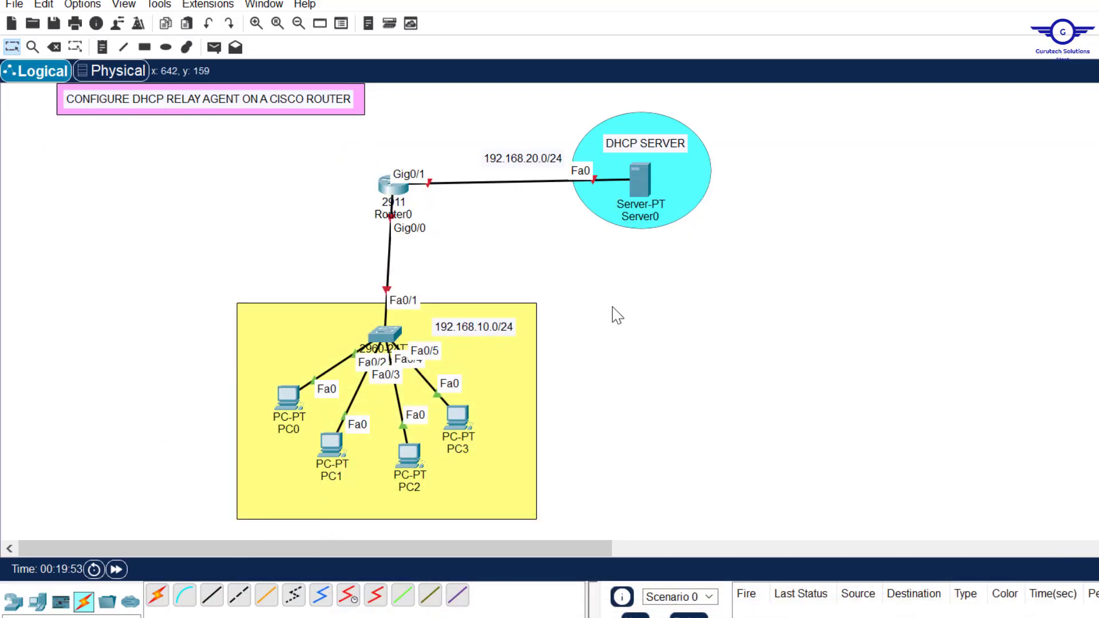
mouse_move(646, 323)
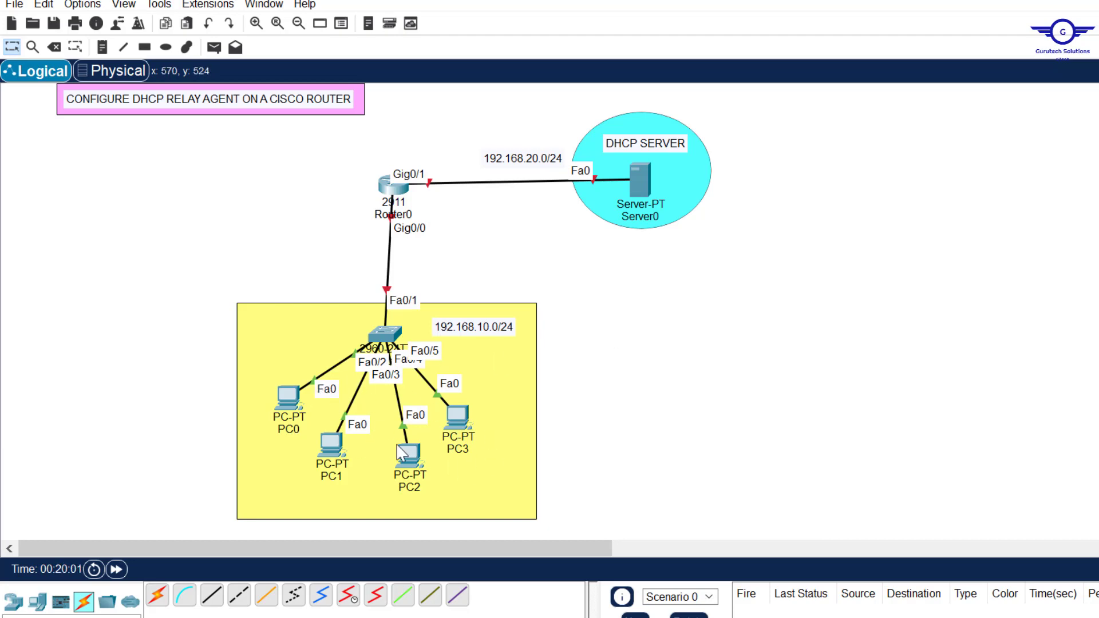
mouse_move(662, 235)
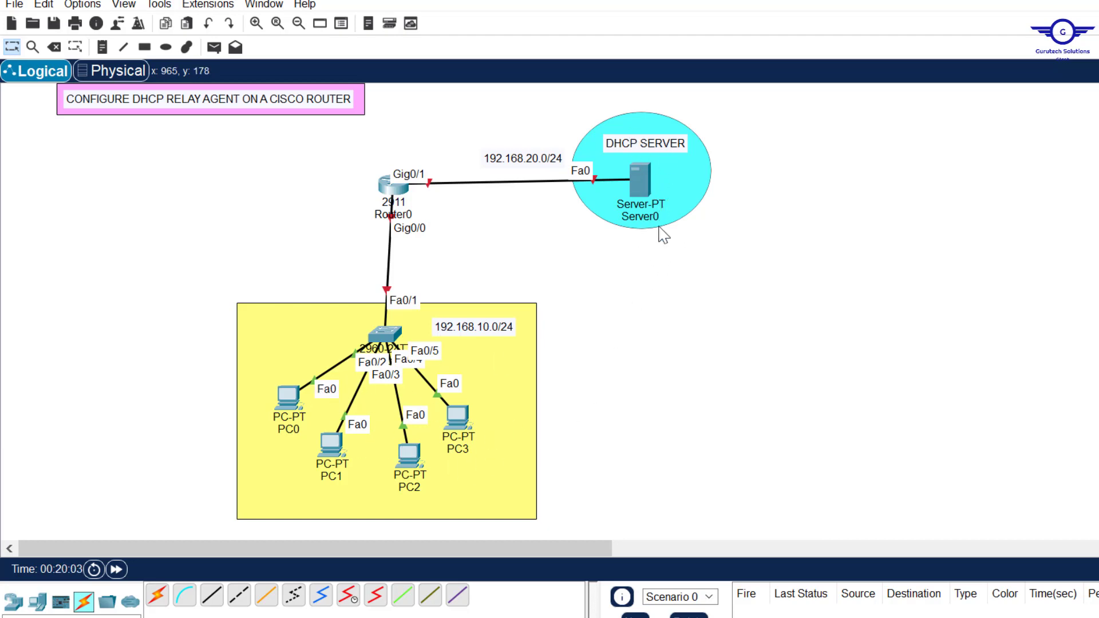
mouse_move(637, 174)
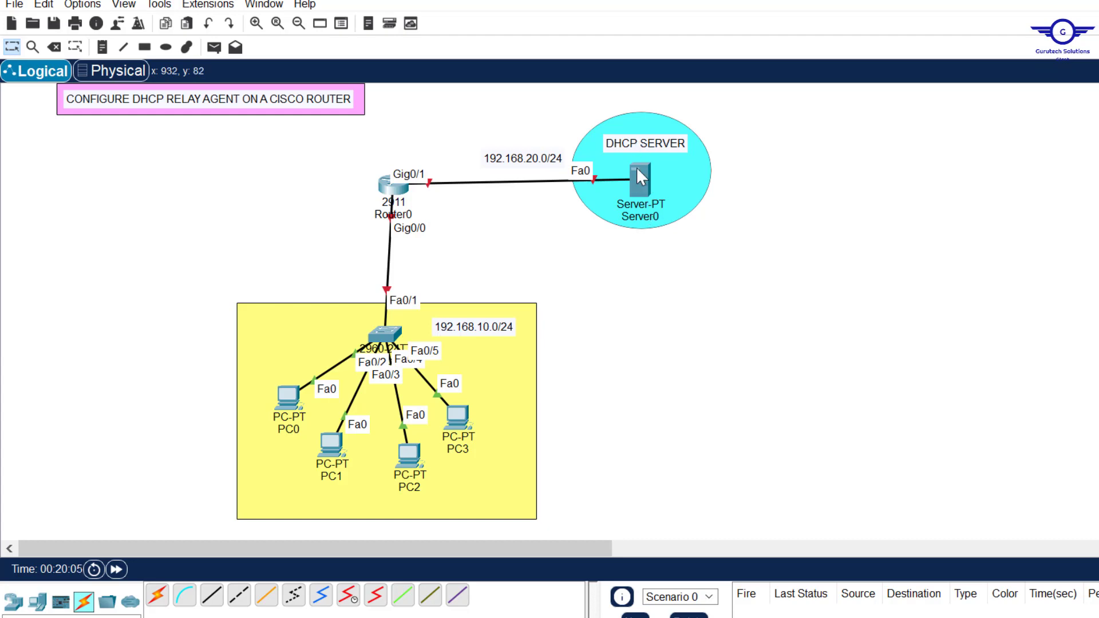
mouse_move(507, 197)
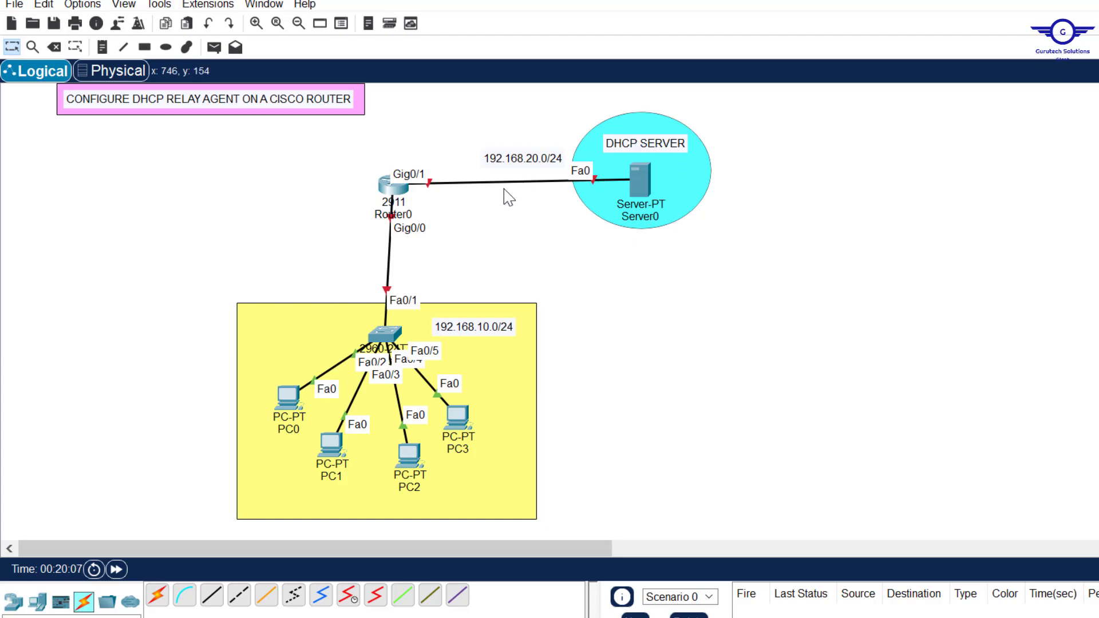
mouse_move(561, 214)
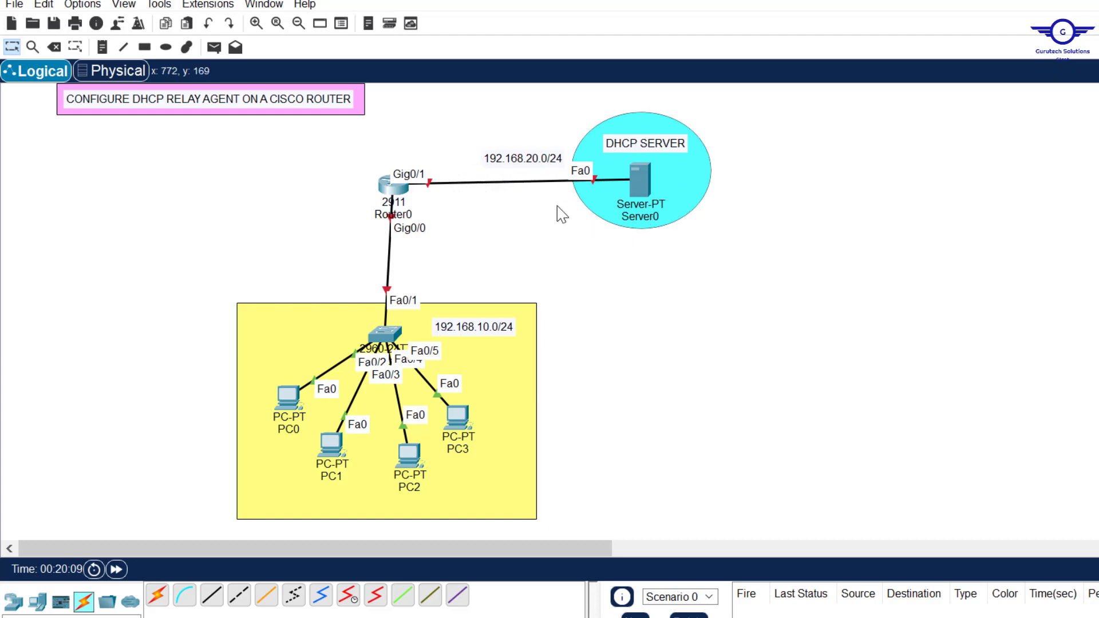
mouse_move(454, 125)
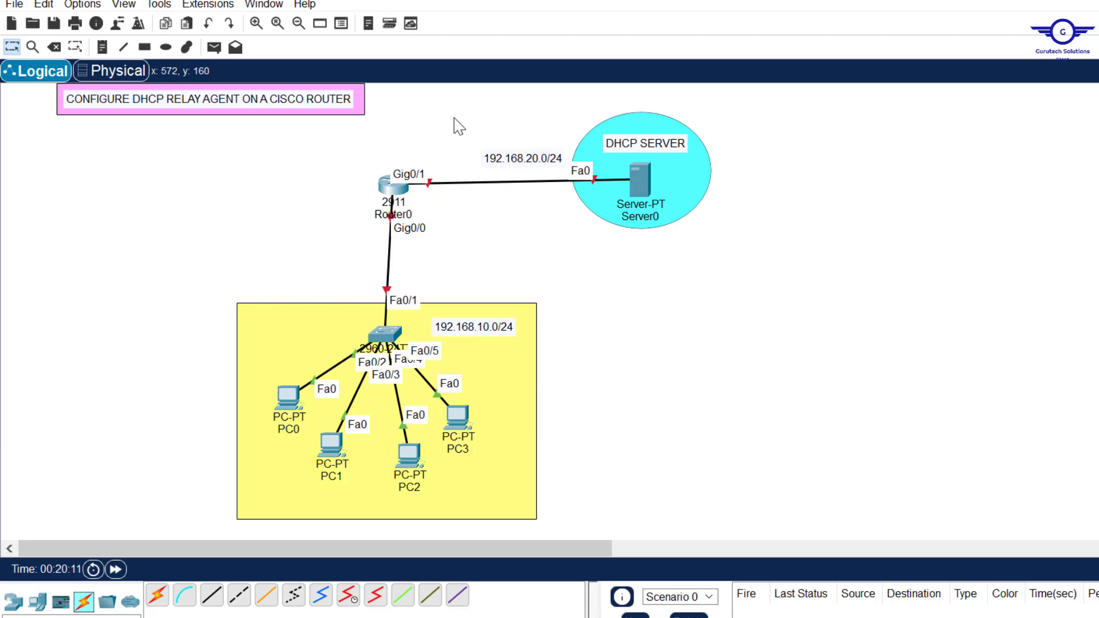
mouse_move(645, 173)
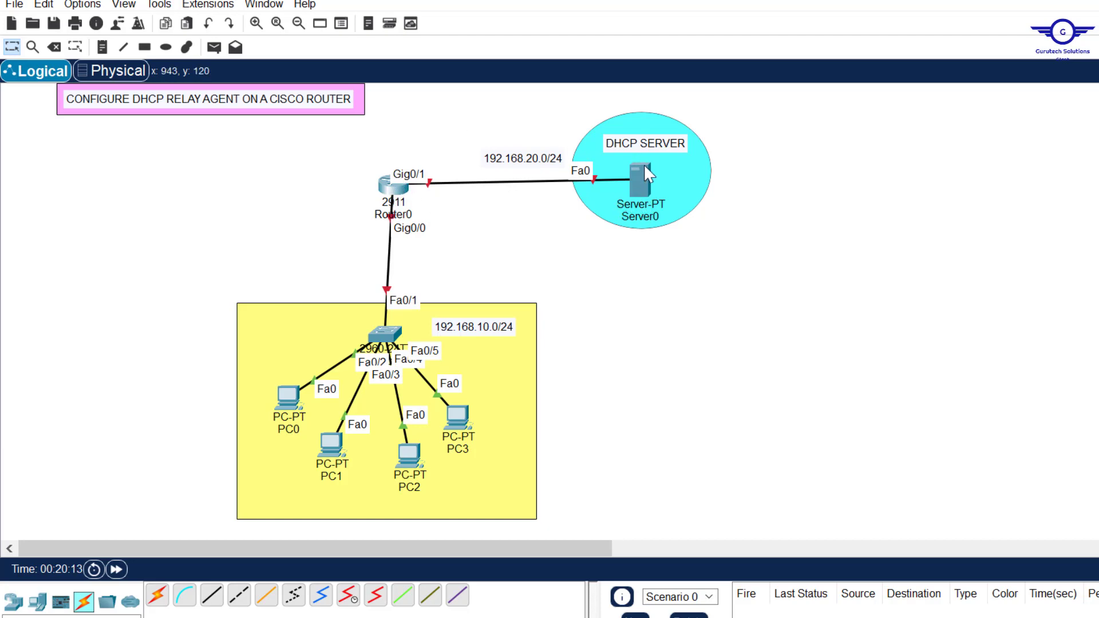
mouse_move(276, 432)
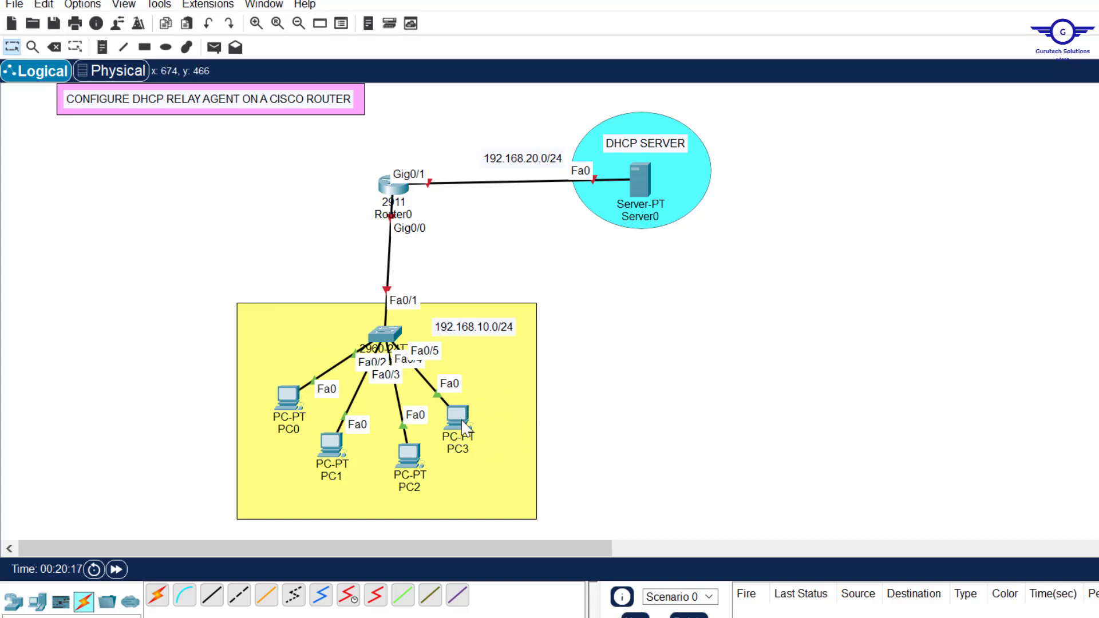
mouse_move(691, 190)
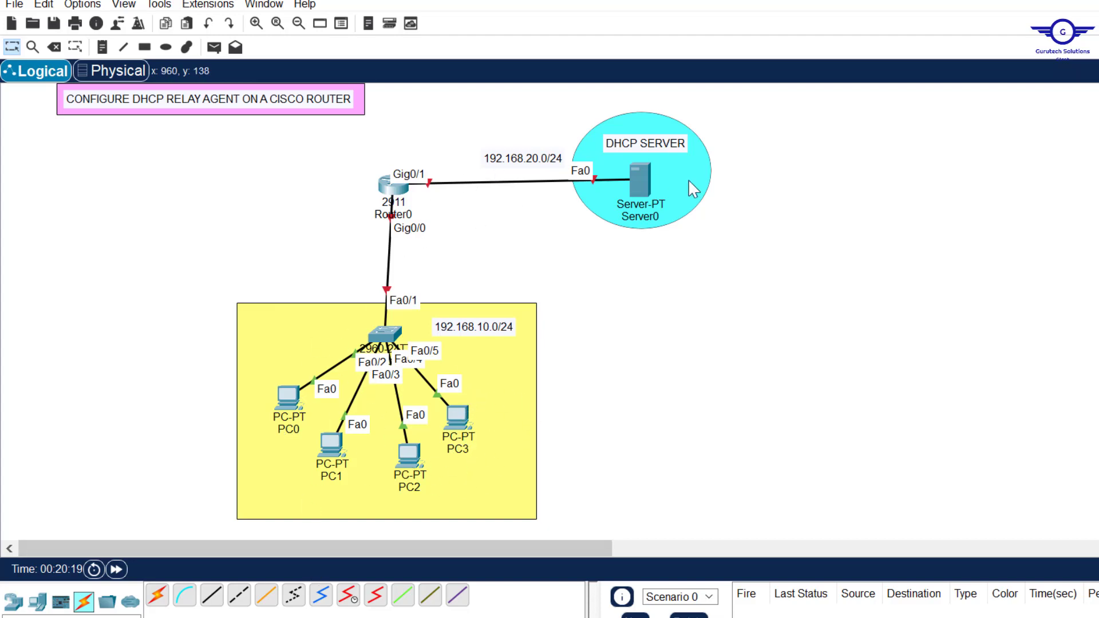
mouse_move(675, 202)
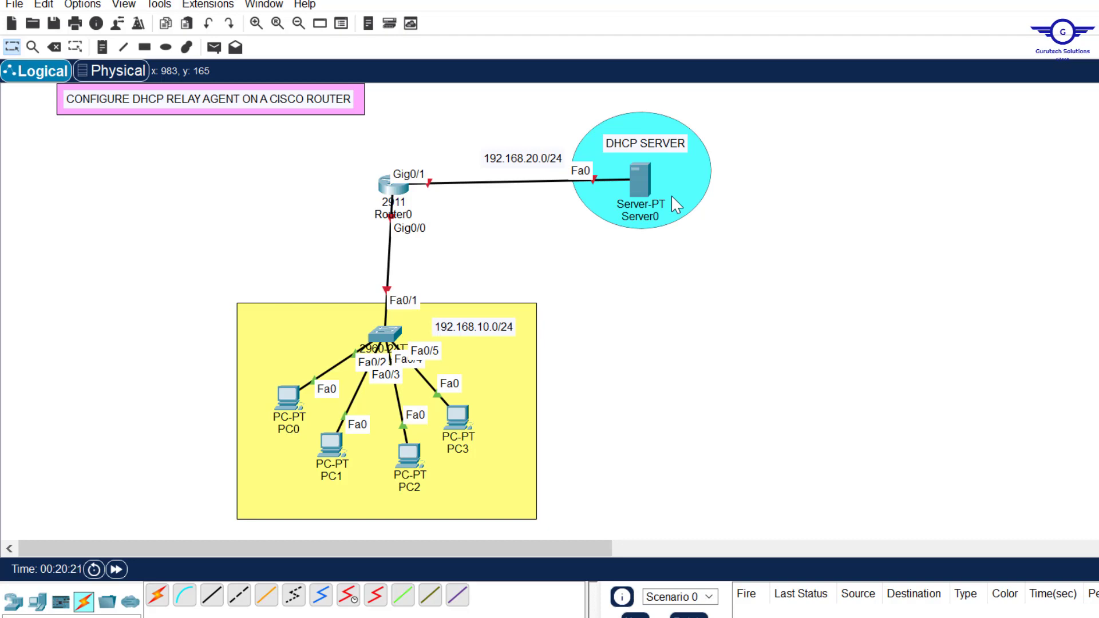
mouse_move(143, 133)
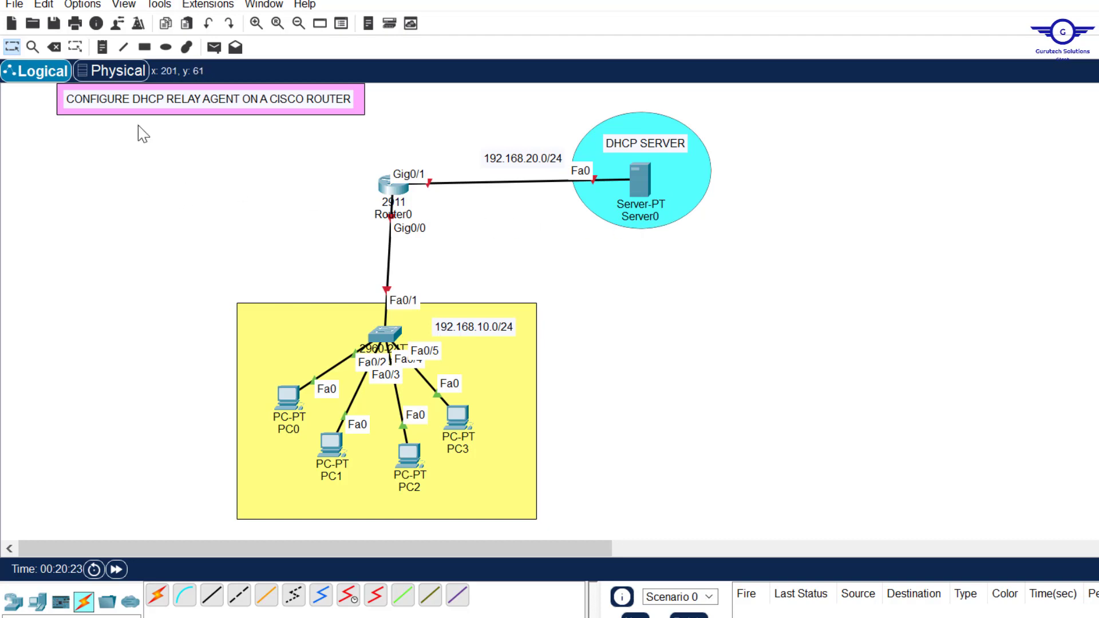
mouse_move(271, 144)
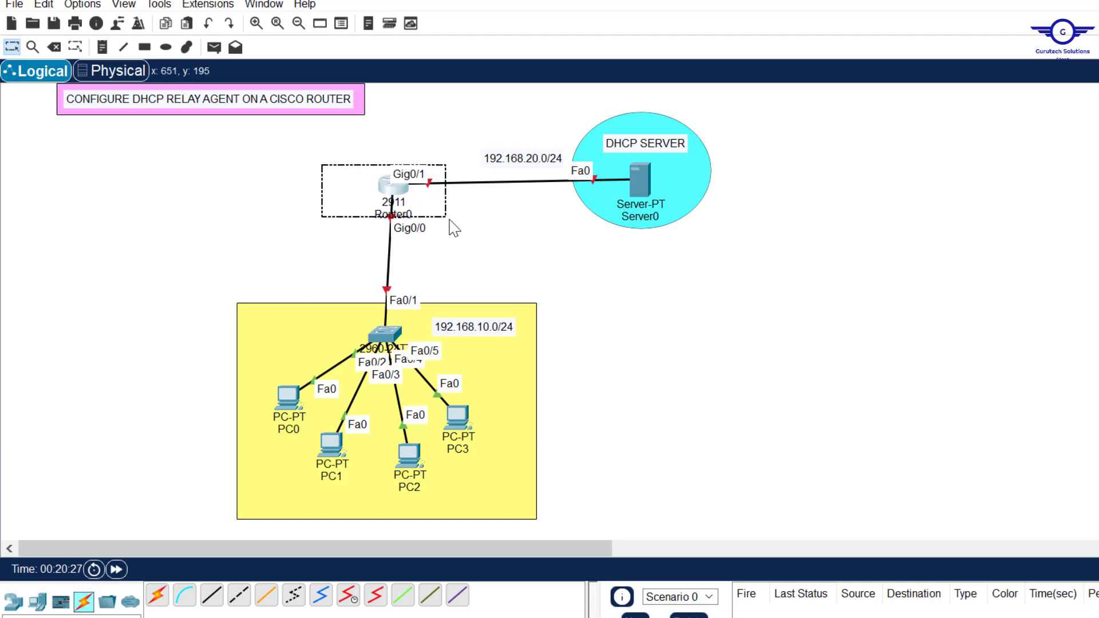
mouse_move(455, 229)
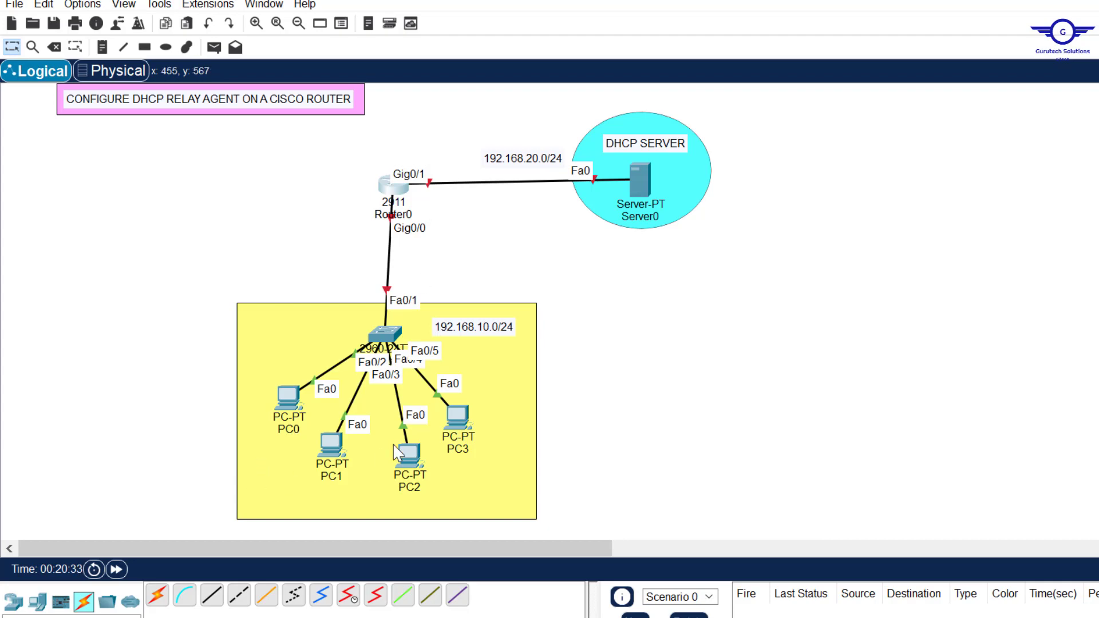
mouse_move(361, 421)
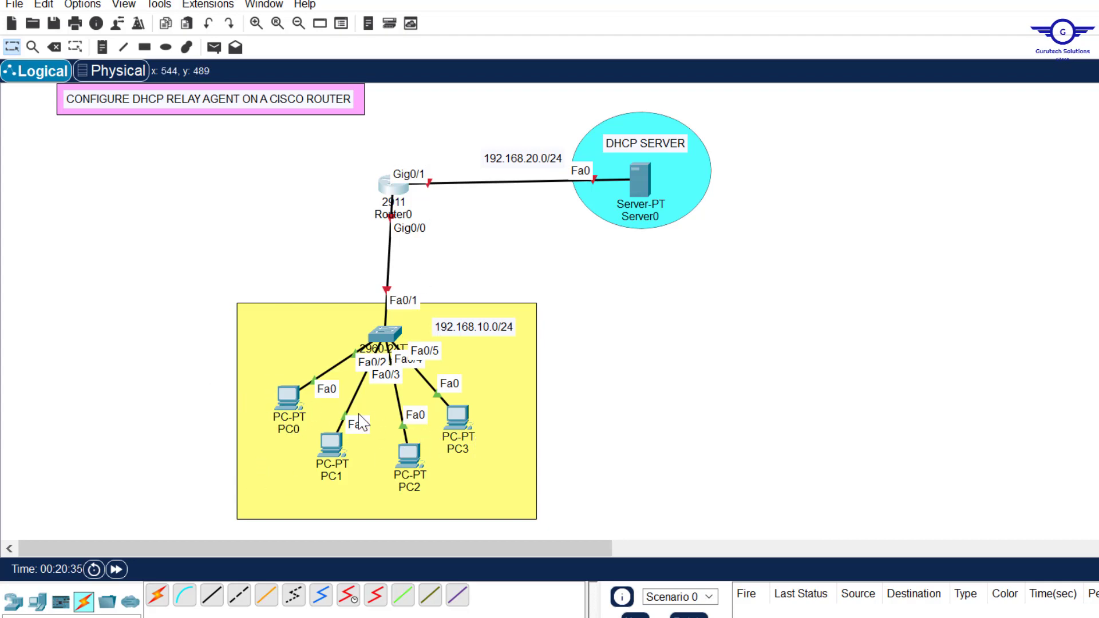
mouse_move(574, 113)
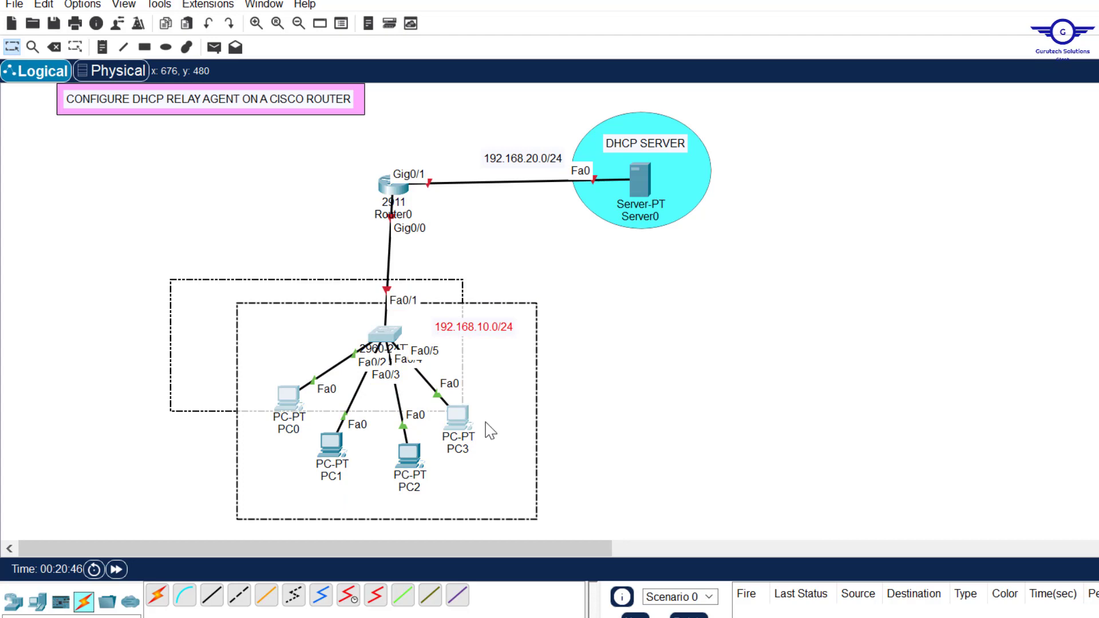
mouse_move(554, 111)
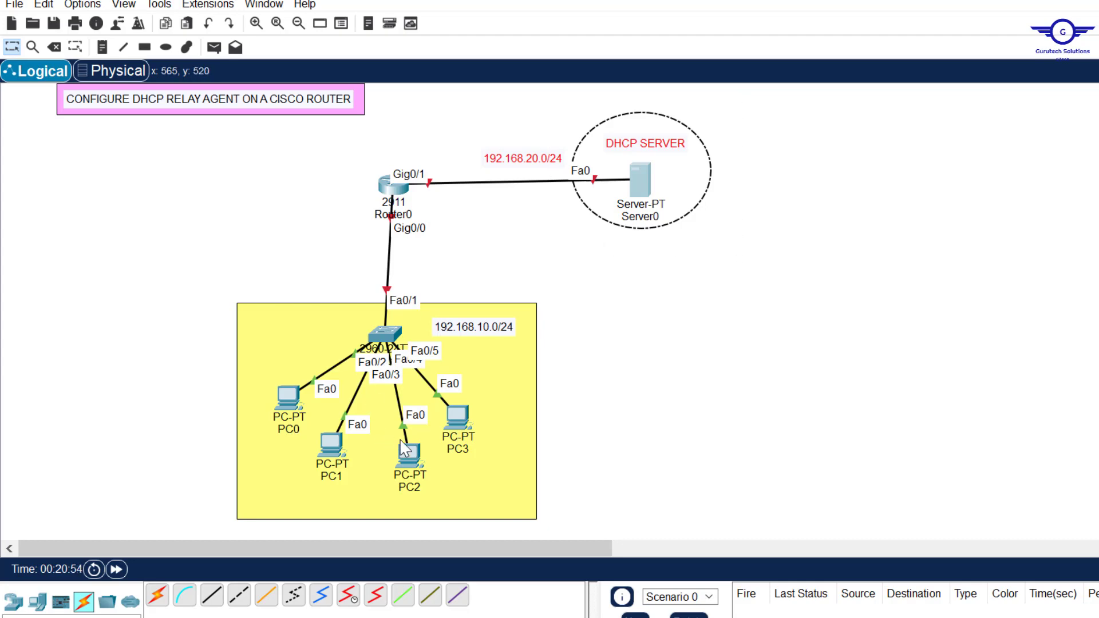
mouse_move(613, 163)
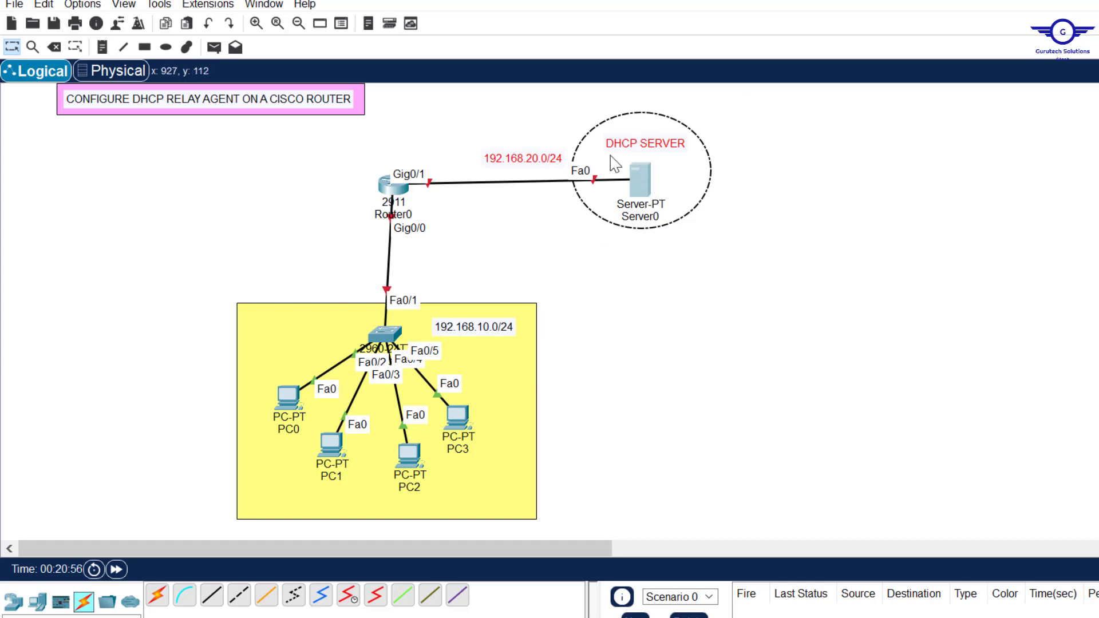
mouse_move(517, 424)
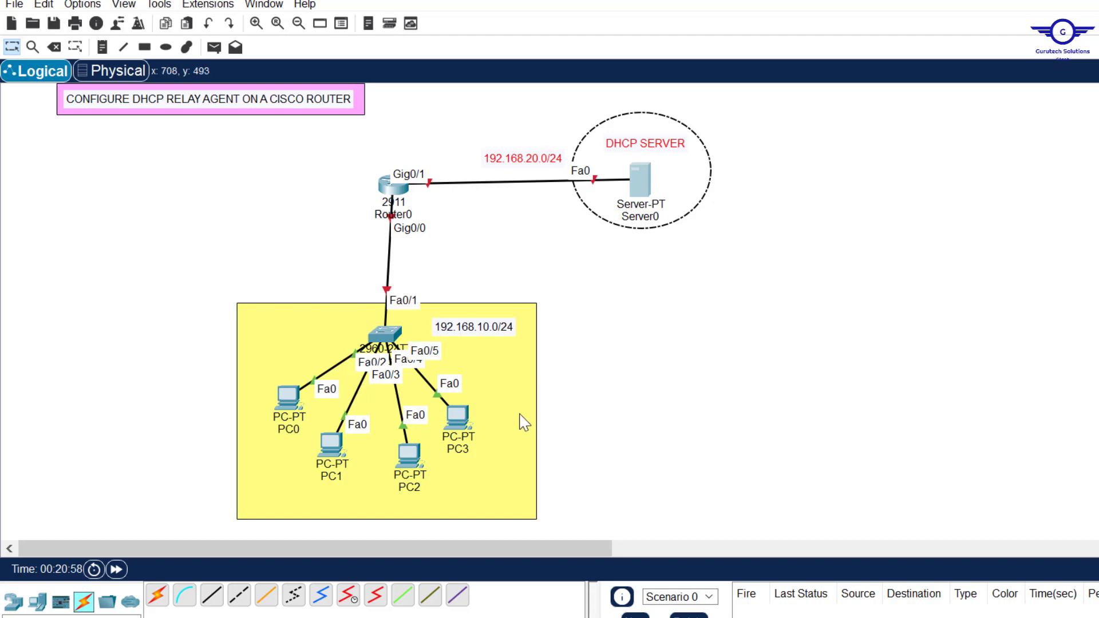
mouse_move(526, 261)
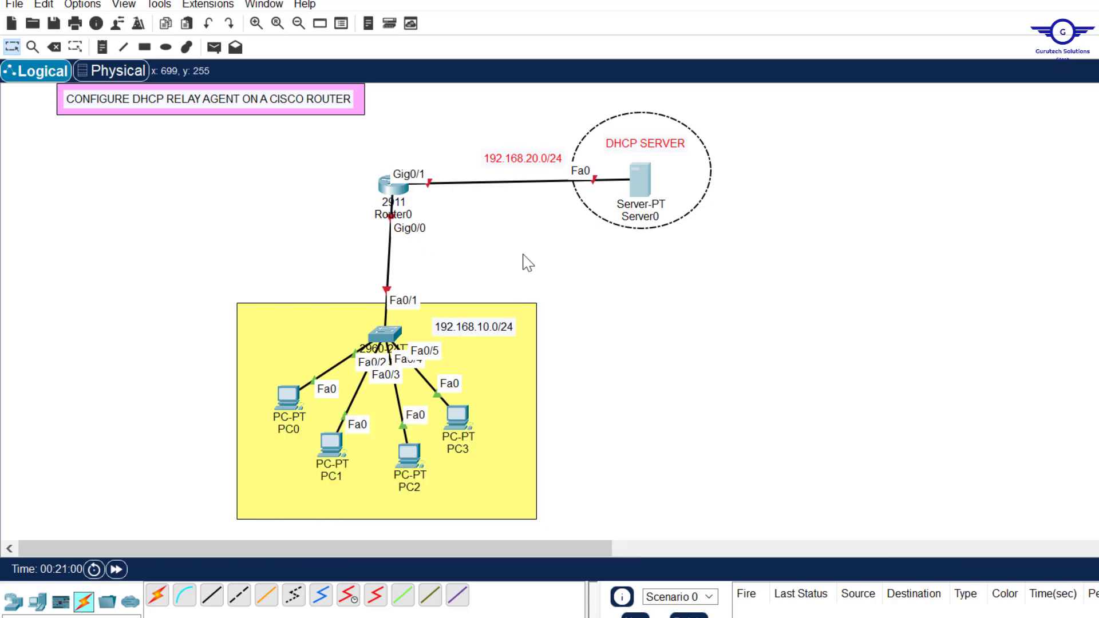
mouse_move(675, 246)
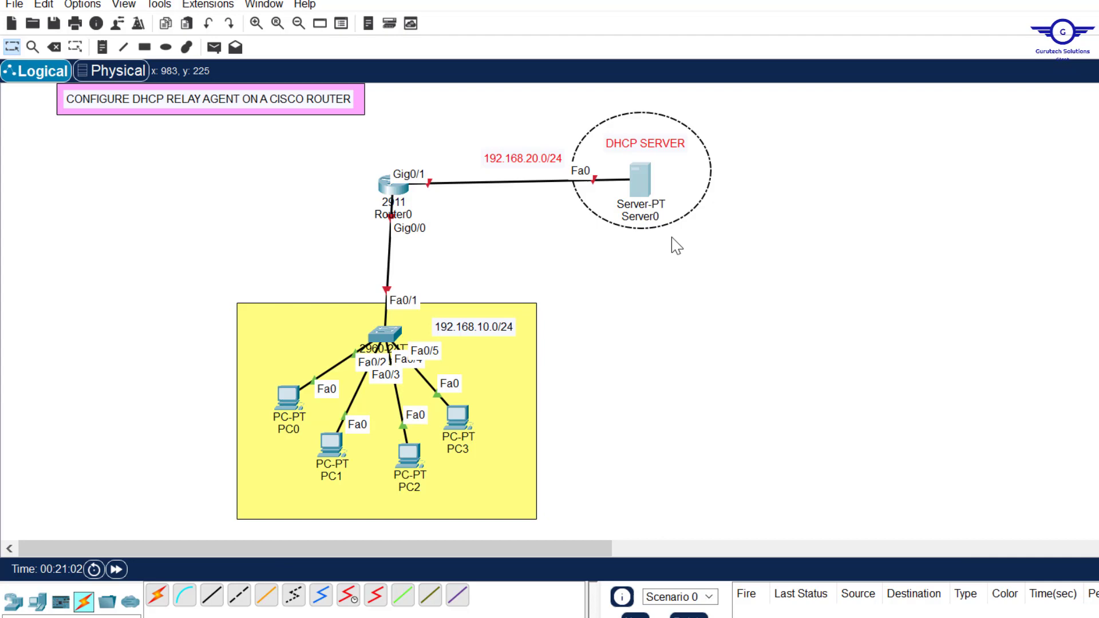
mouse_move(787, 303)
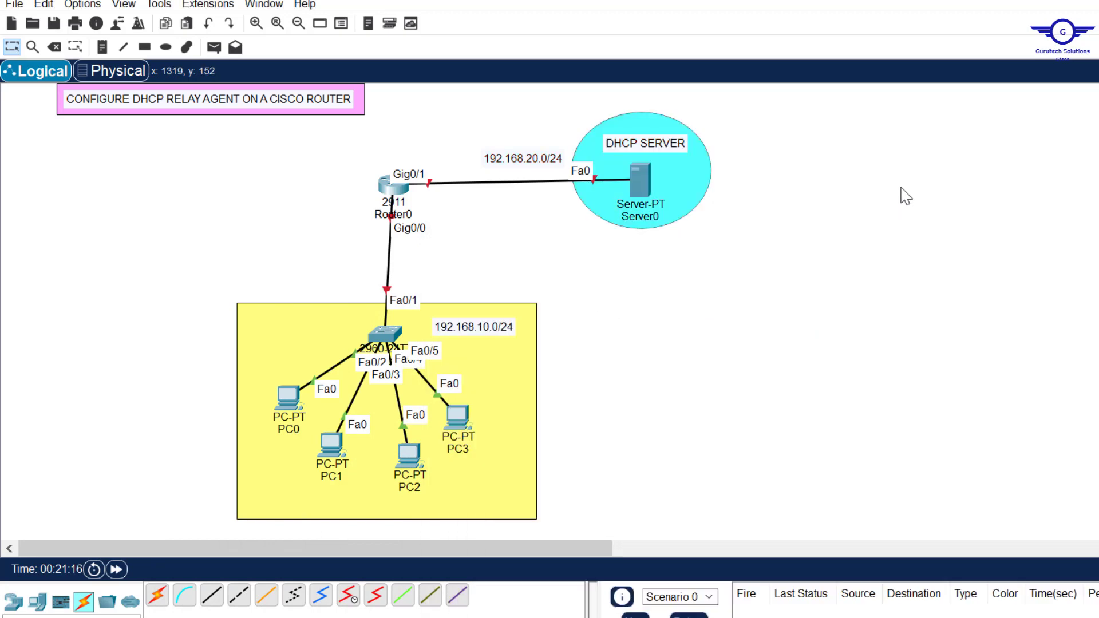
mouse_move(396, 211)
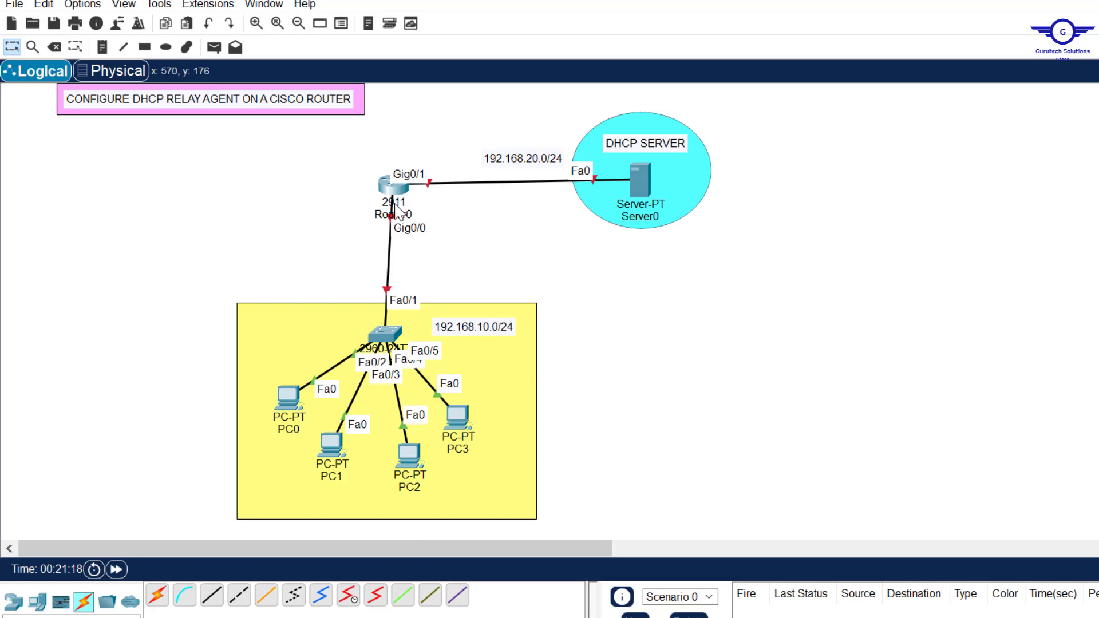
mouse_move(649, 211)
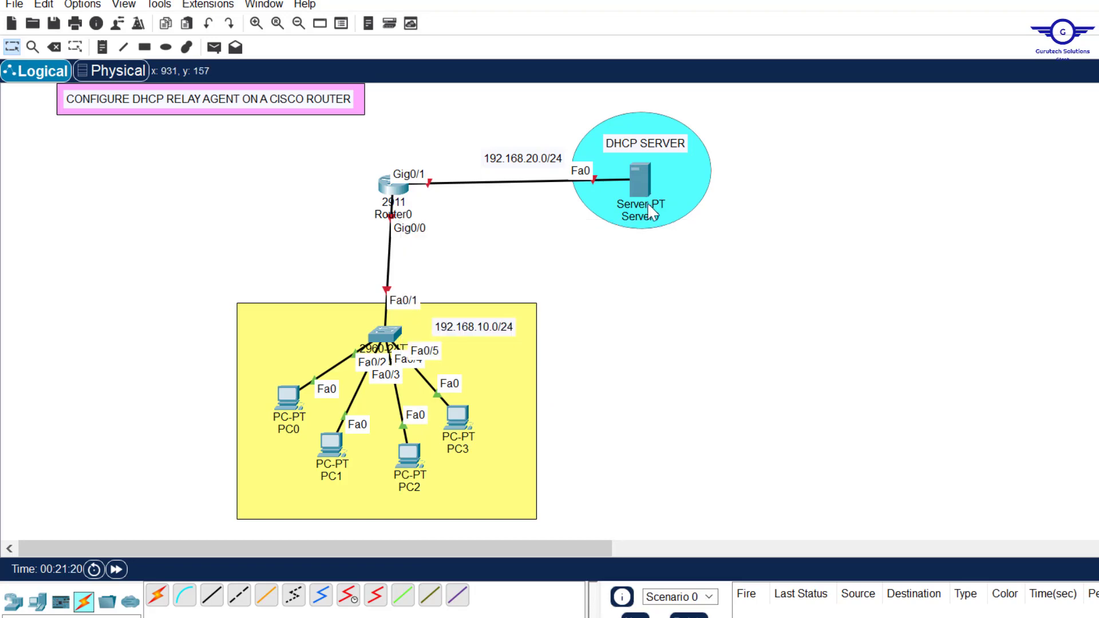
mouse_move(378, 361)
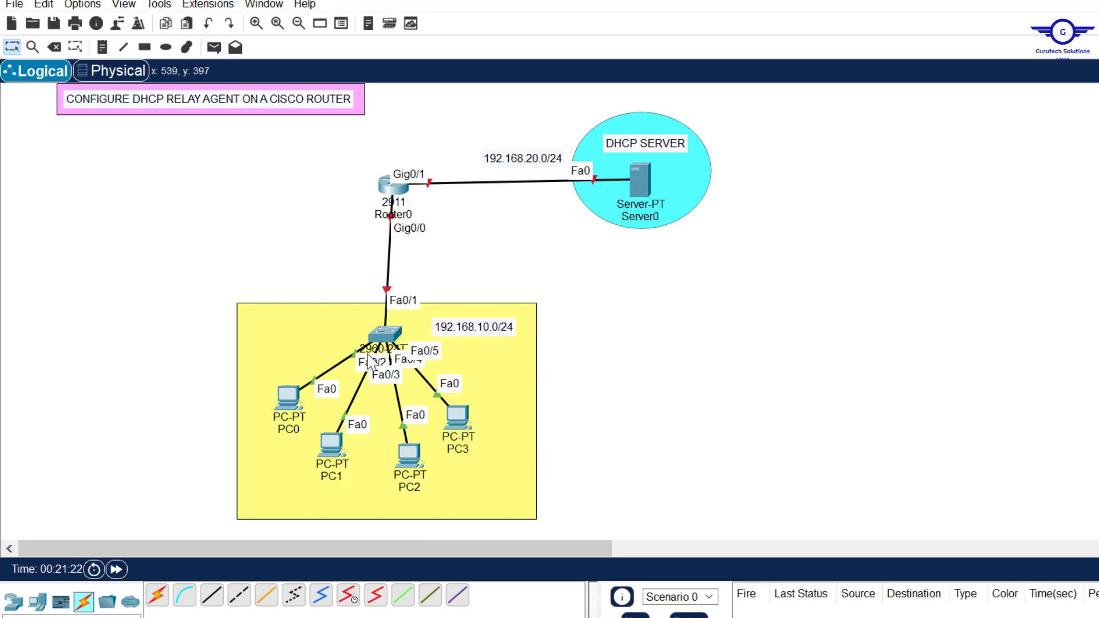
mouse_move(375, 359)
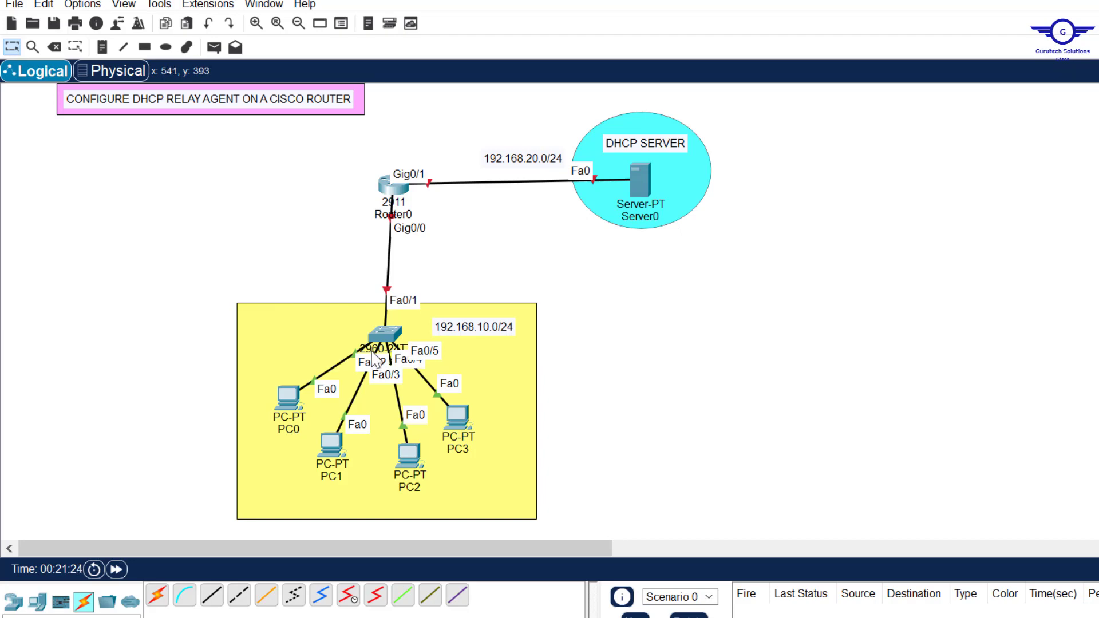
mouse_move(307, 464)
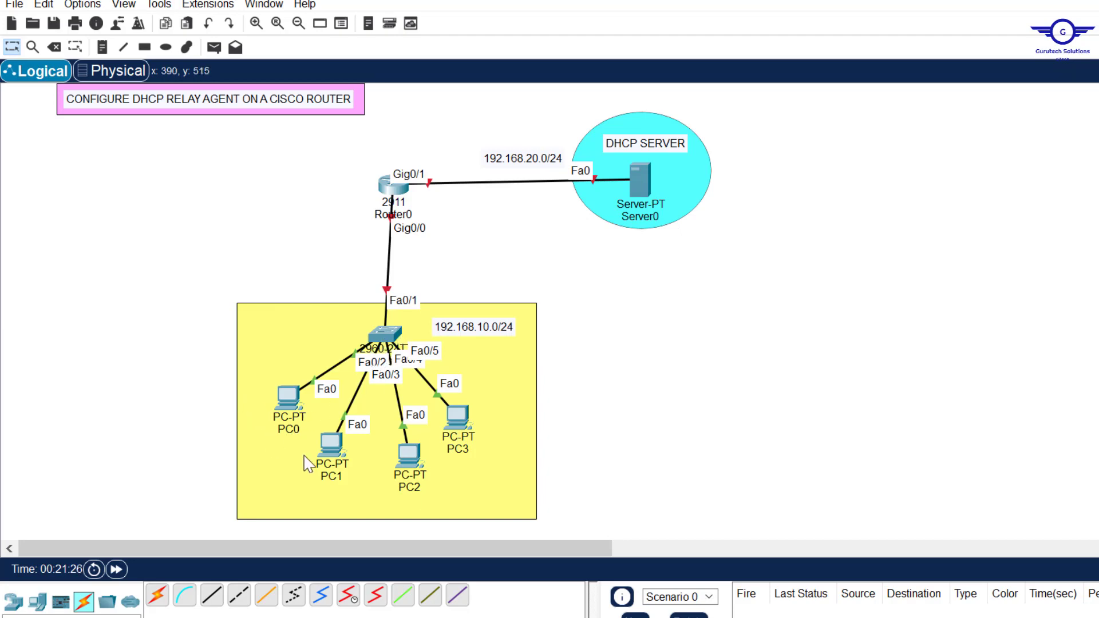
mouse_move(396, 235)
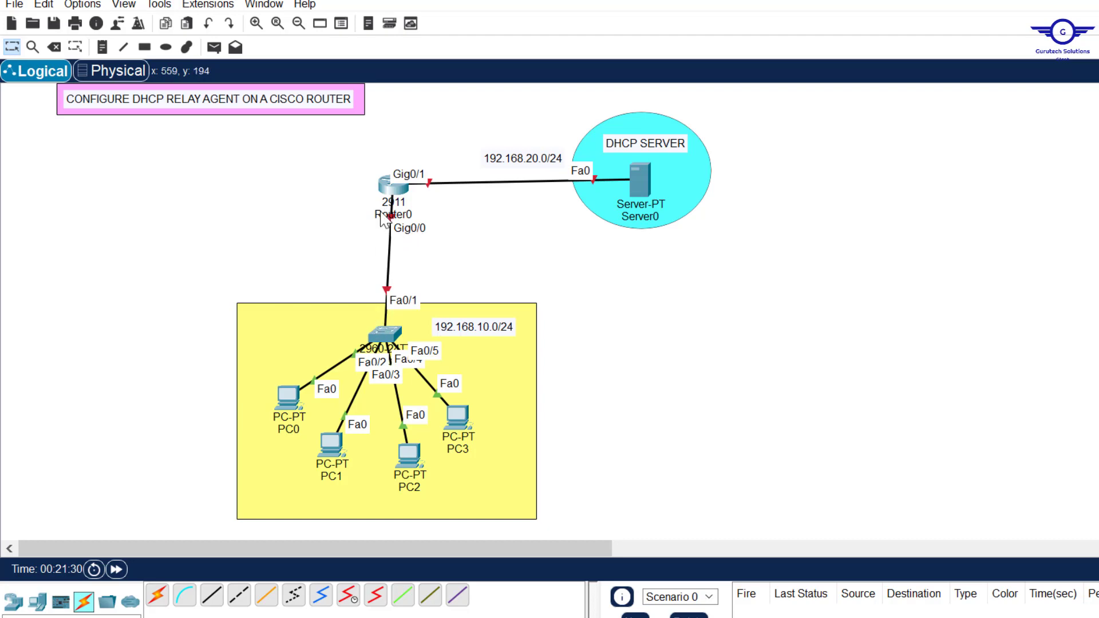
mouse_move(403, 348)
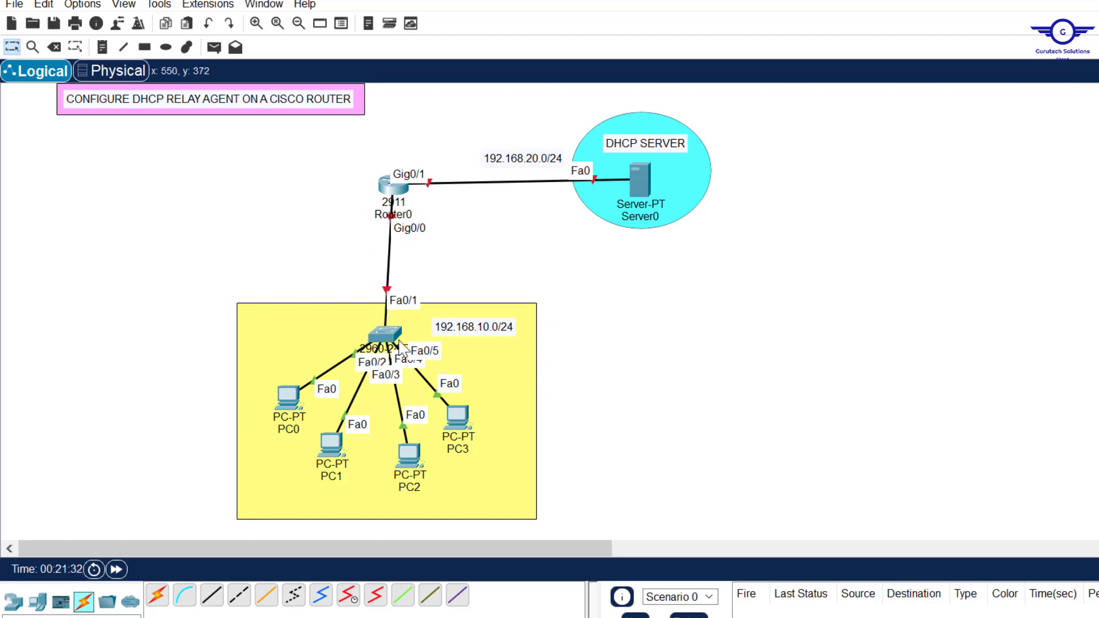
mouse_move(425, 181)
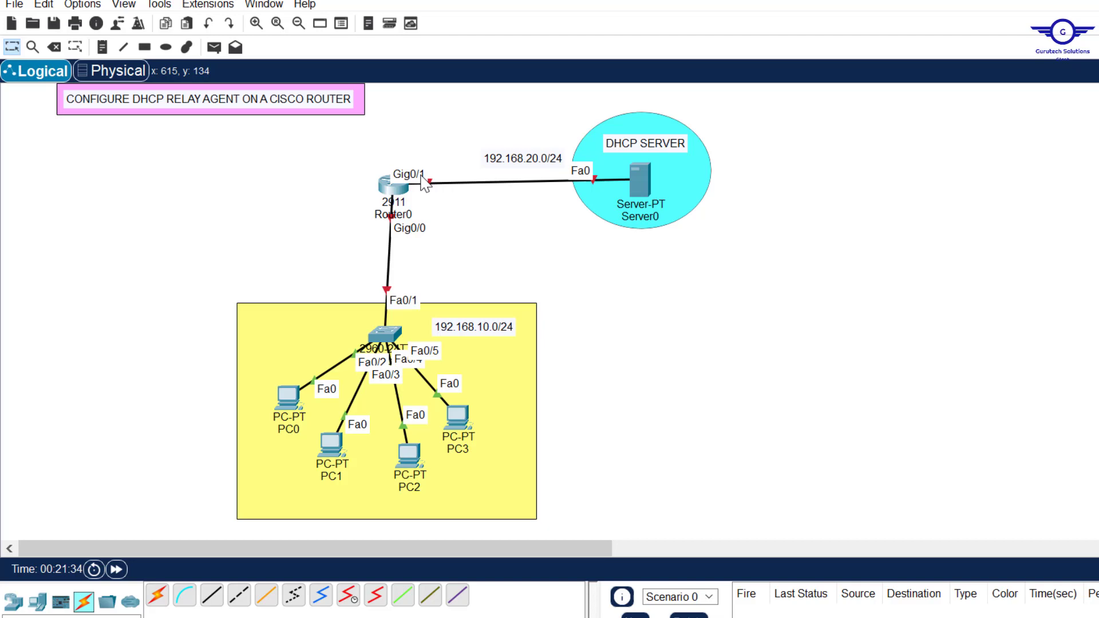
mouse_move(649, 191)
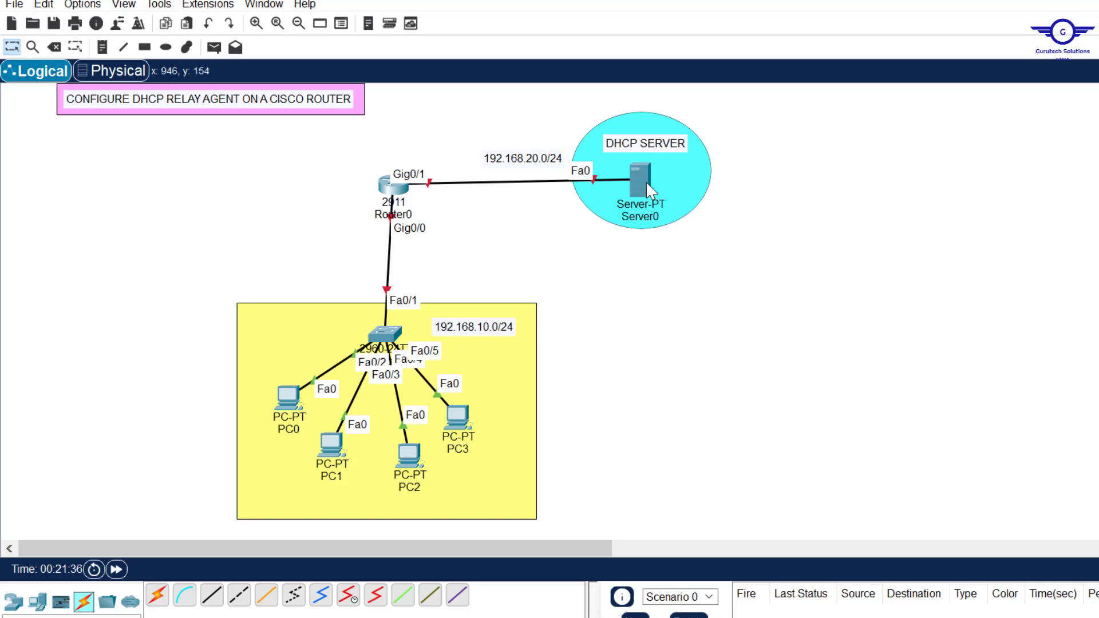
mouse_move(533, 231)
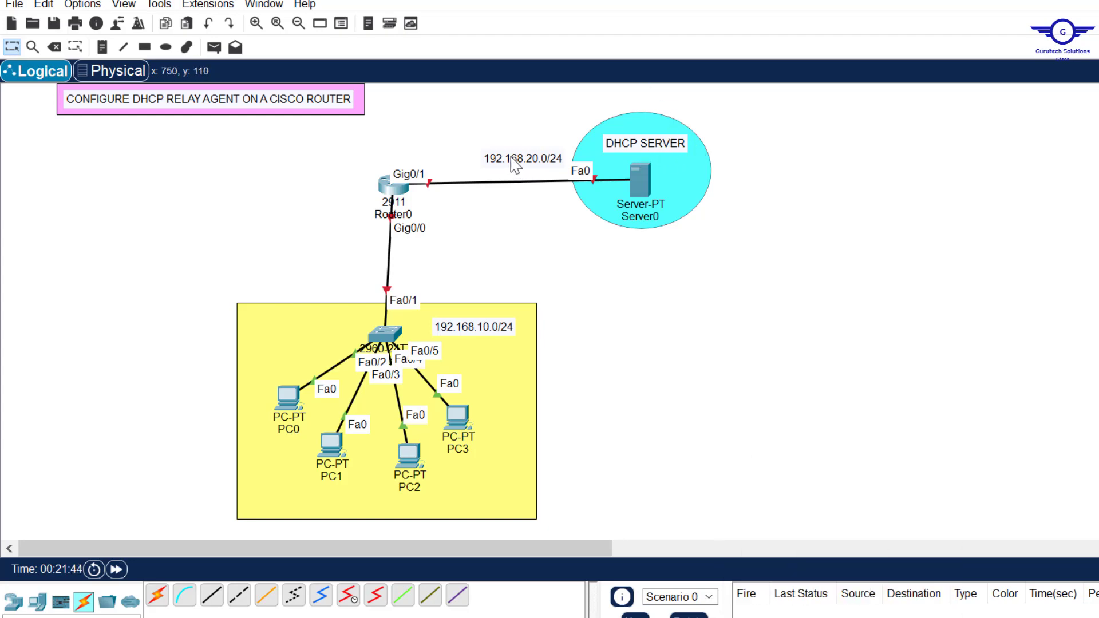
mouse_move(563, 197)
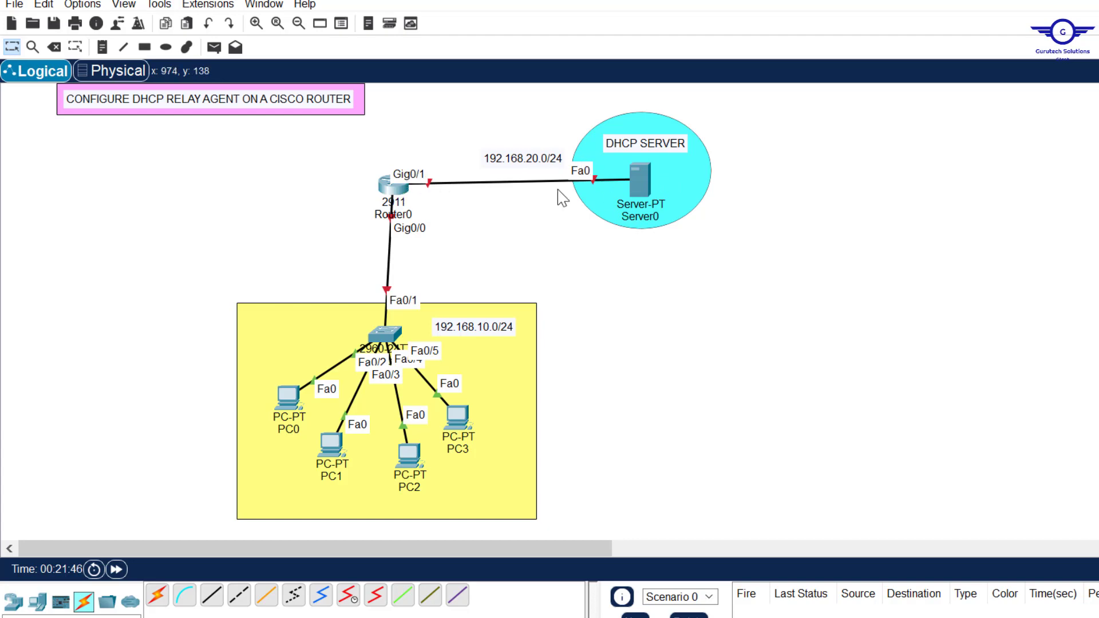
mouse_move(455, 340)
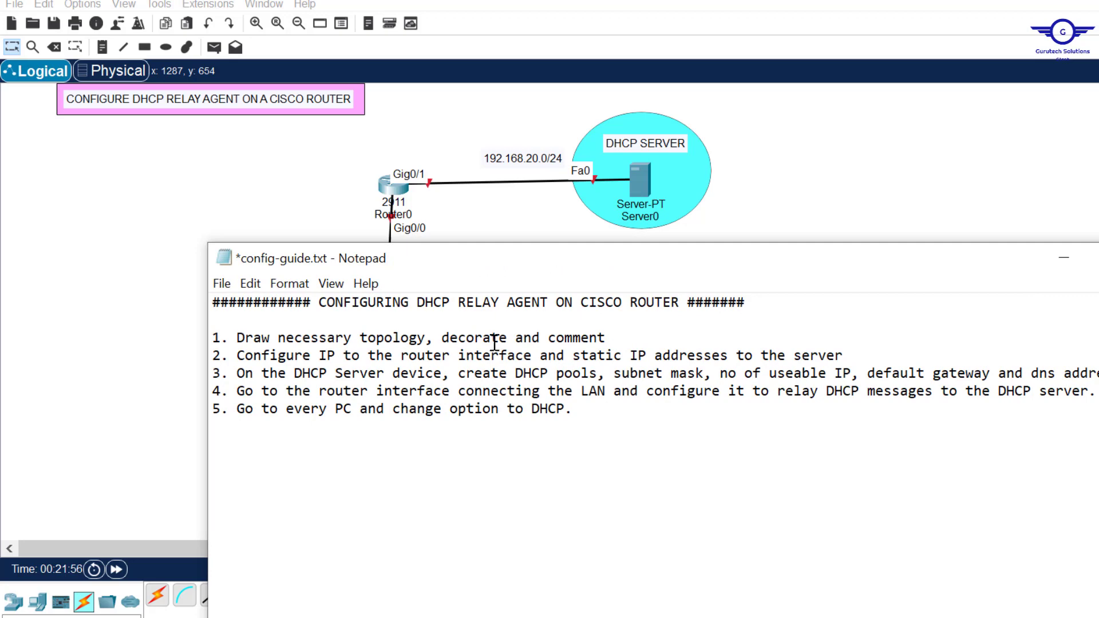
mouse_move(731, 366)
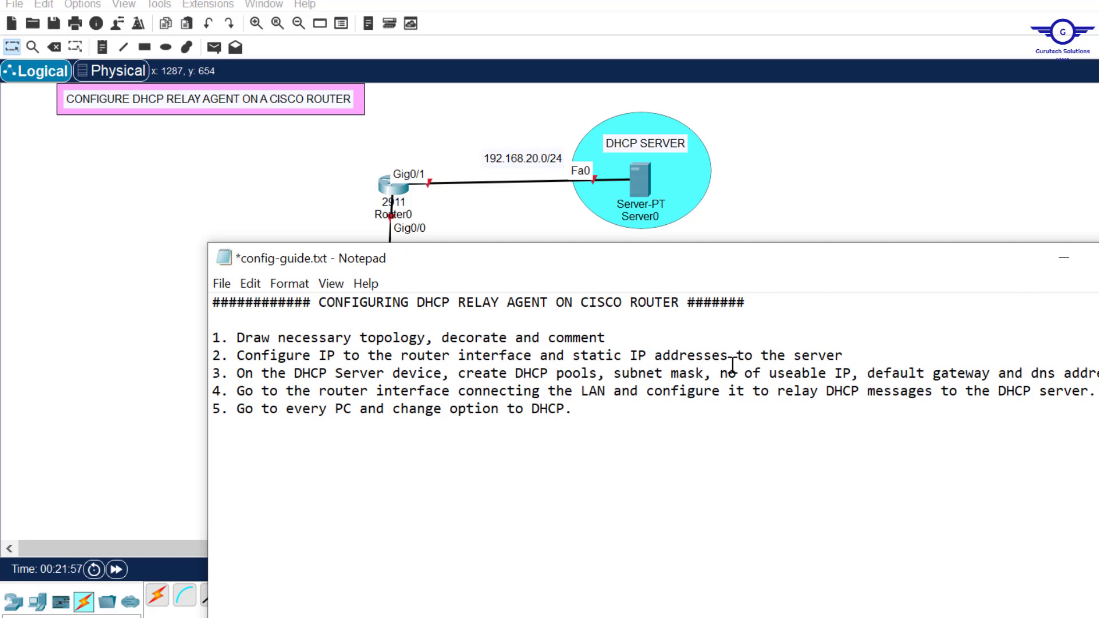
mouse_move(834, 204)
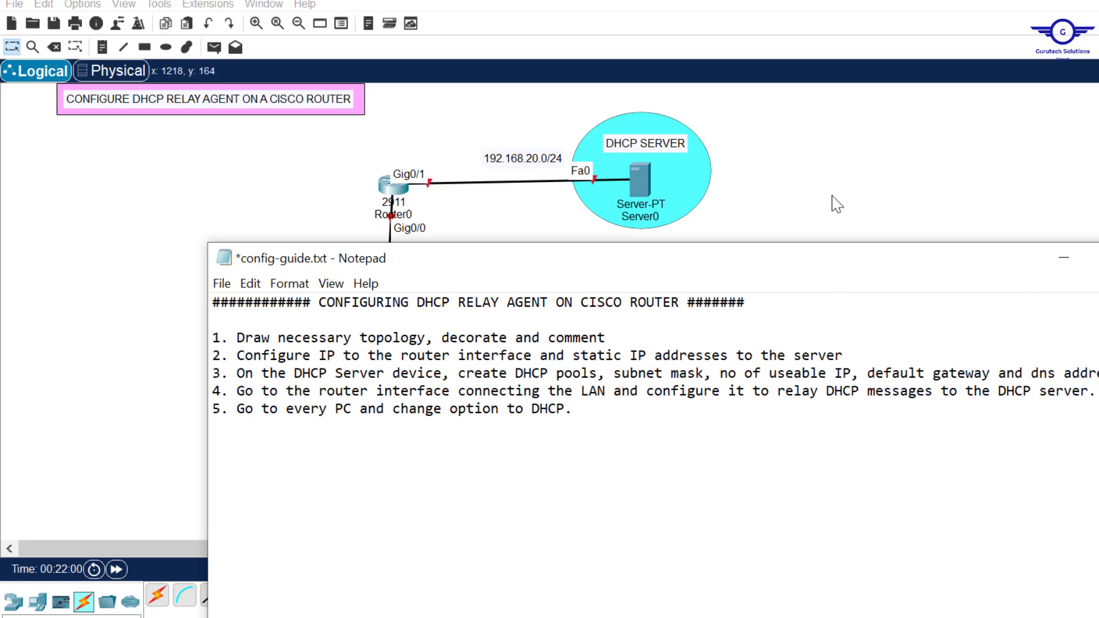
left_click(1062, 257)
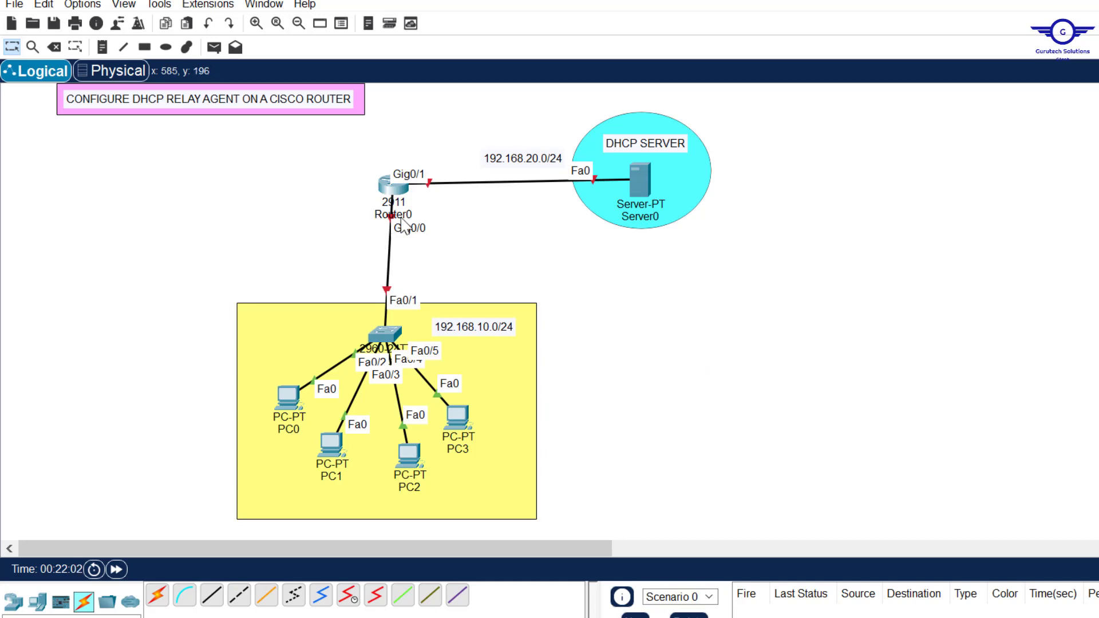
mouse_move(661, 220)
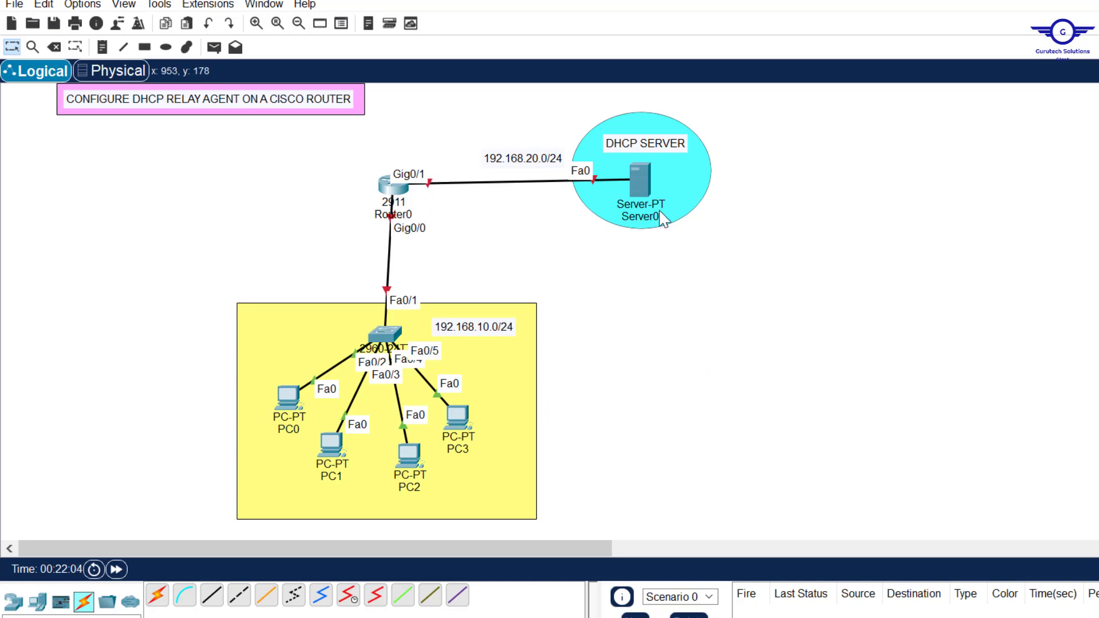
mouse_move(606, 244)
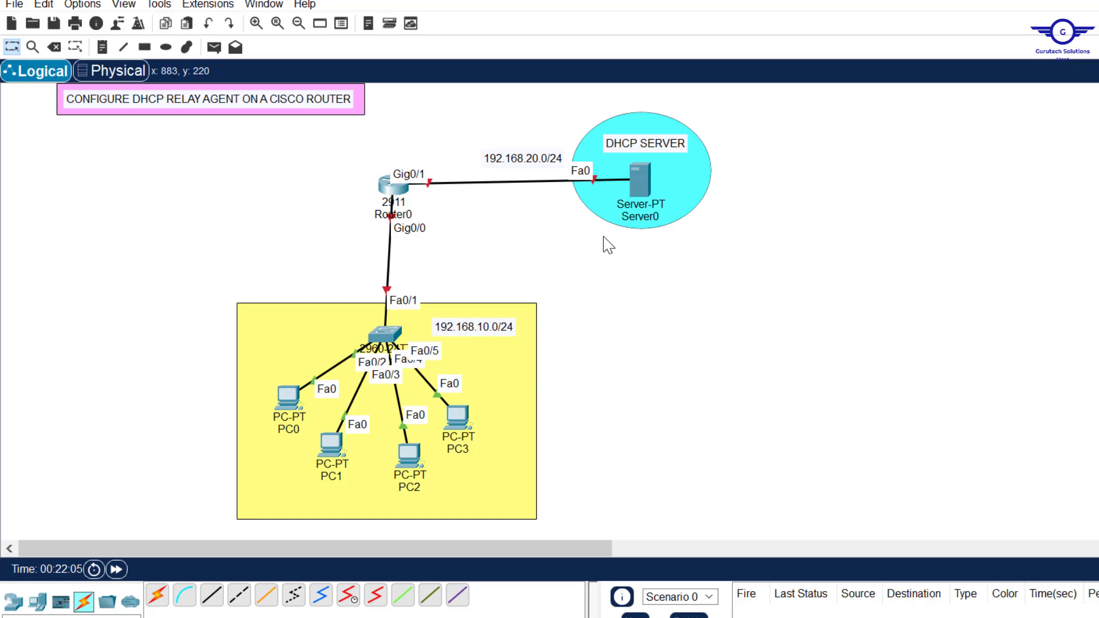
mouse_move(415, 228)
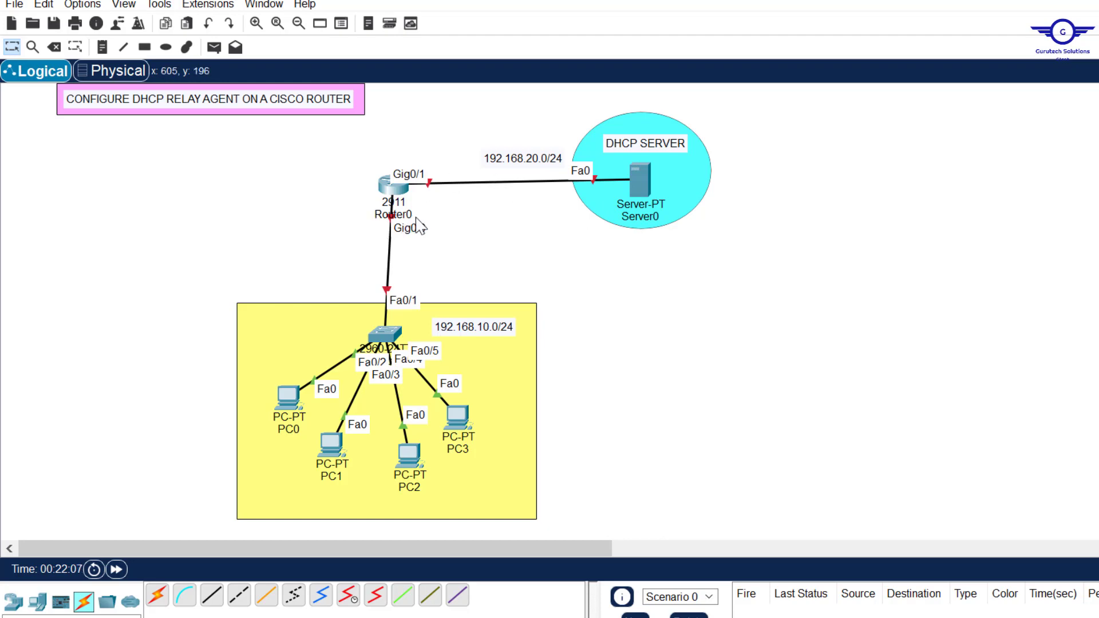
mouse_move(414, 224)
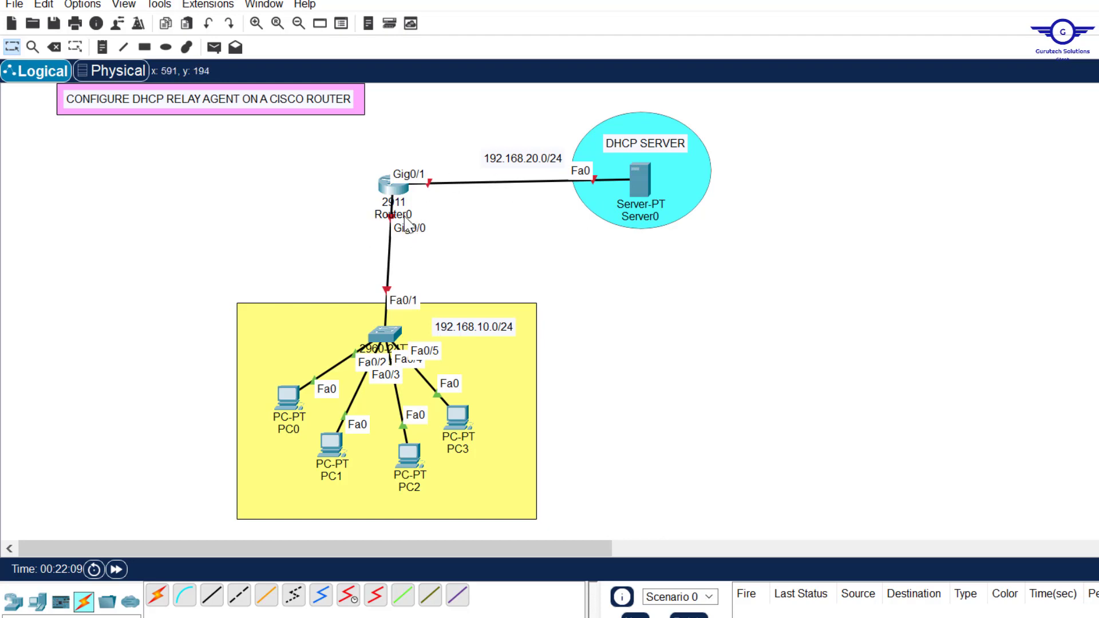
mouse_move(252, 291)
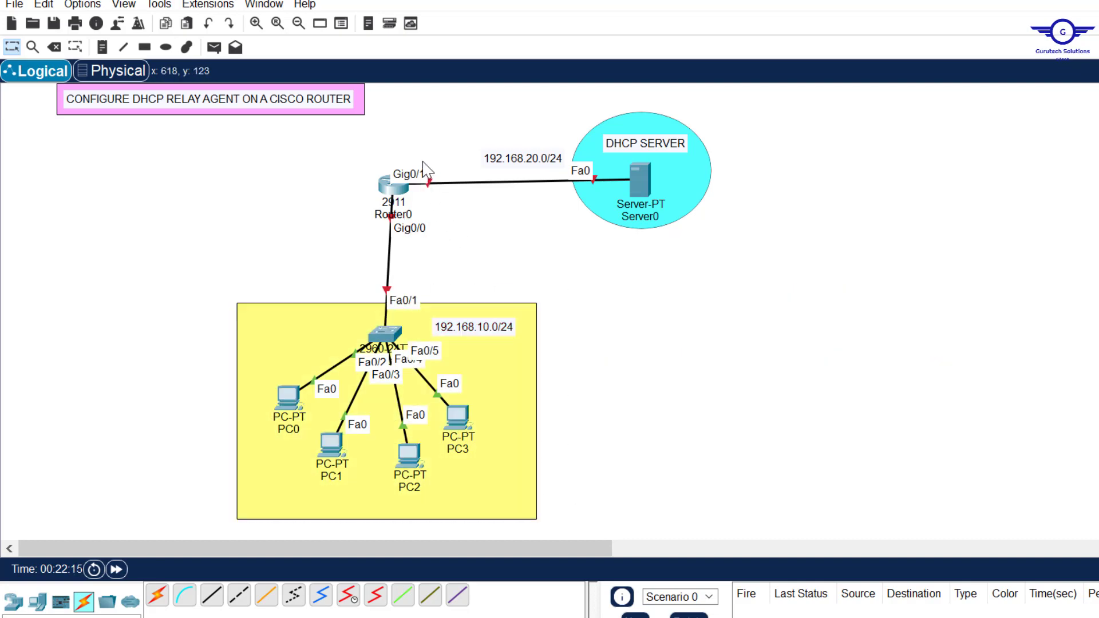
mouse_move(433, 182)
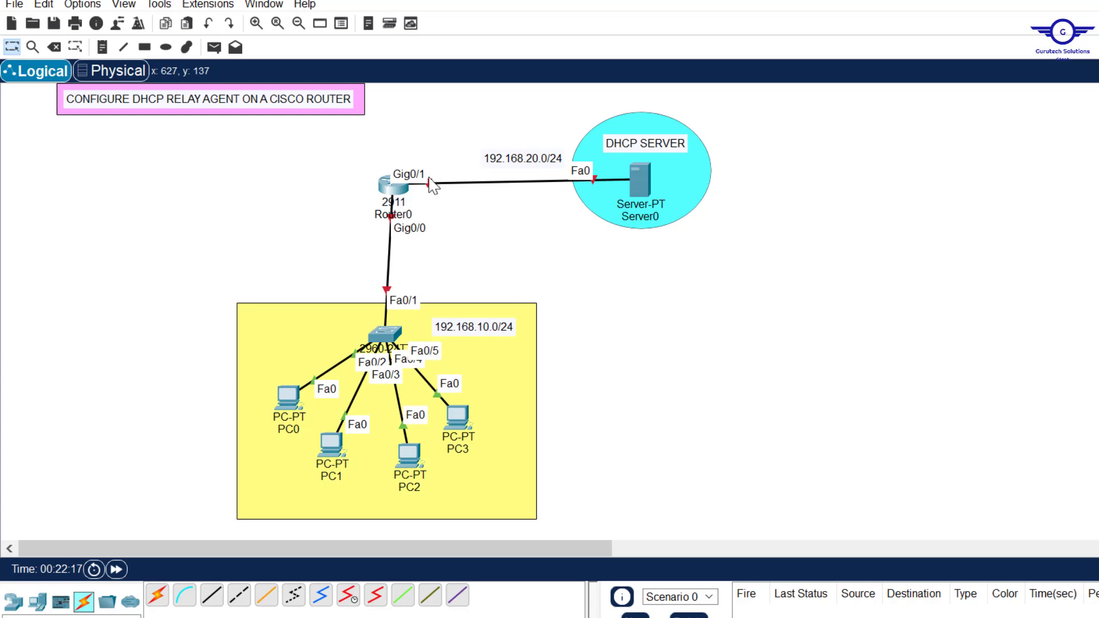
left_click(644, 171)
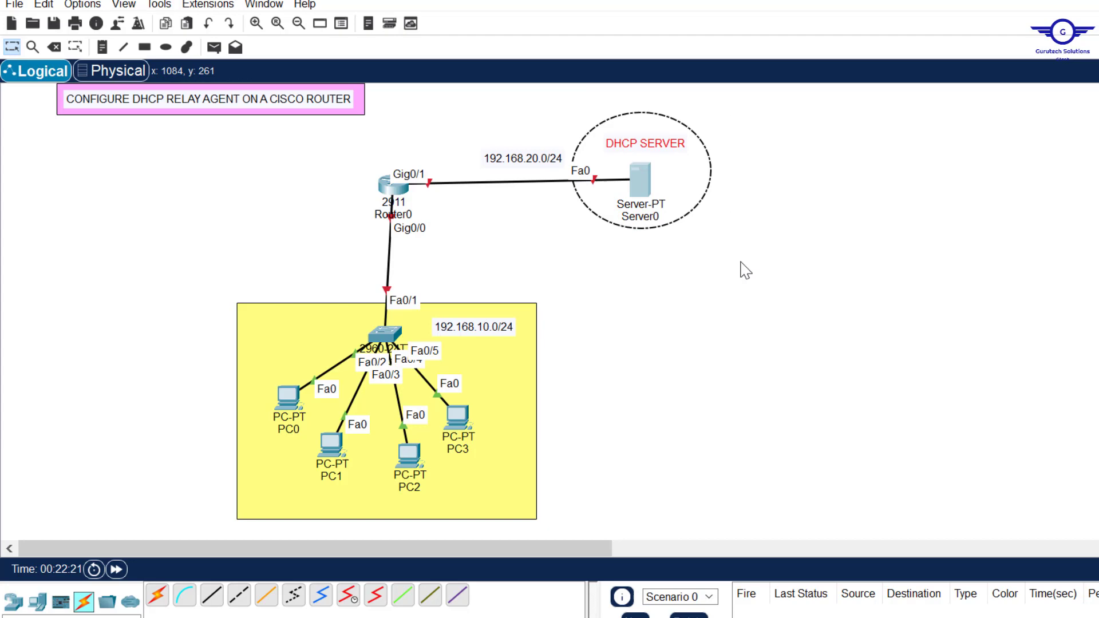
mouse_move(400, 203)
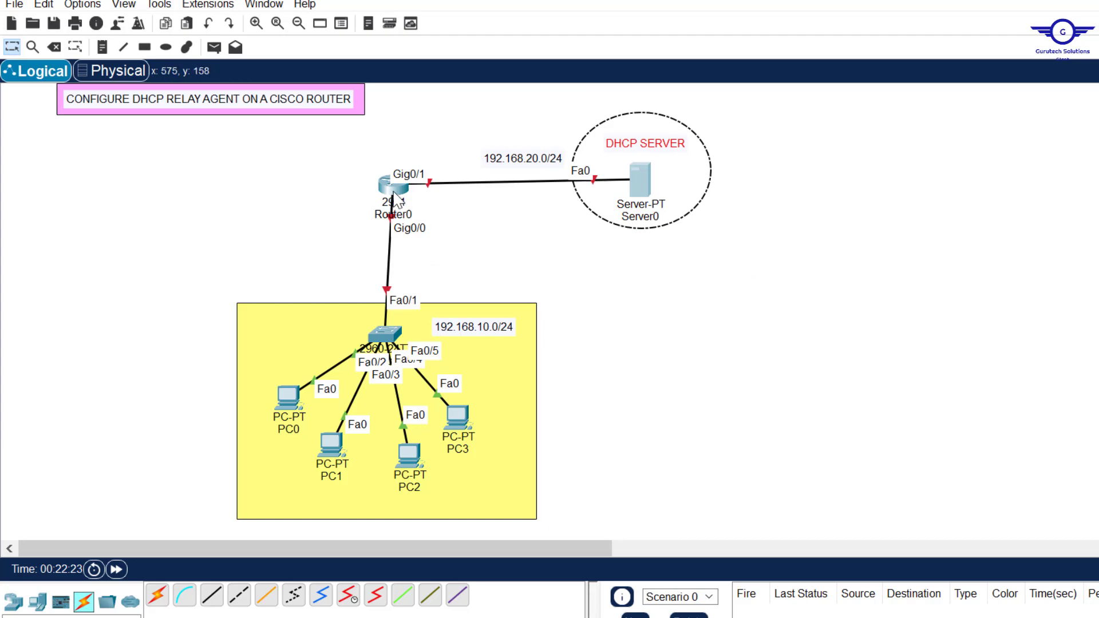
- Open Router0's command line and decline the initial setup dialog
double_click(392, 184)
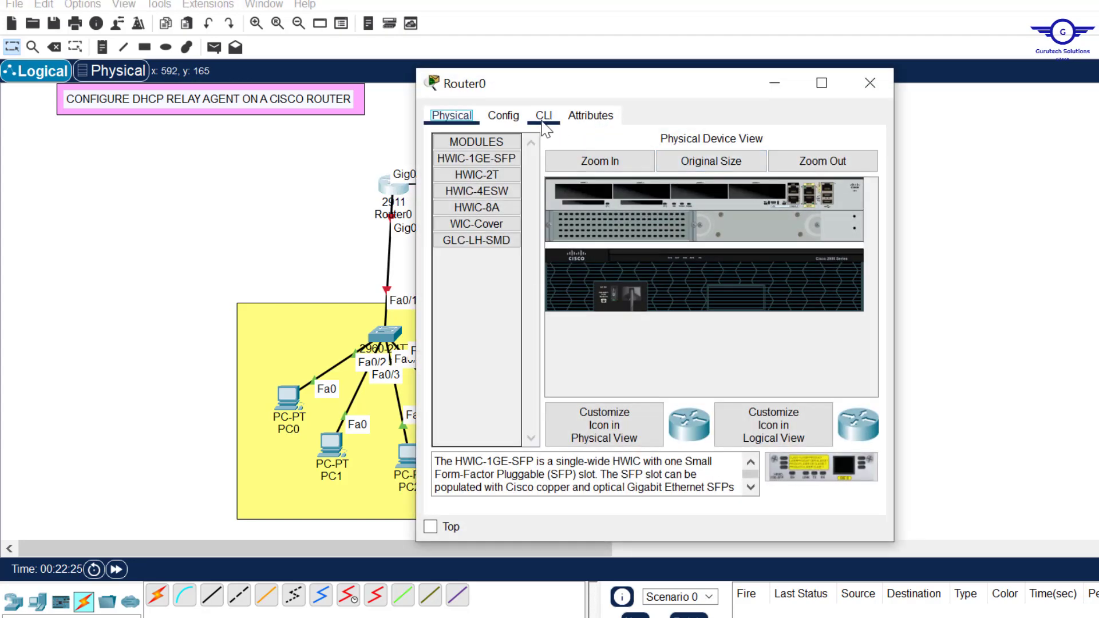
left_click(543, 115)
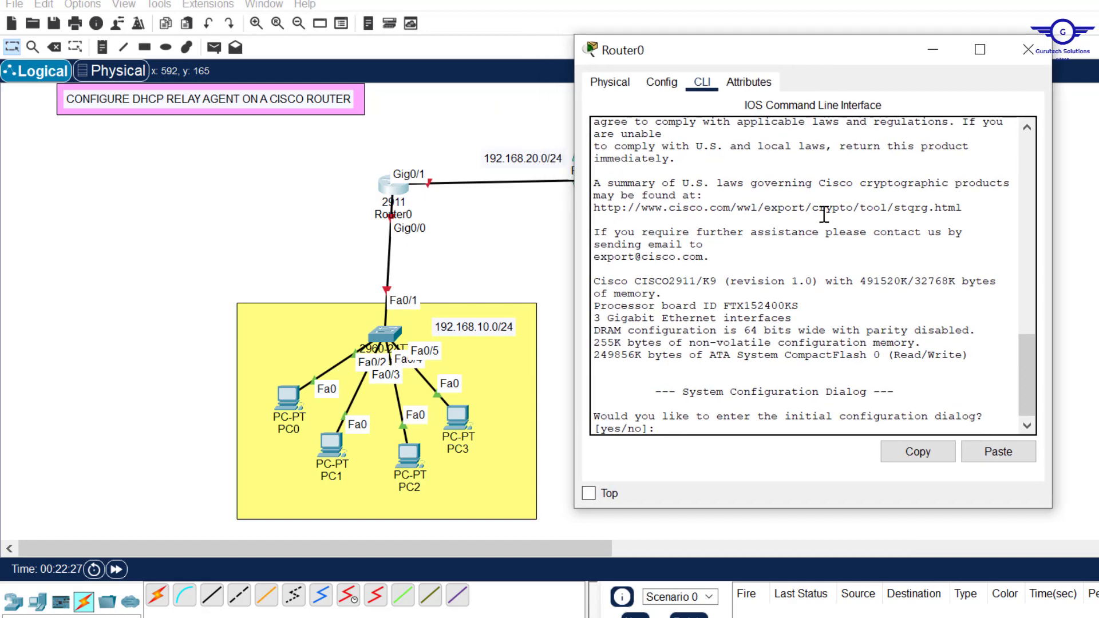
type("no")
type("e")
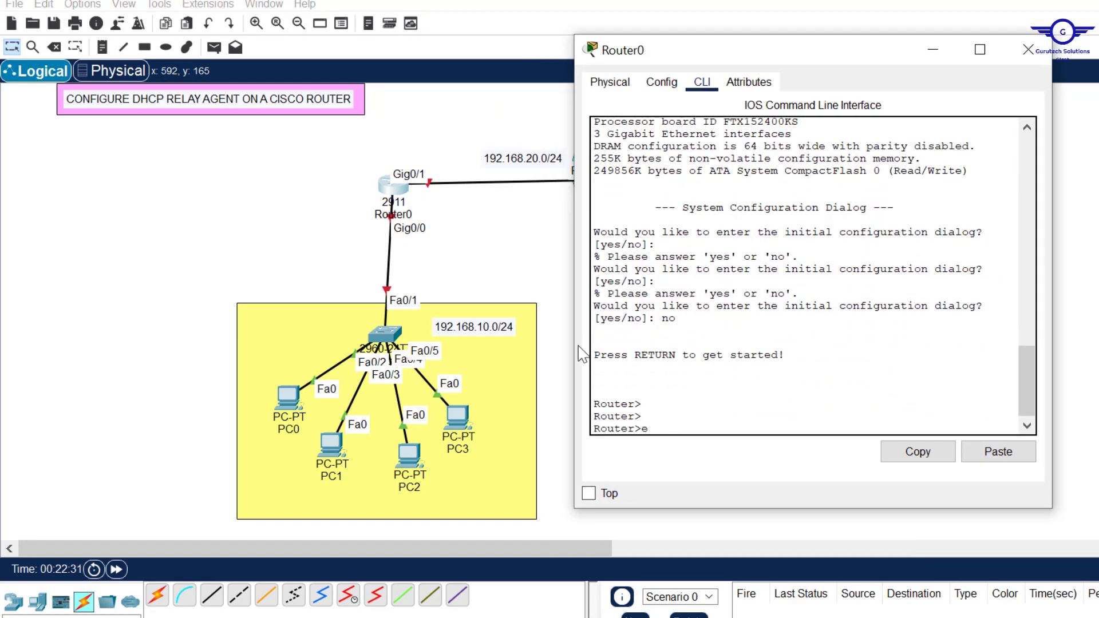
- Enter configuration mode and bring up GigabitEthernet0/0 with no shutdown
type("conf t")
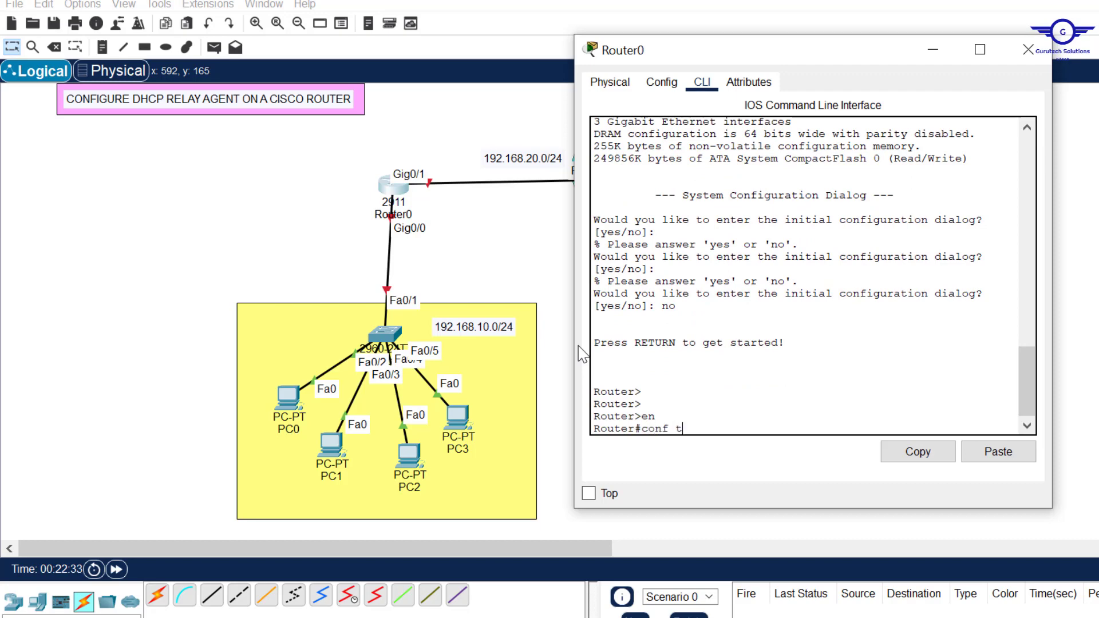
key("Return")
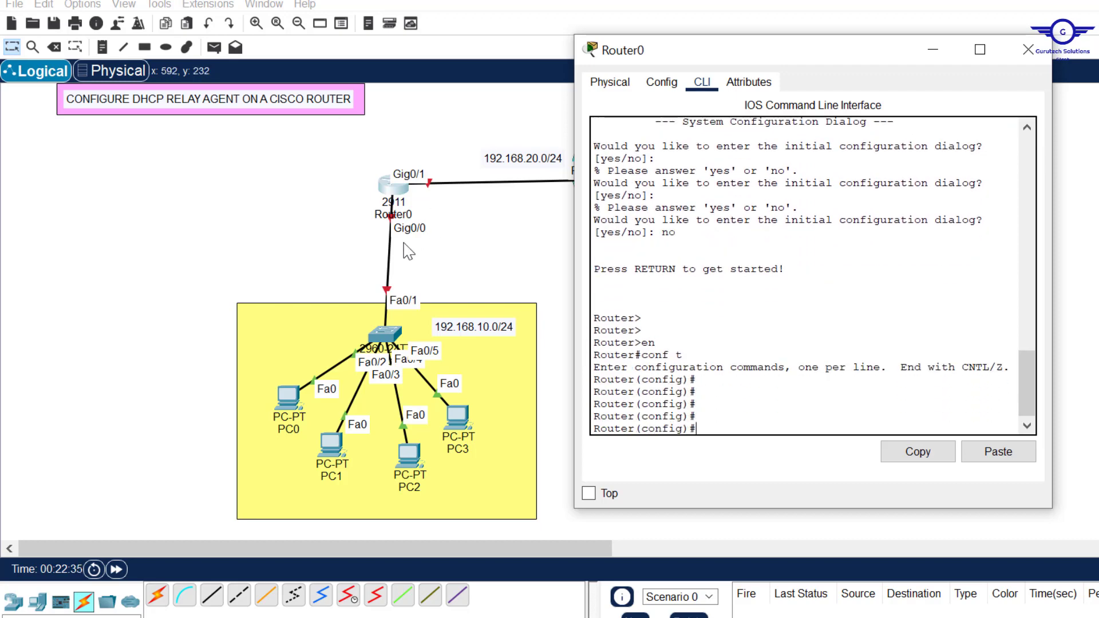
type("i")
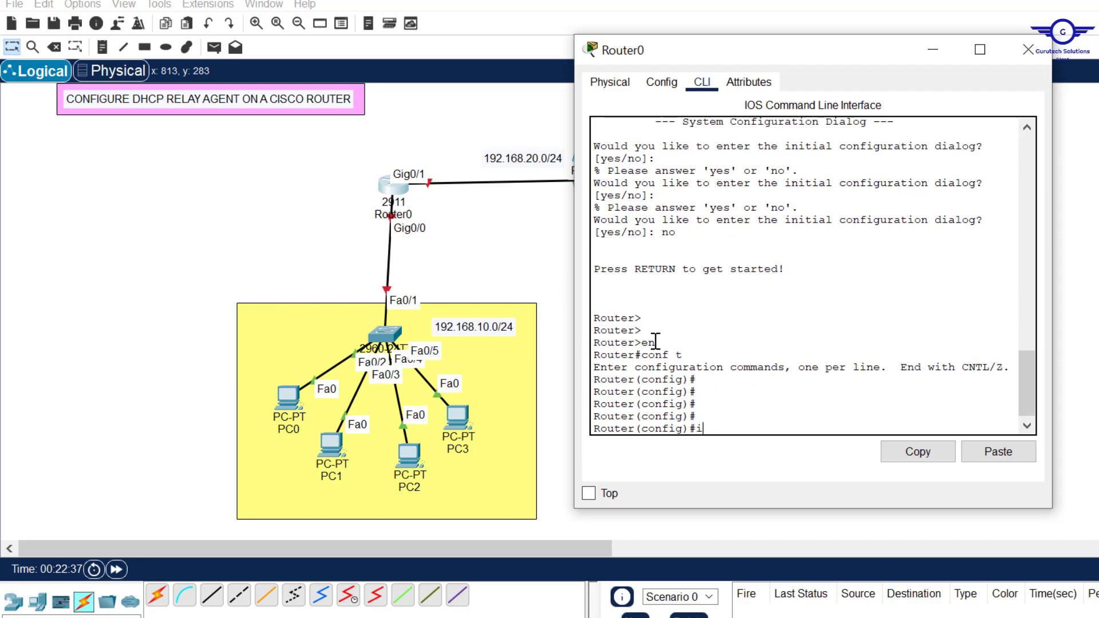
type("nt gig0/0")
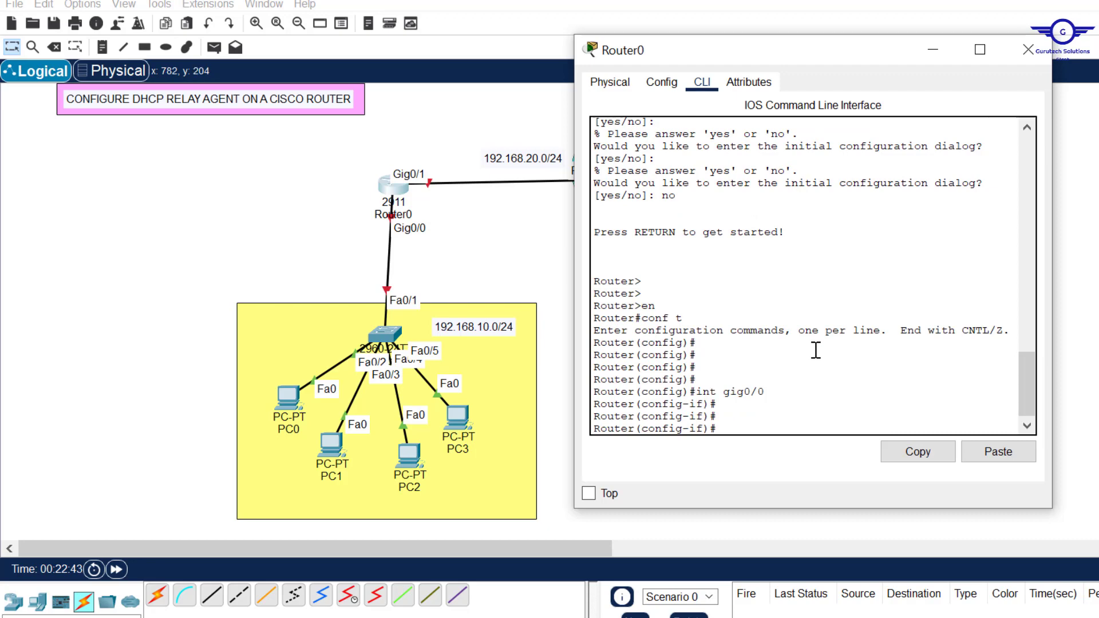
mouse_move(796, 400)
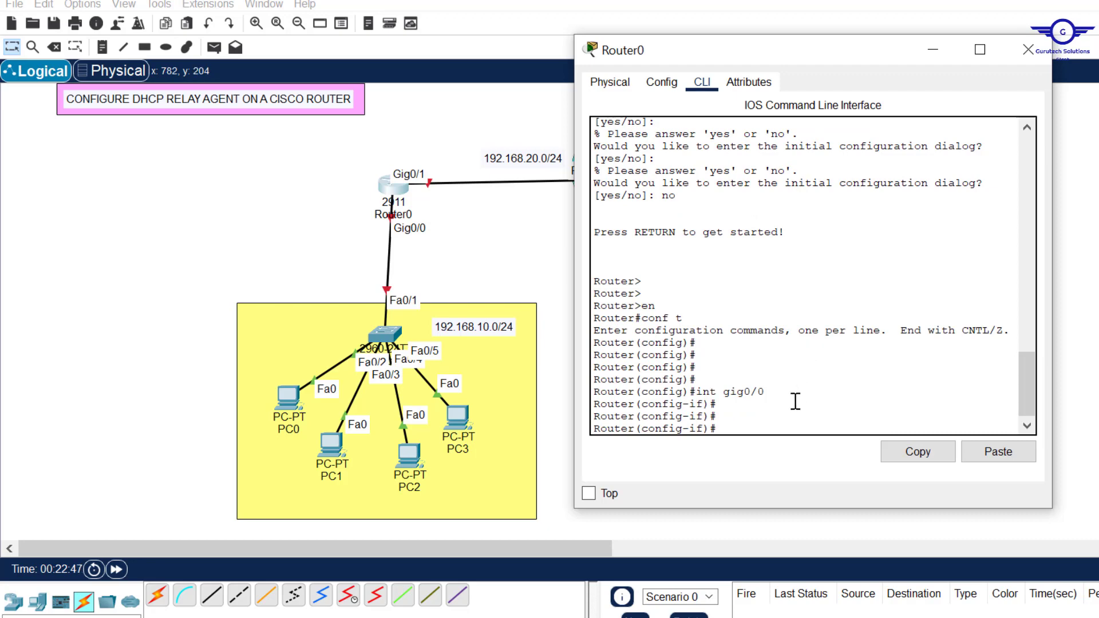
type("no shut")
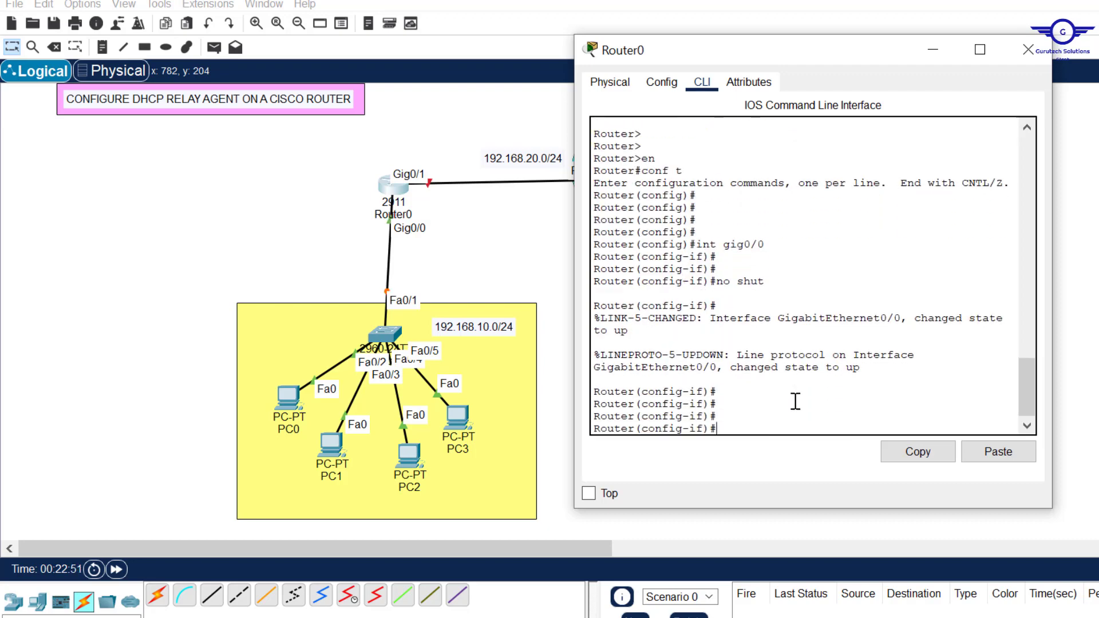
mouse_move(408, 230)
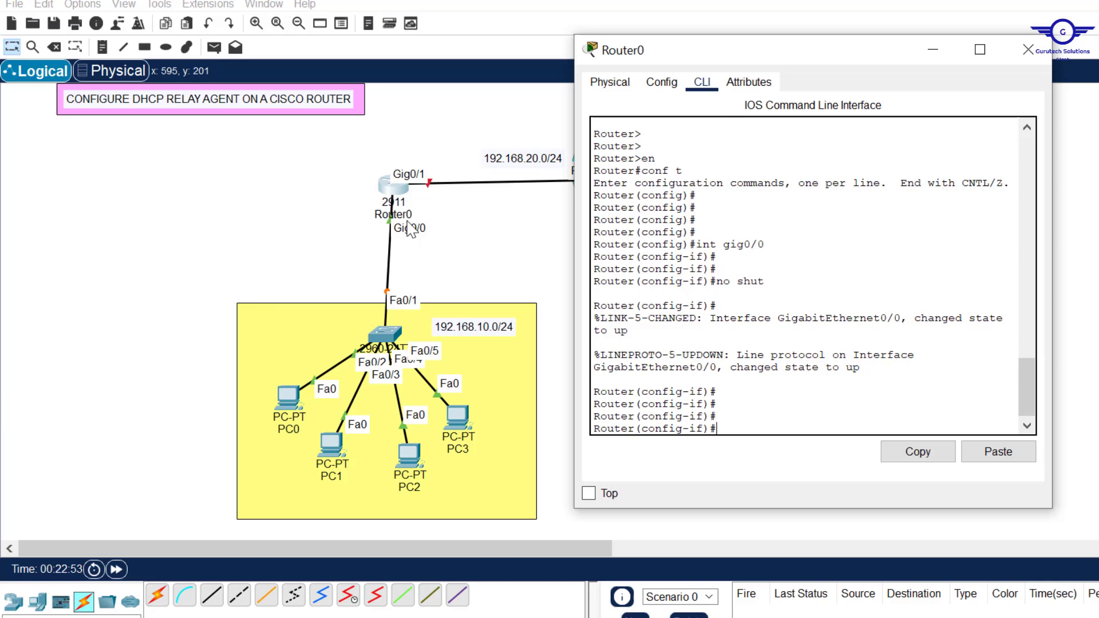
mouse_move(447, 277)
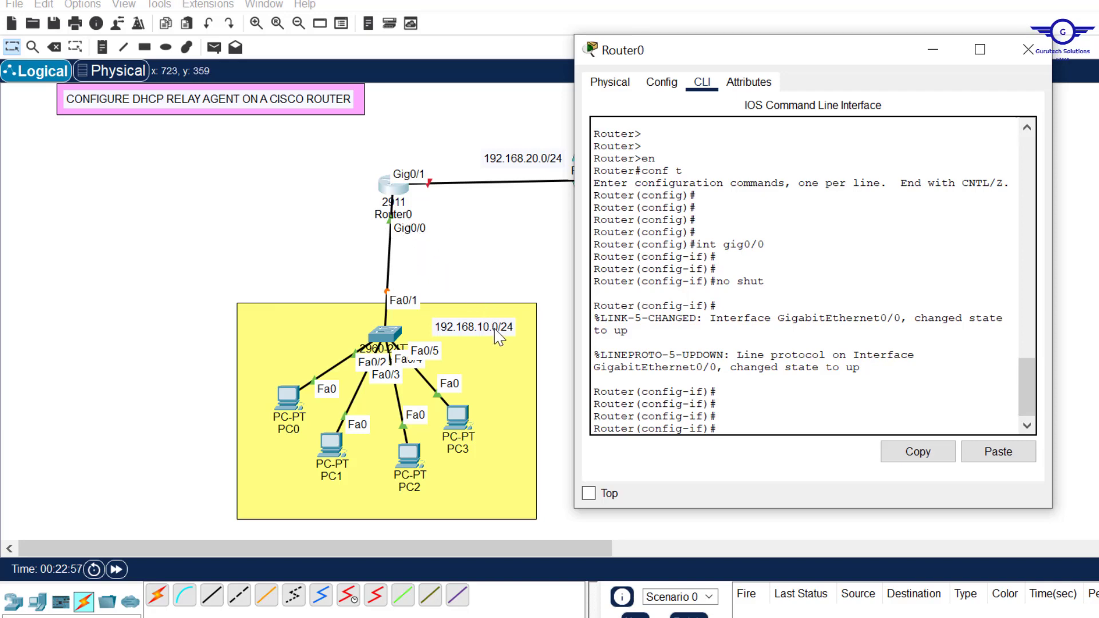
- Assign 192.168.10.1 255.255.255.0 to Router0's current interface
type("ip add 1")
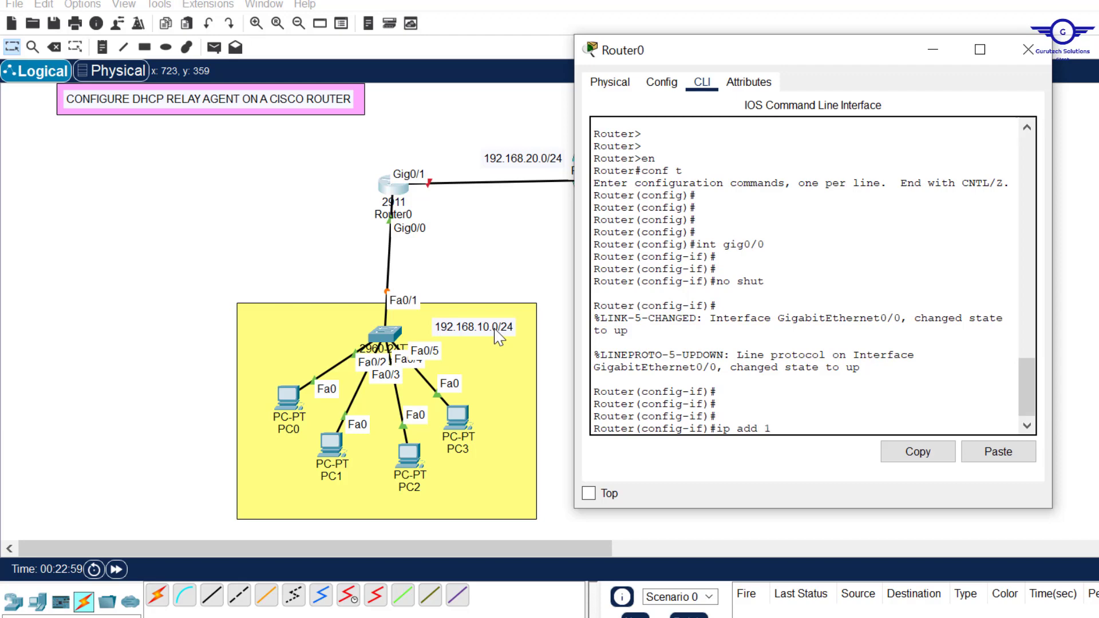
type("92.168.")
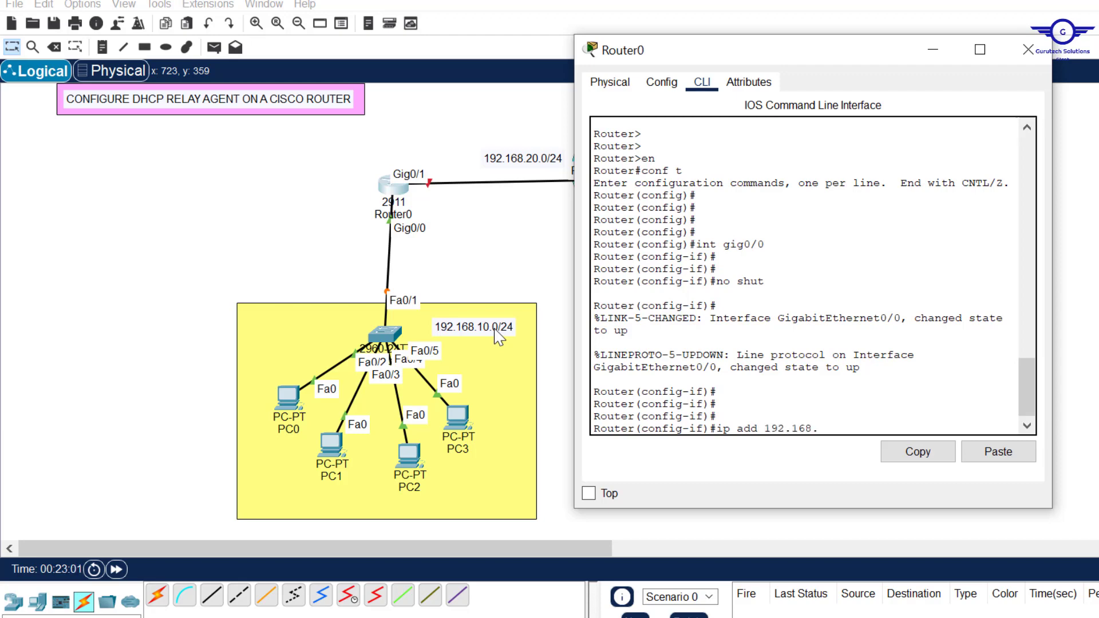
type("10.1")
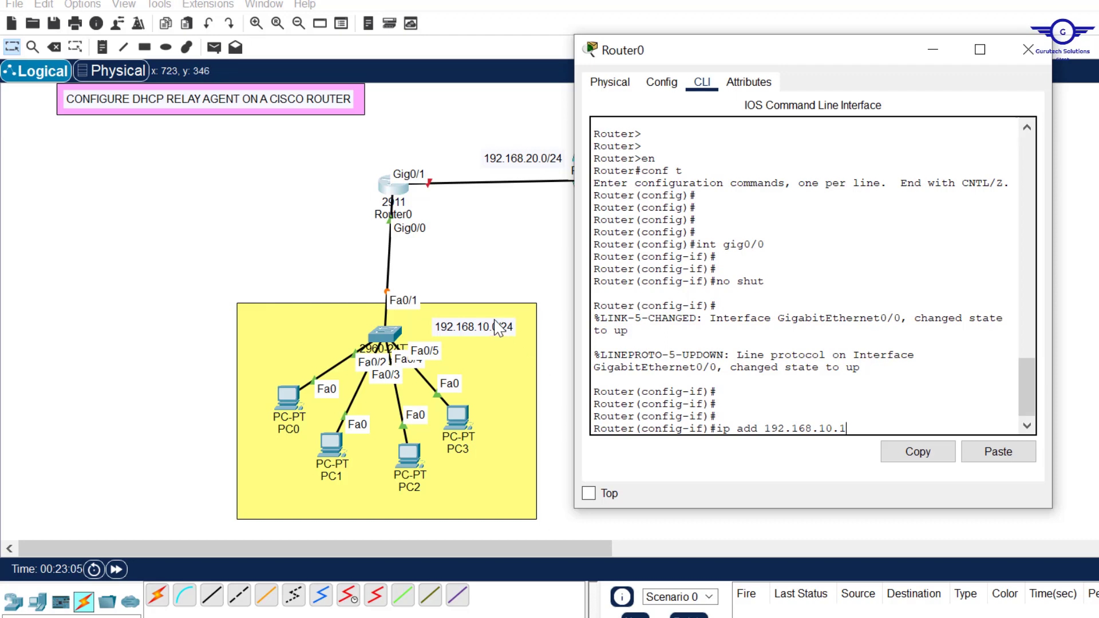
mouse_move(487, 338)
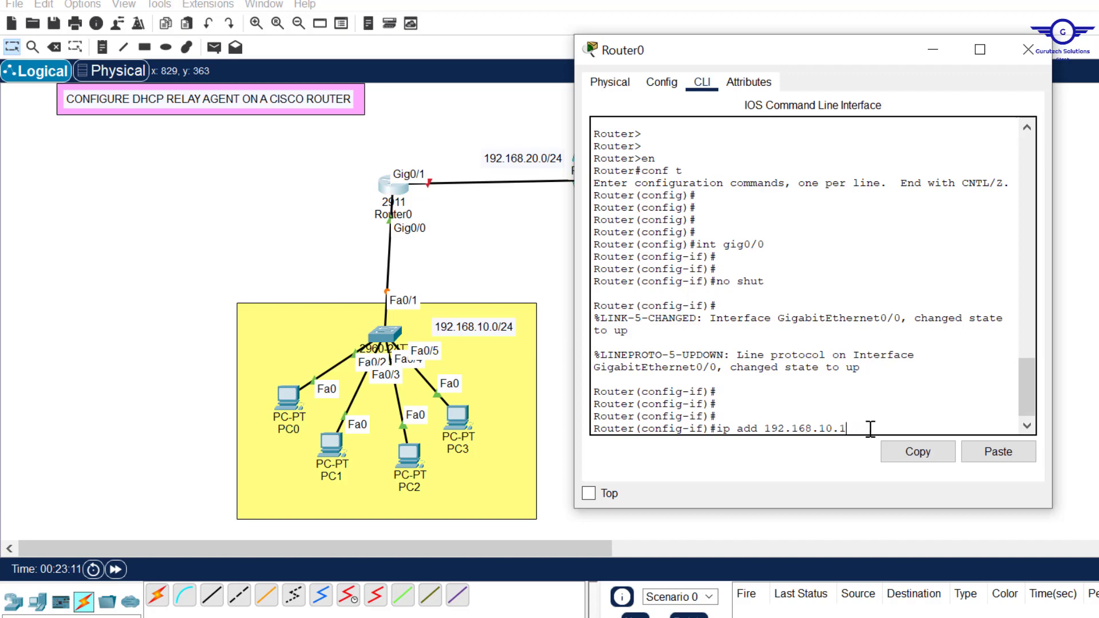
type("255.")
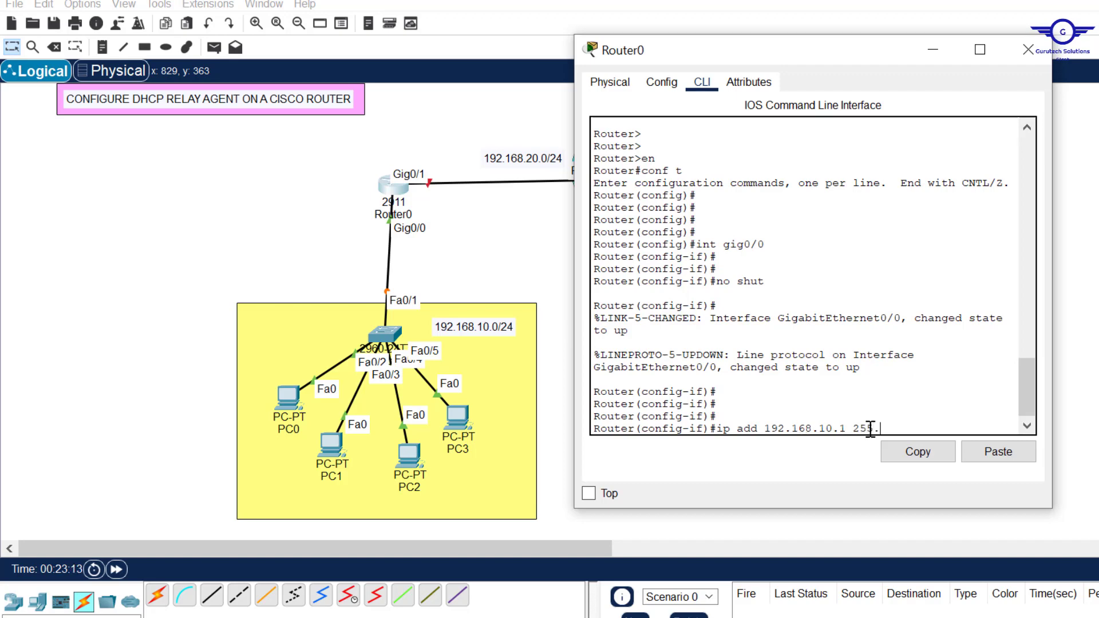
type(".255.255")
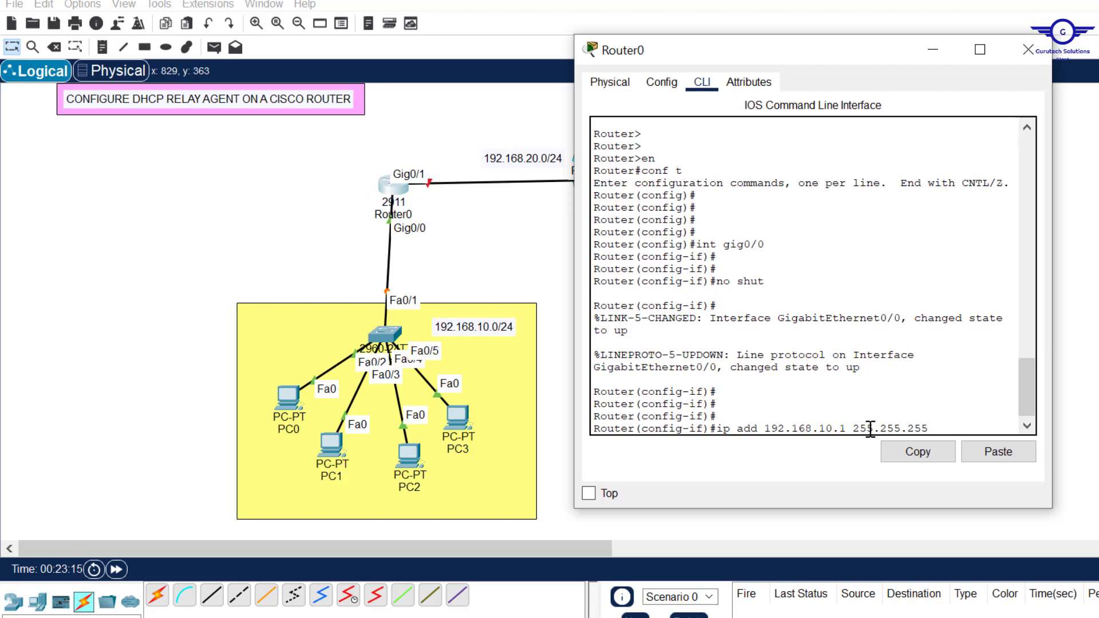
type(".0")
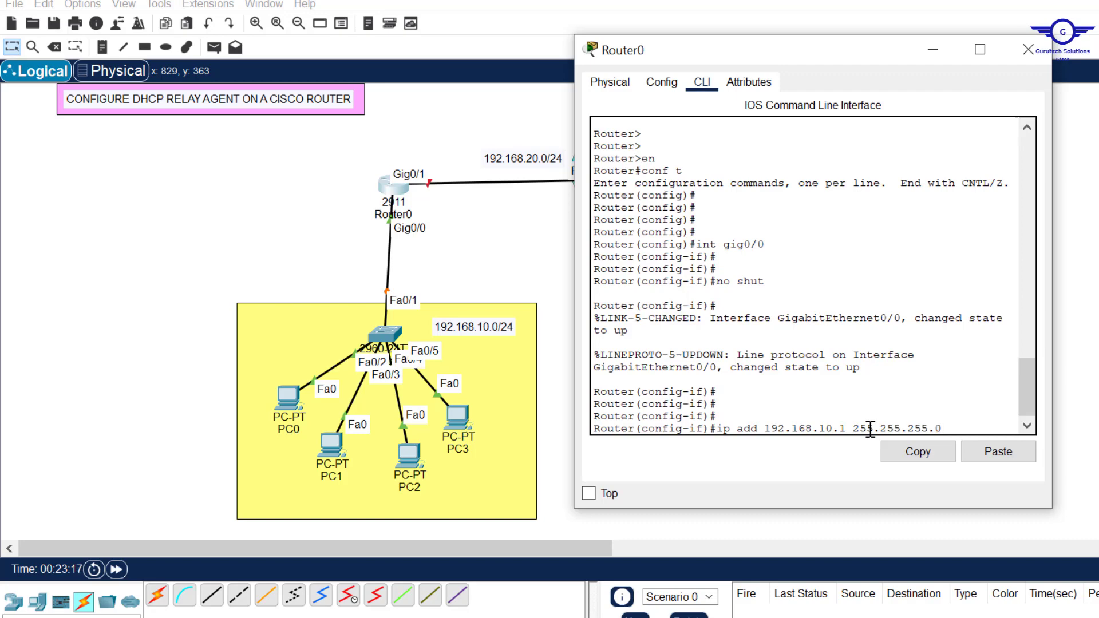
- Exit the interface, enable Gig0/1 with no shutdown, and leave interface configuration
type("exi")
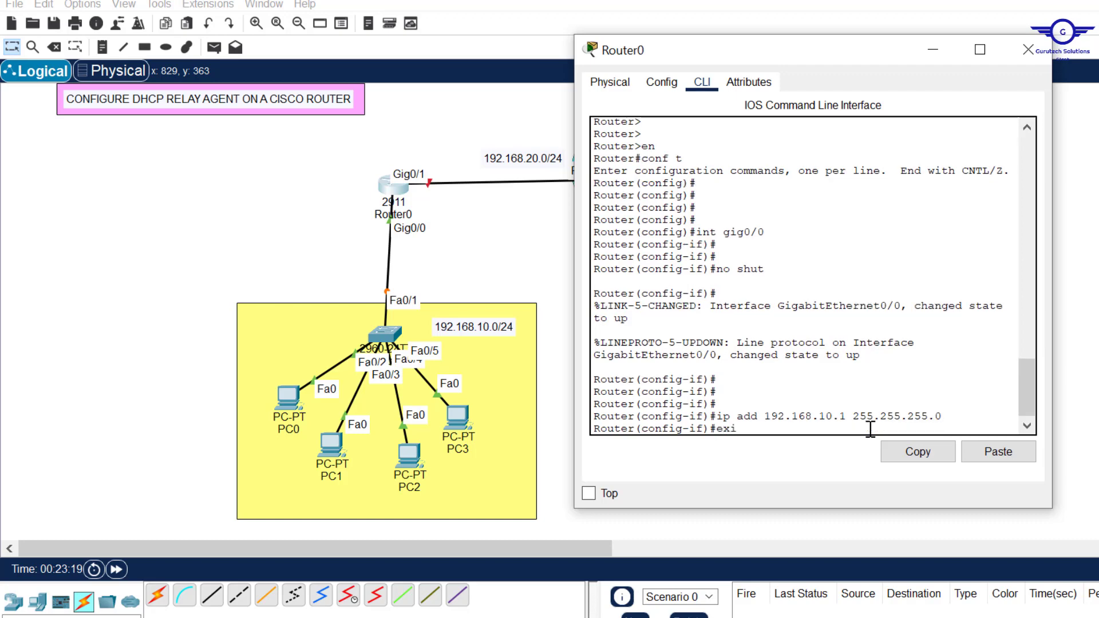
key("Return")
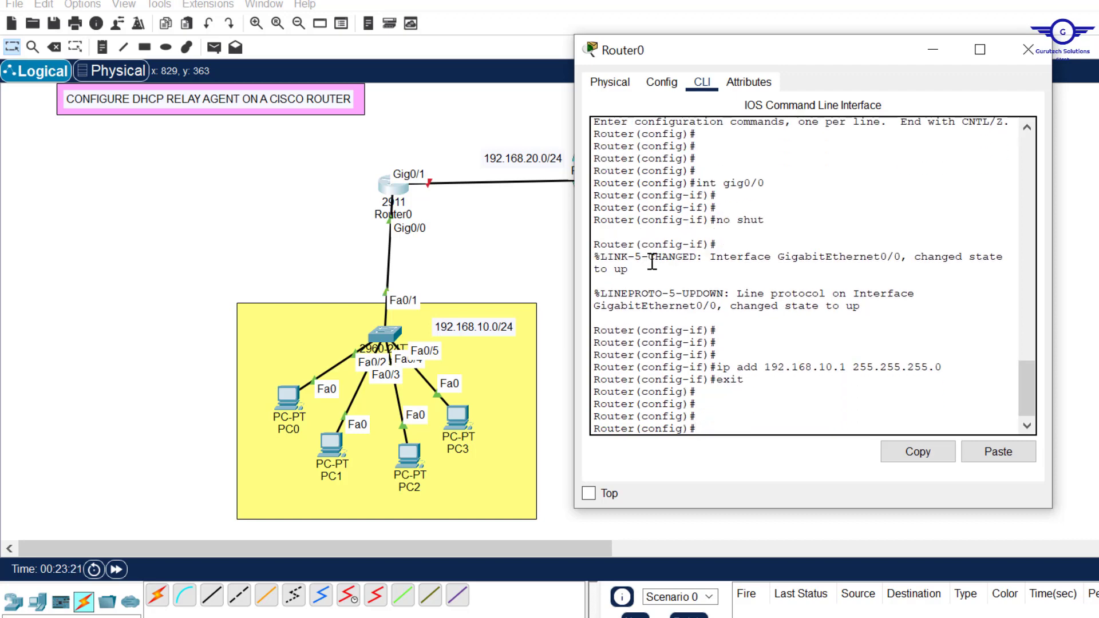
type("no shut")
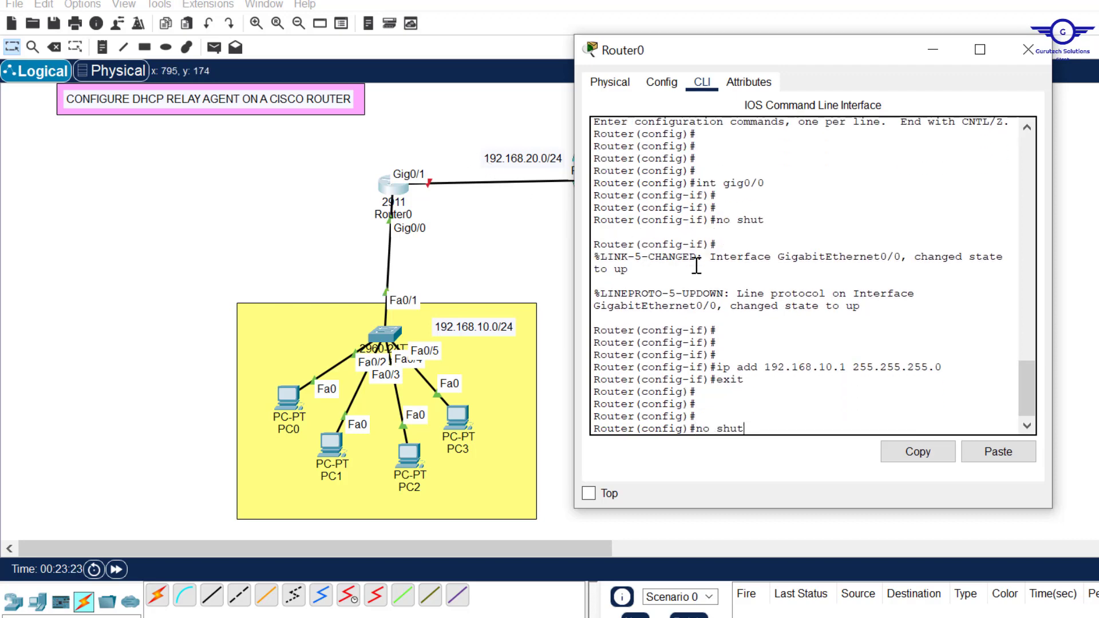
type("int gig0/1")
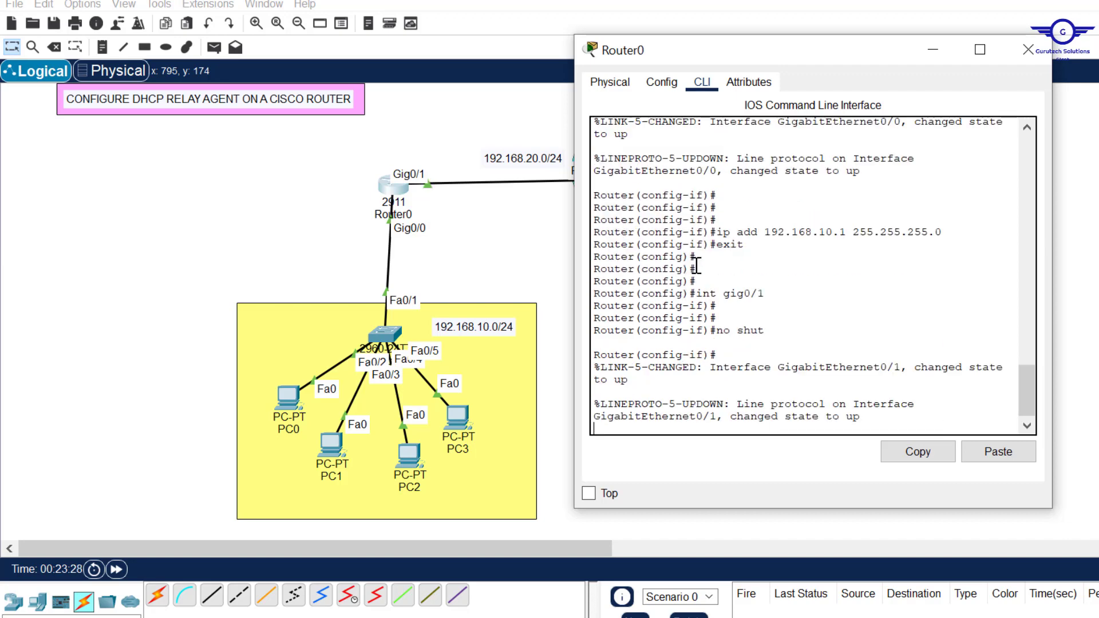
type("exit")
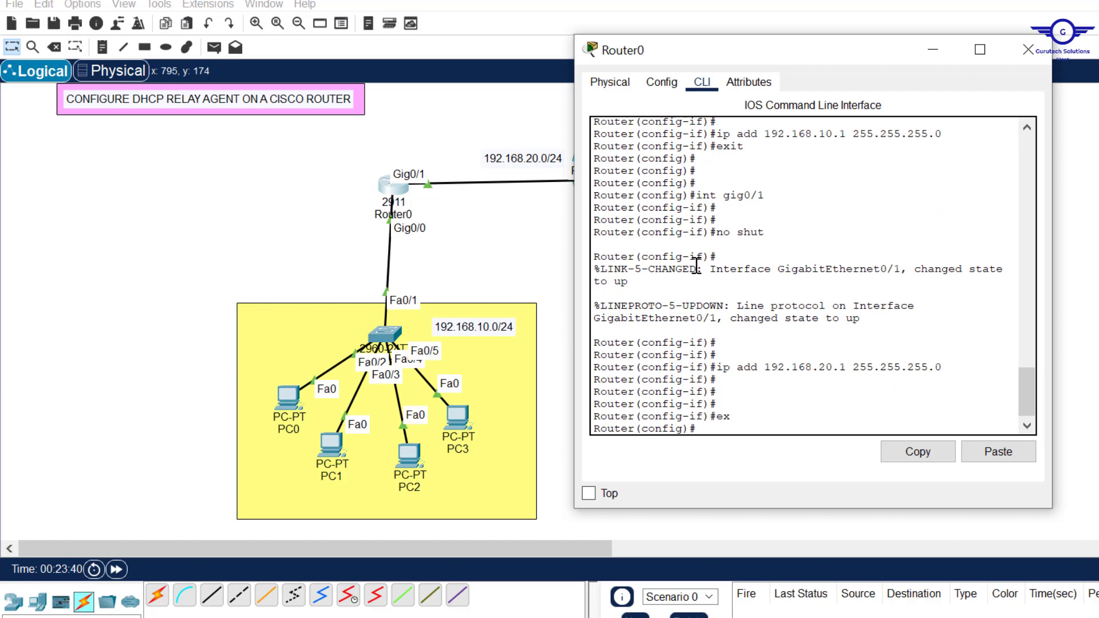
scroll("down", 3)
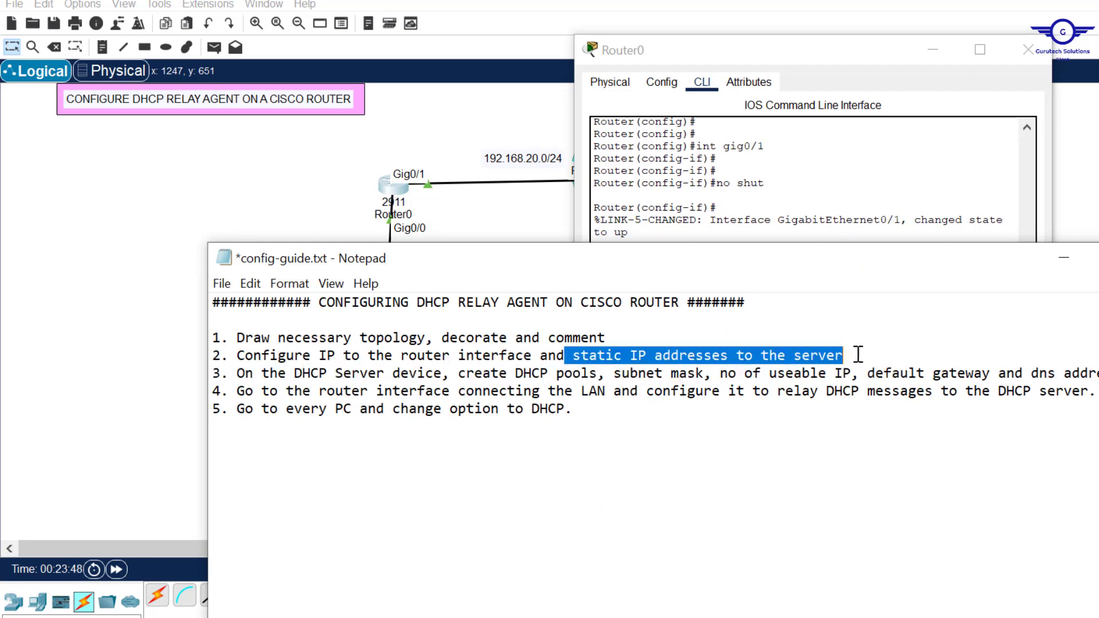
mouse_move(844, 355)
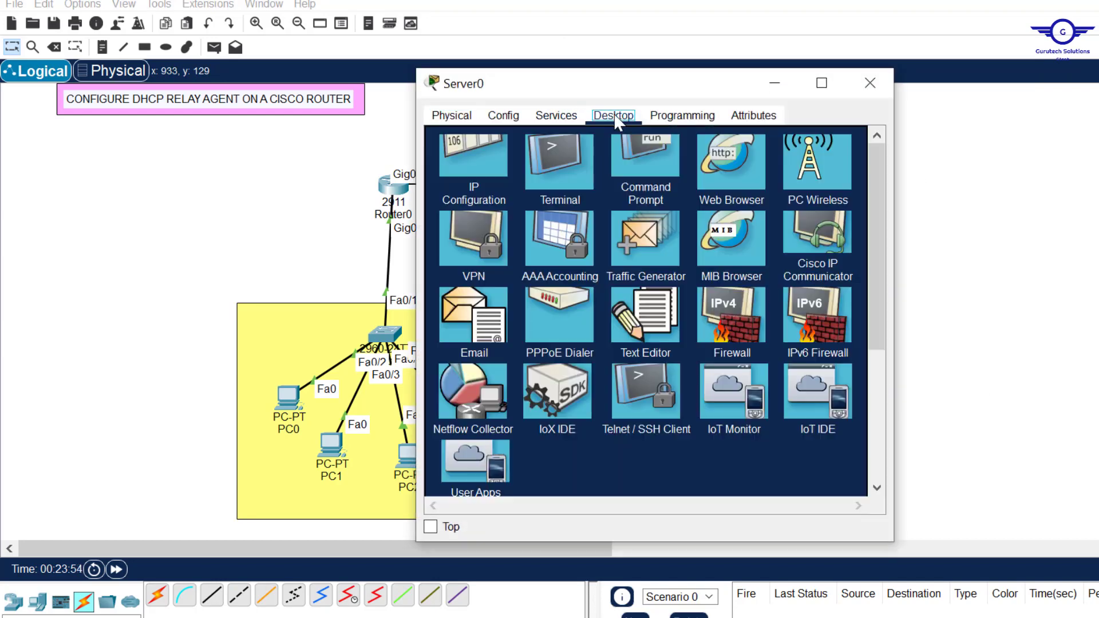
- Give Server0 static IP 192.168.20.5/24, gateway 192.168.20.1, DNS 192.168.20.5, then close it
left_click(473, 156)
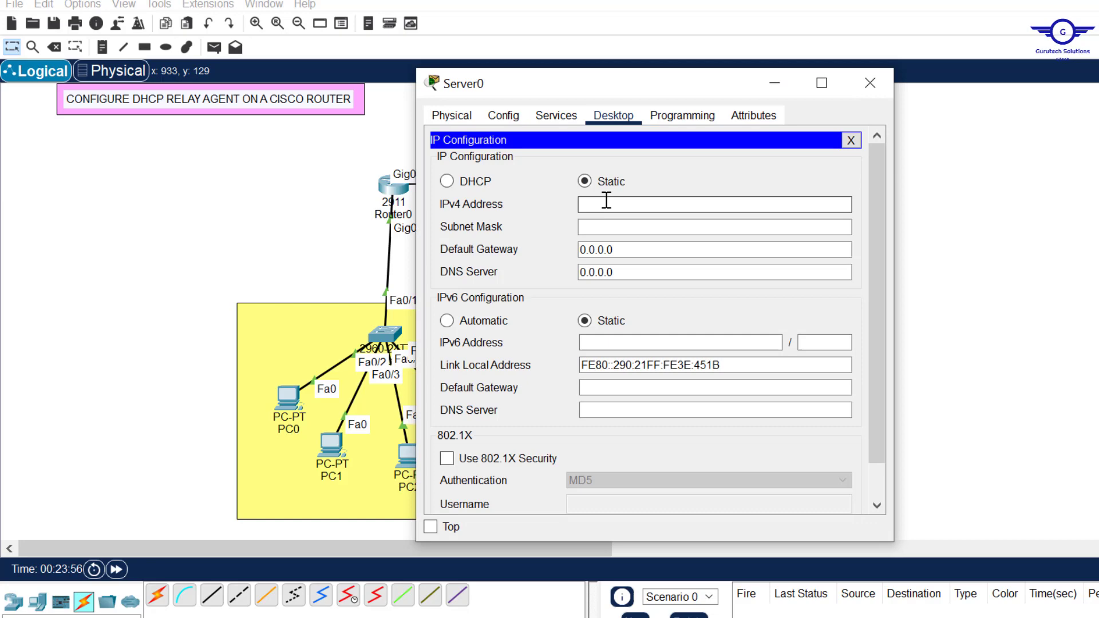
type("192.168.20.")
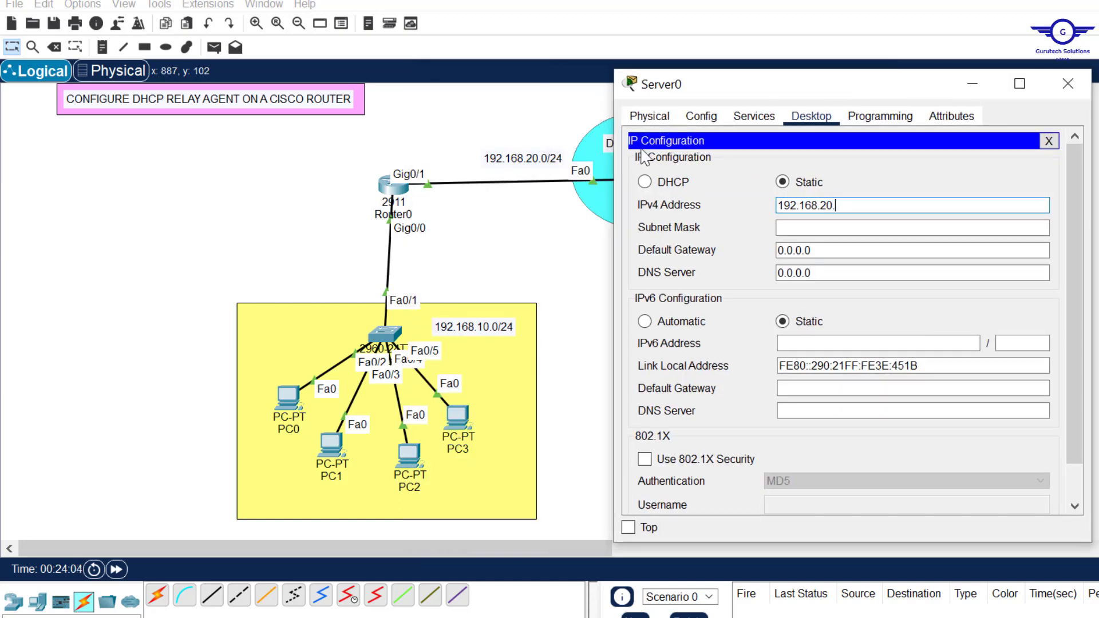
type("5")
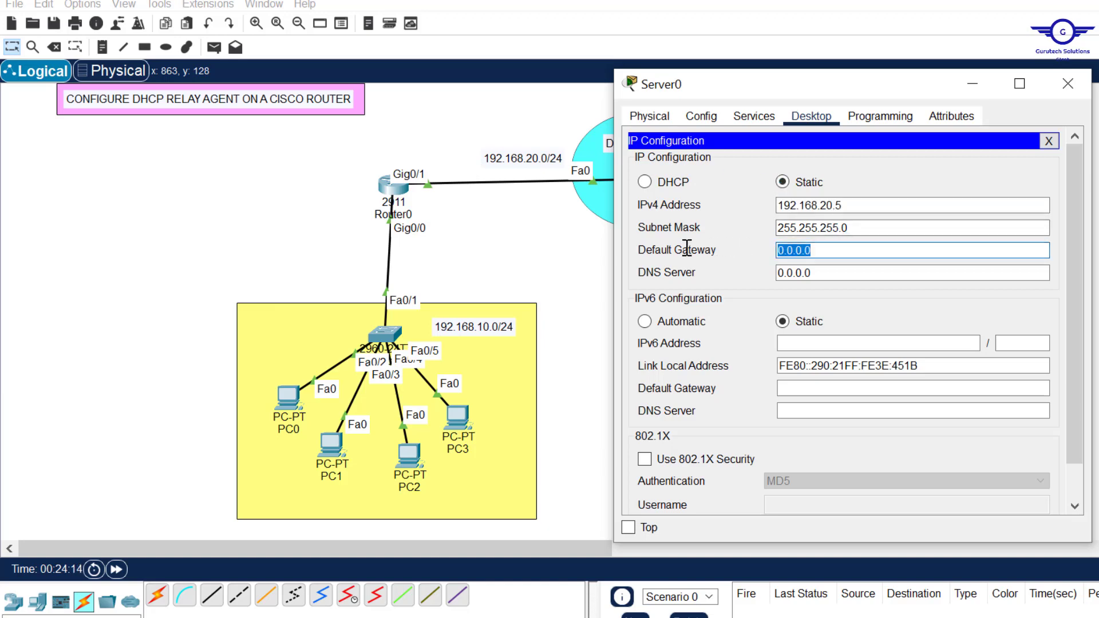
type("192.168.20.1")
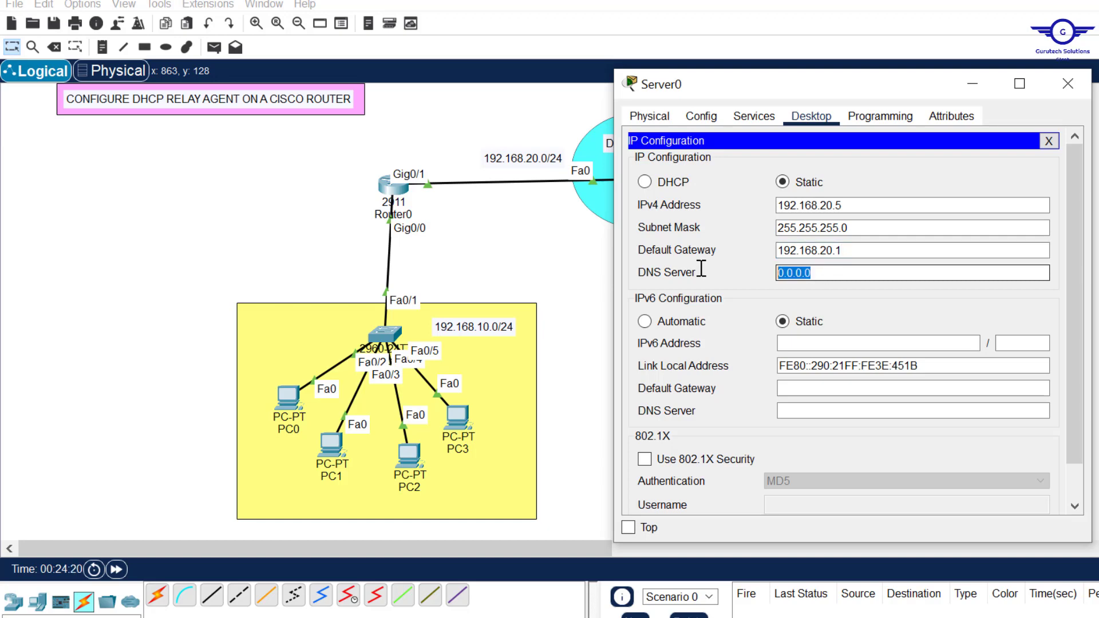
type("192.168.20.5")
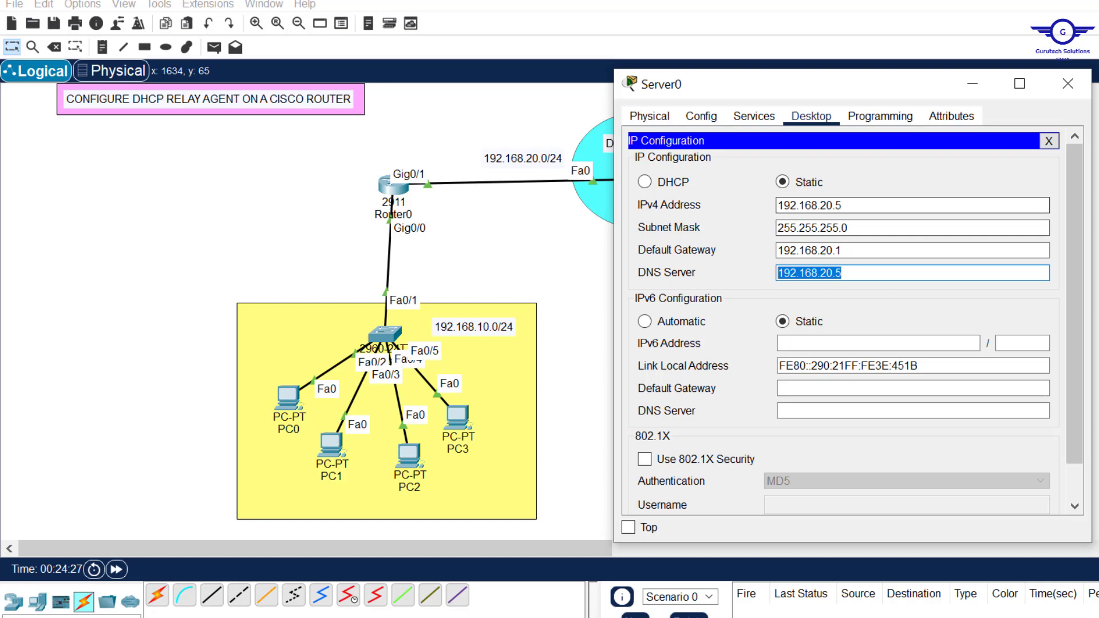
mouse_move(1068, 84)
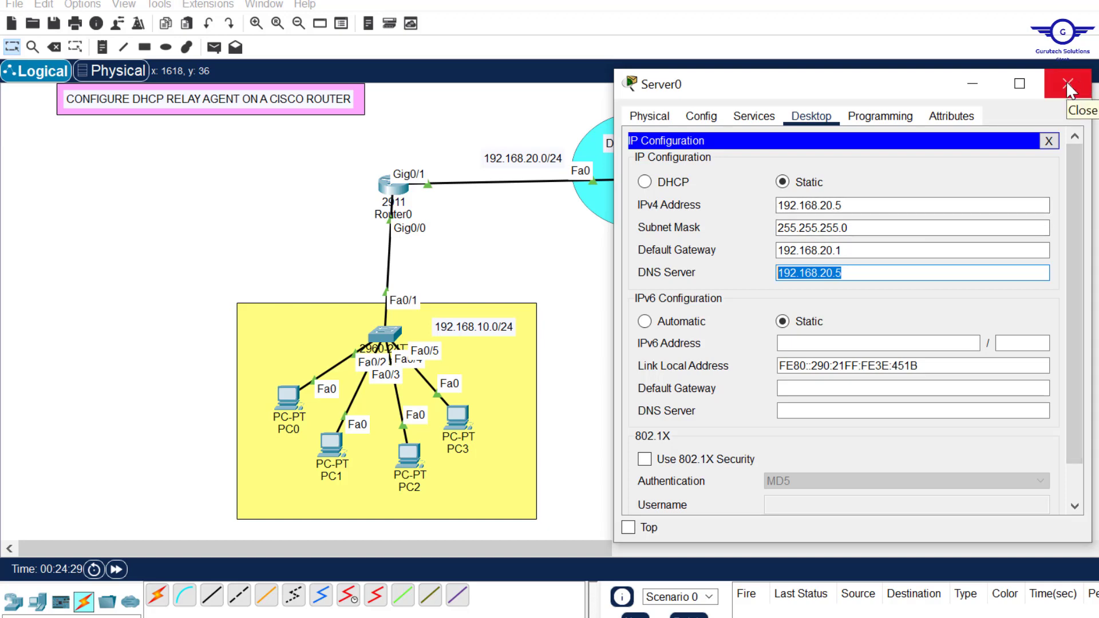
left_click(1066, 84)
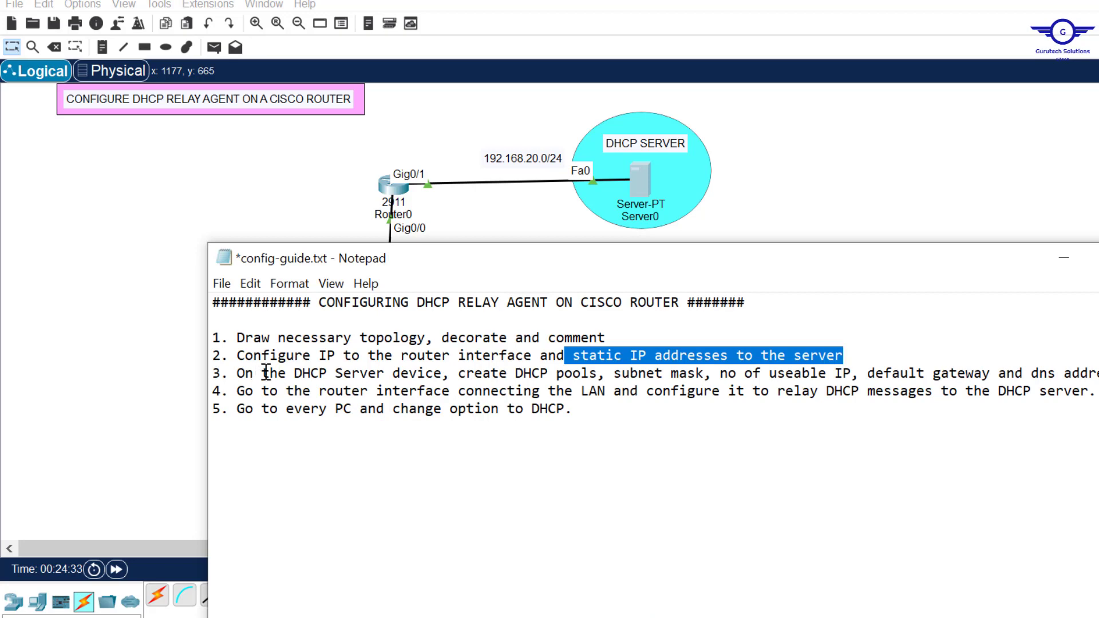
mouse_move(412, 355)
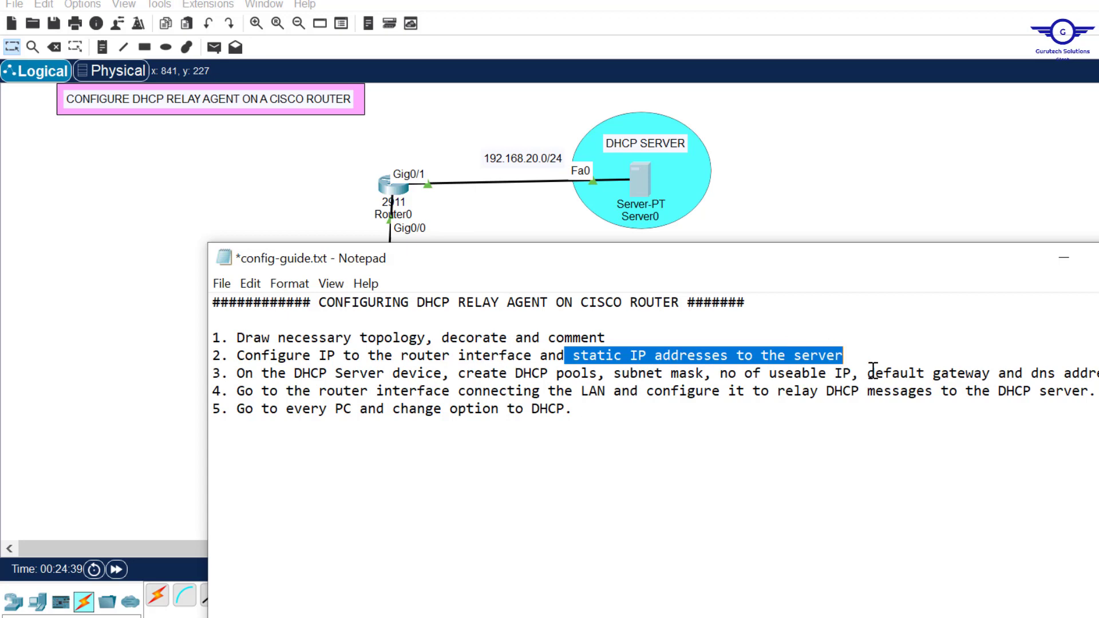
mouse_move(855, 245)
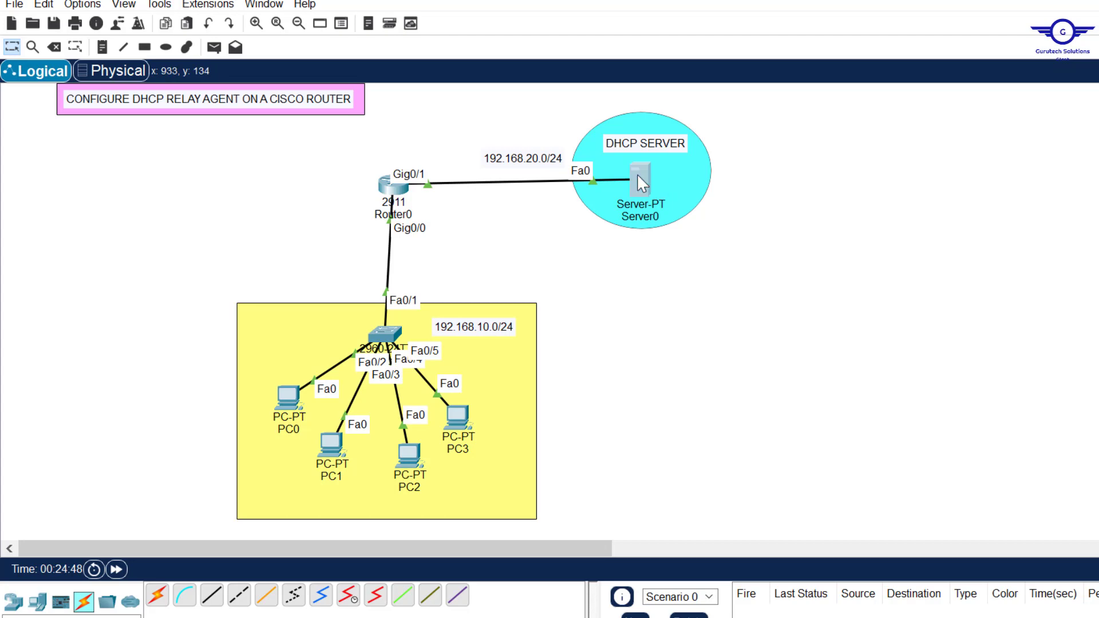
- Turn on Server0's DHCP service and save serverPool with cleared, all-zero values
double_click(639, 174)
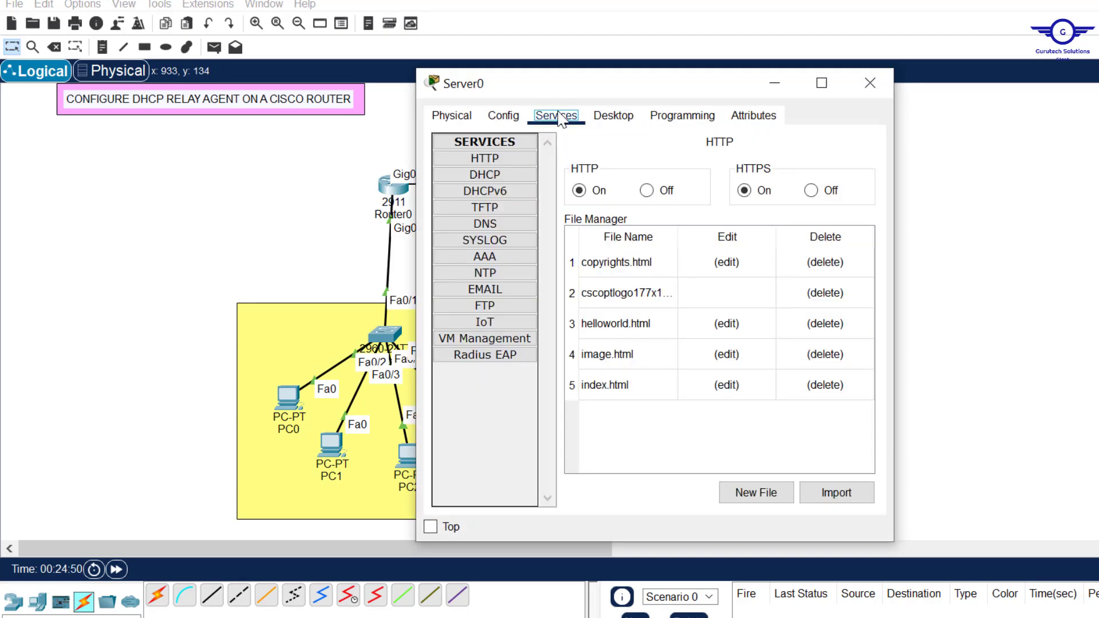
left_click(484, 174)
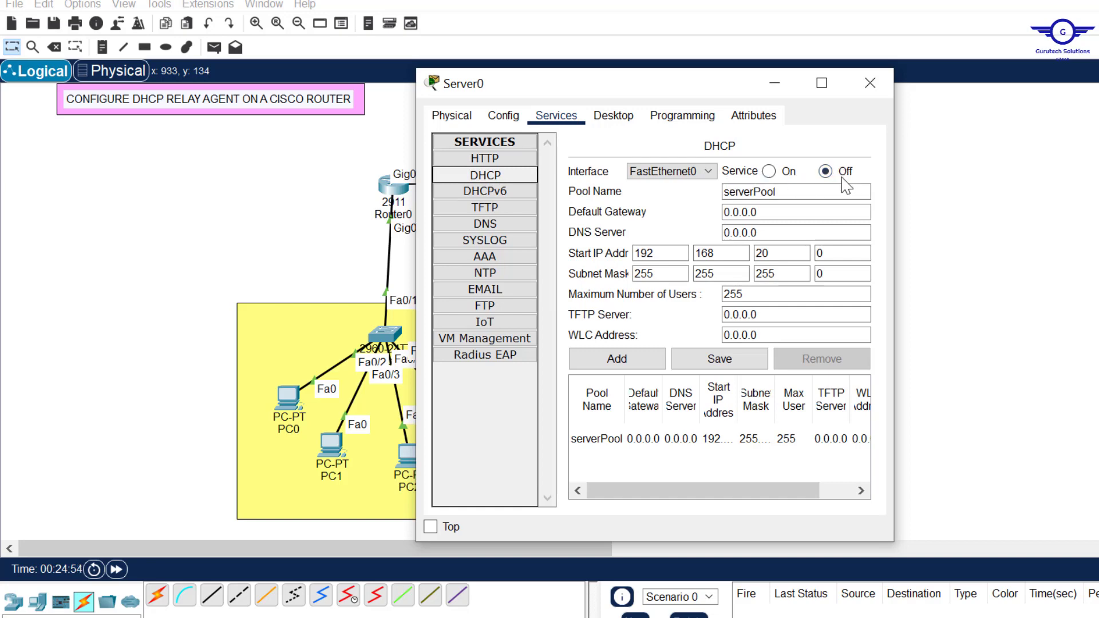
mouse_move(769, 170)
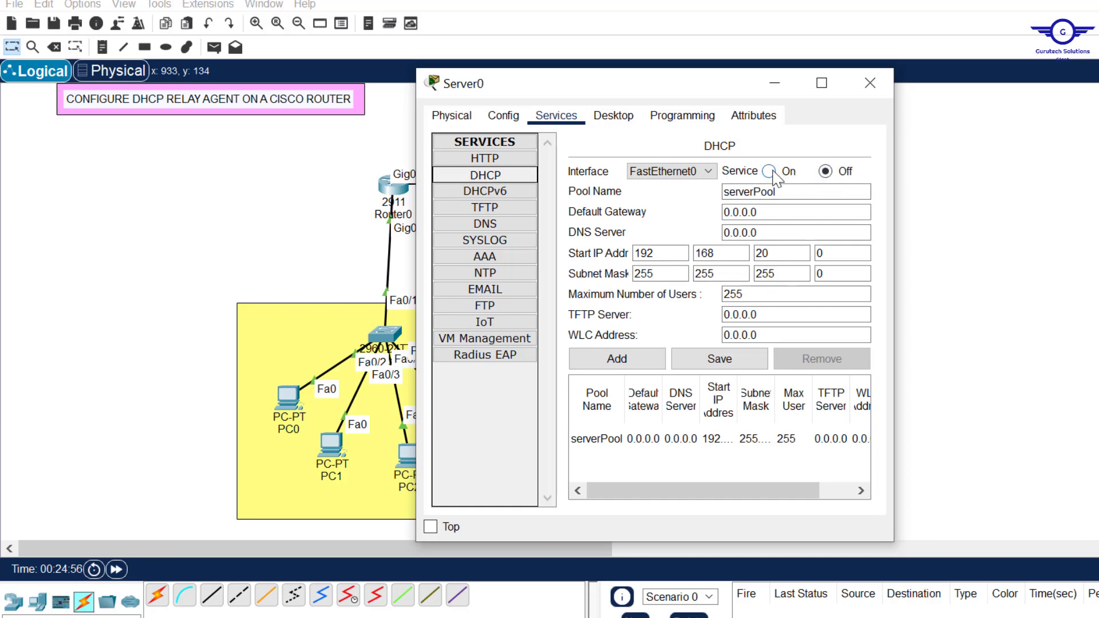
left_click(769, 171)
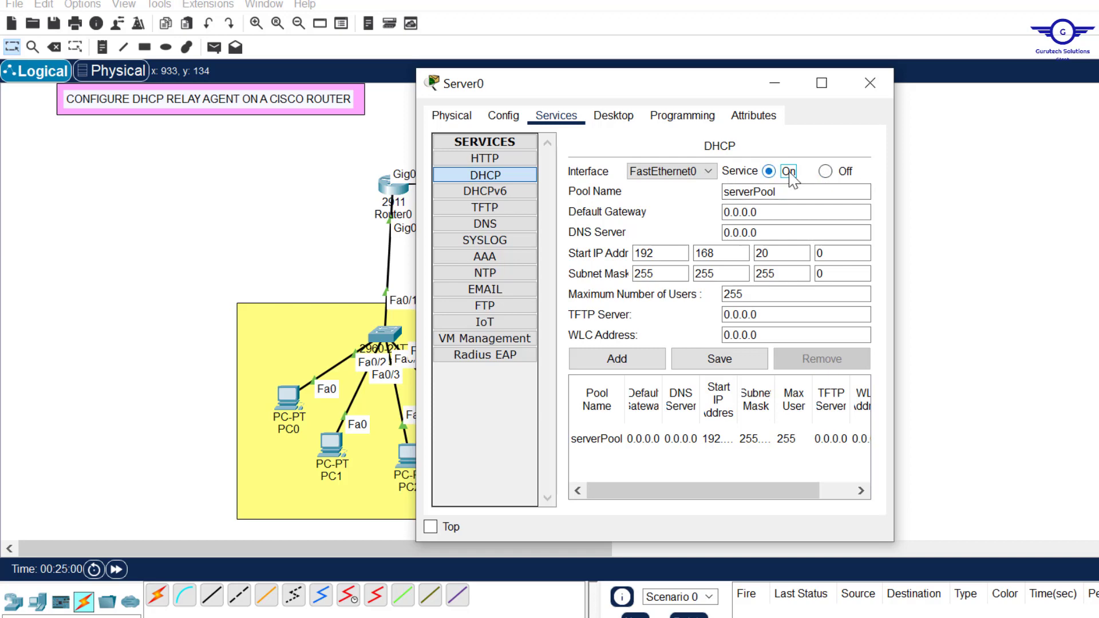
mouse_move(785, 231)
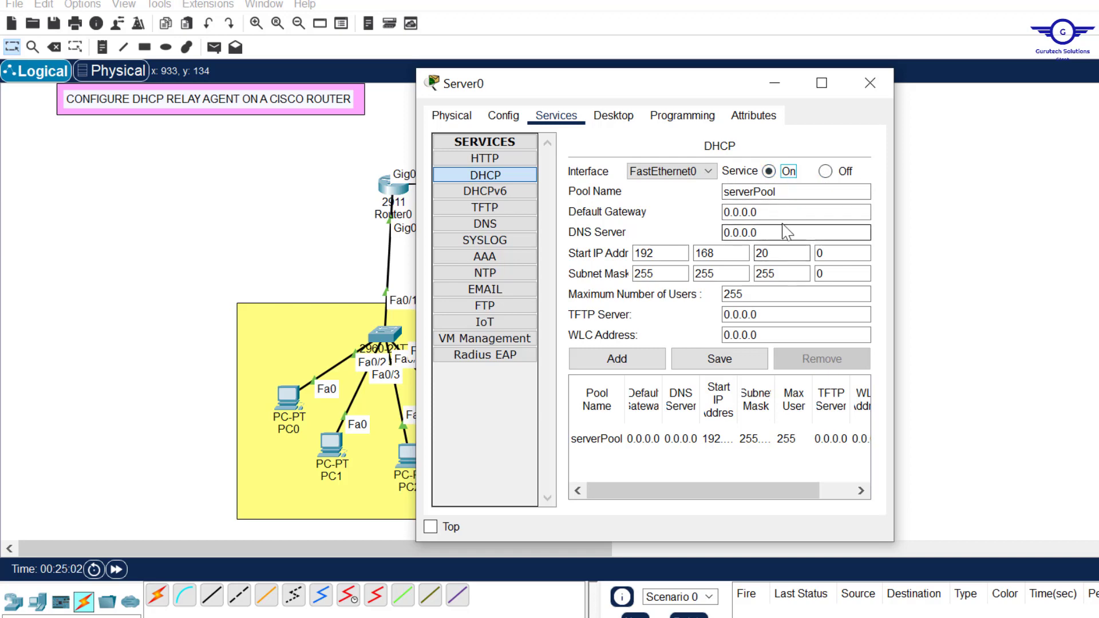
triple_click(796, 232)
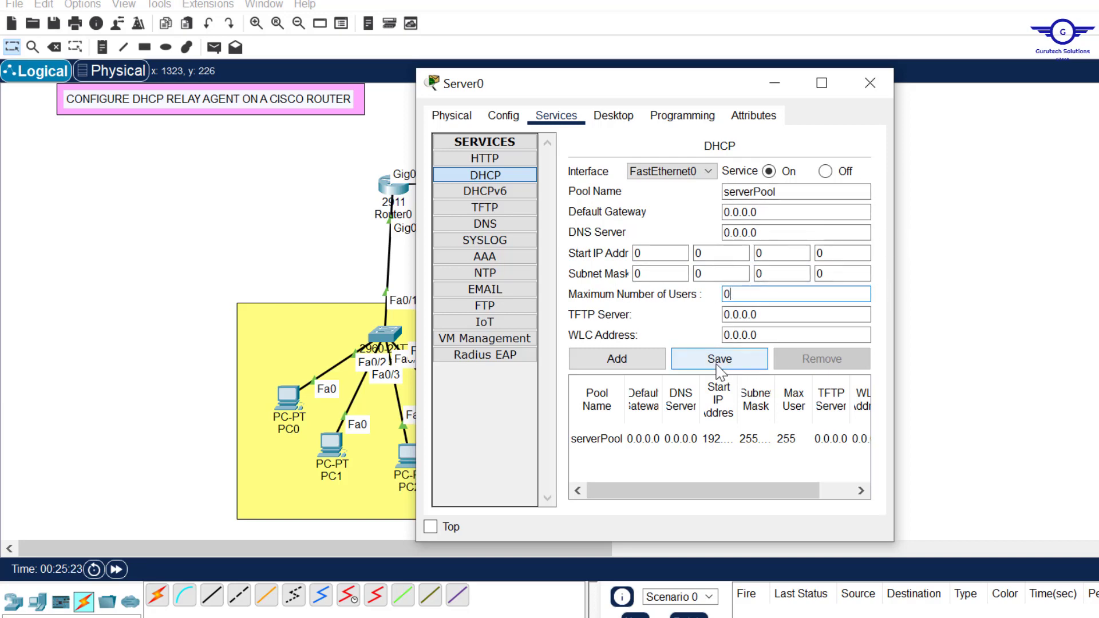
left_click(718, 359)
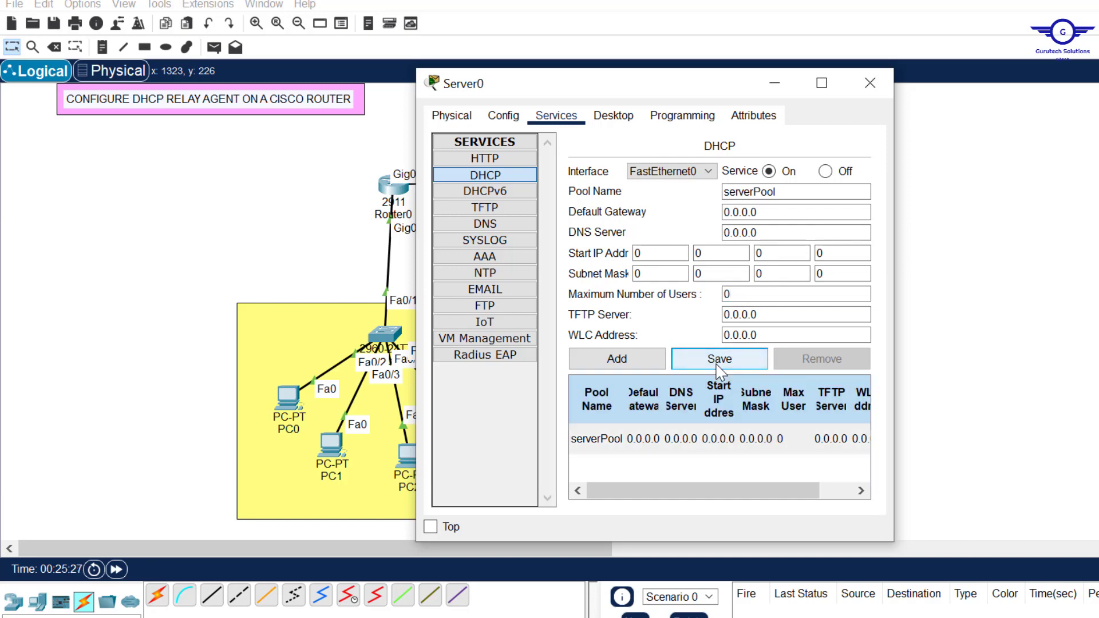
mouse_move(653, 94)
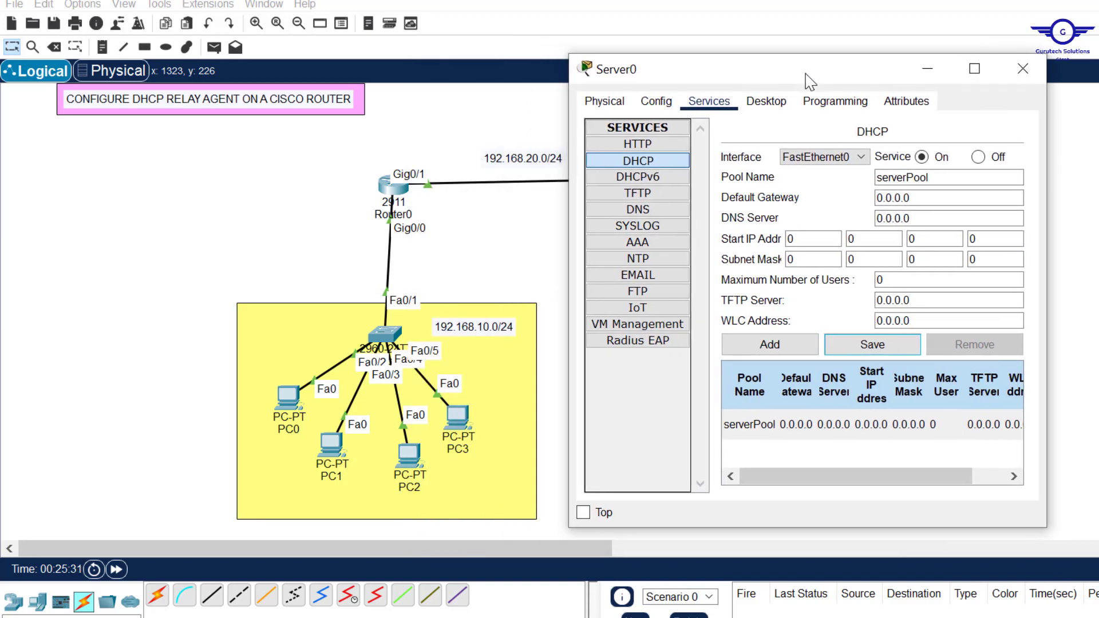
- Fill Server0's DHCP form: pool IT-DEPT-Pool, gateway 192.168.10.1, DNS 192.168.20.5
left_click(948, 177)
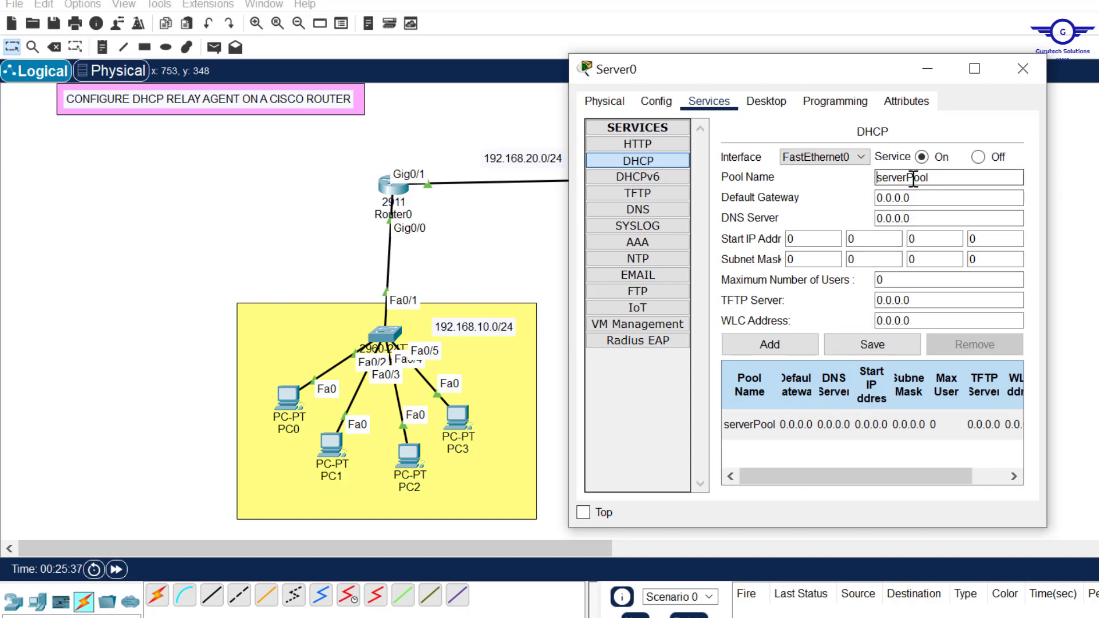
double_click(905, 176)
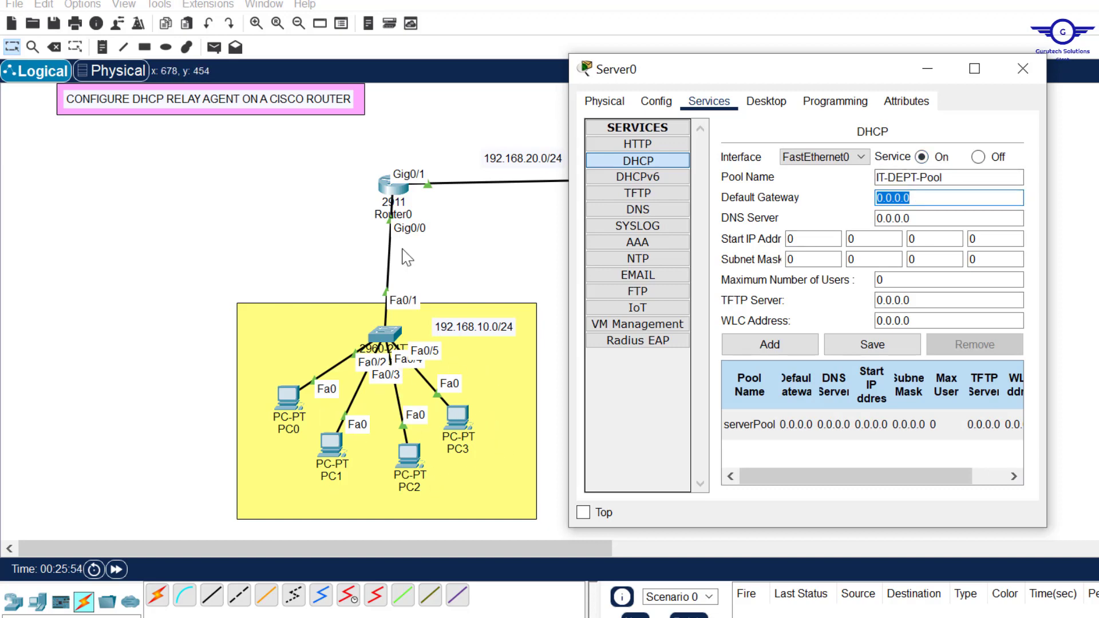
mouse_move(379, 235)
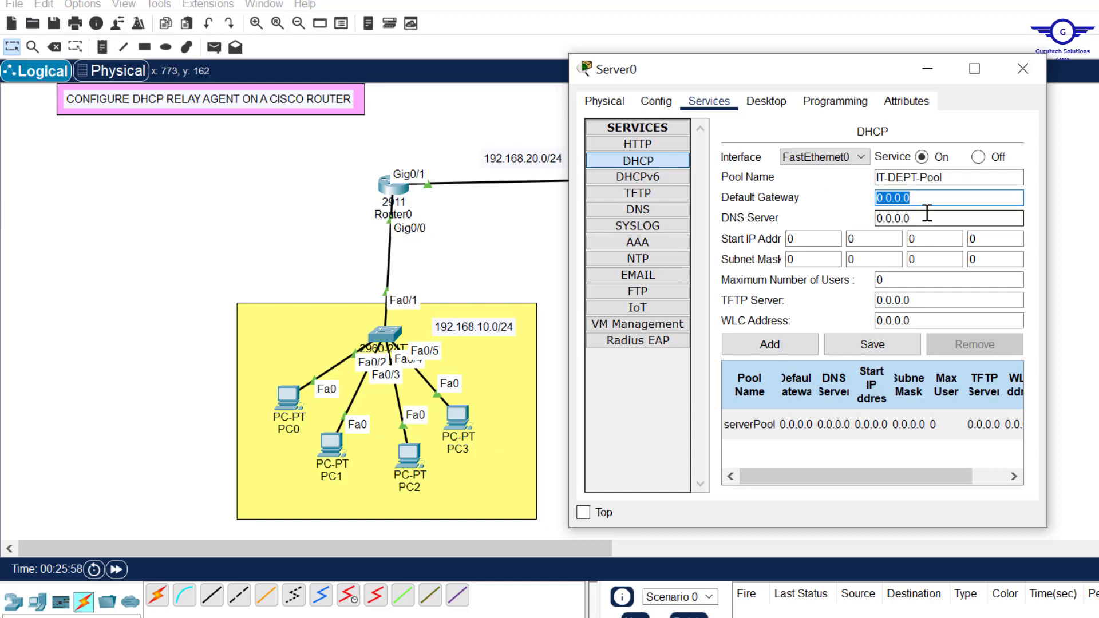
type("192.168.20.1")
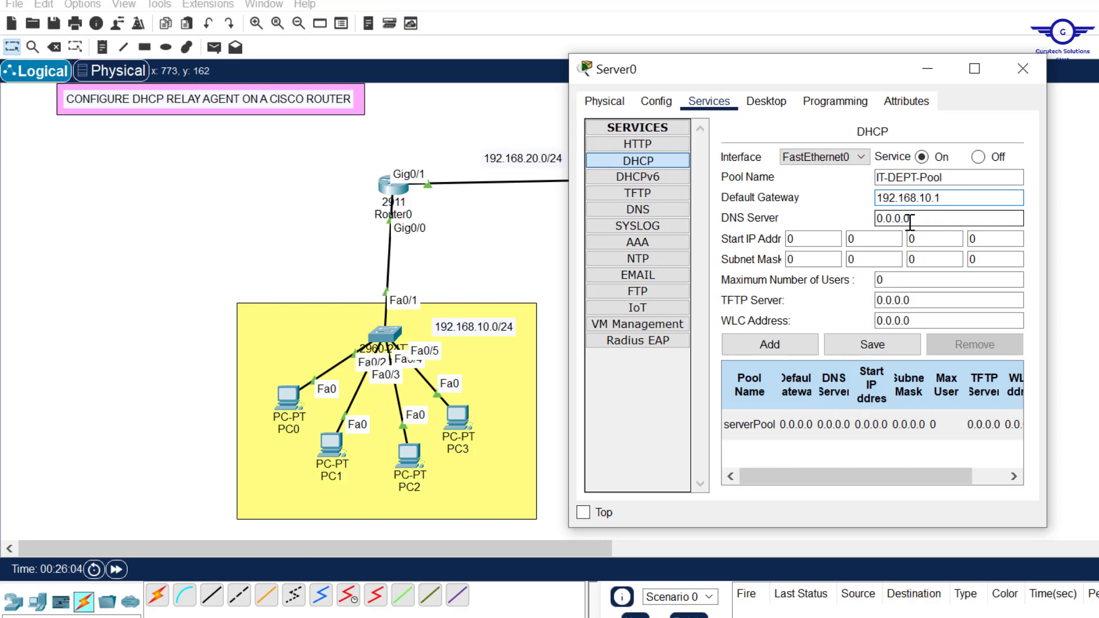
left_click(948, 177)
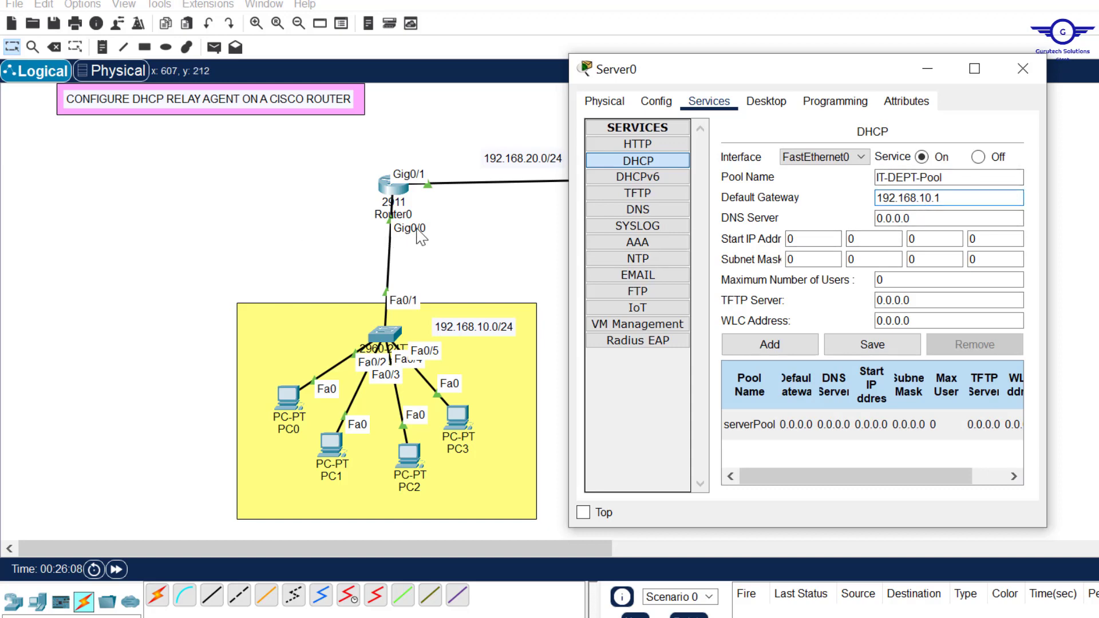
left_click(948, 218)
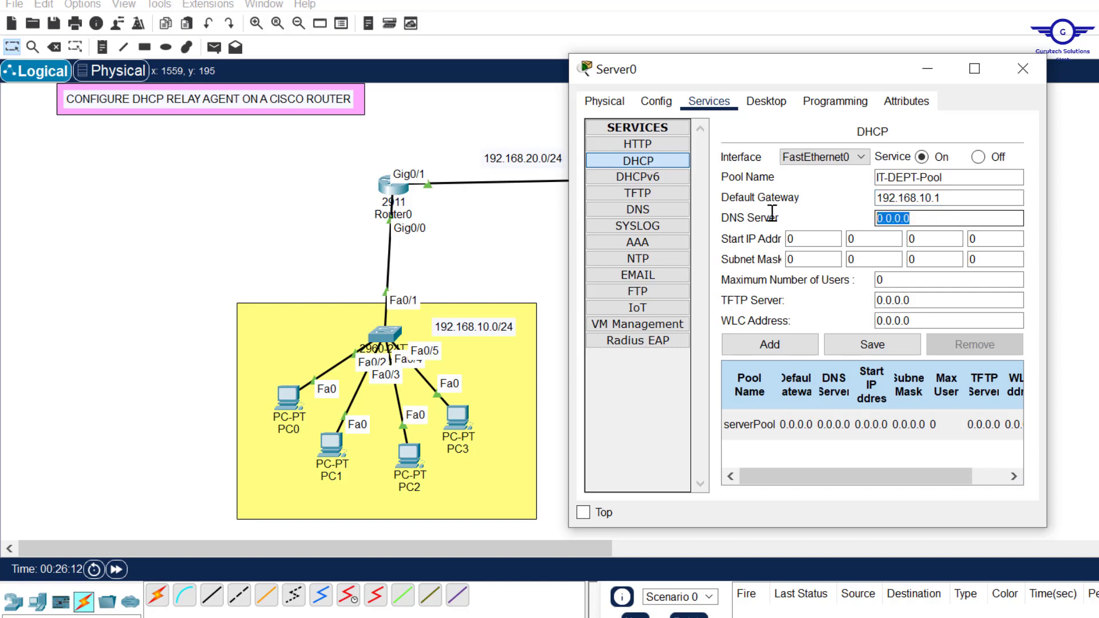
type("192.168.20.5")
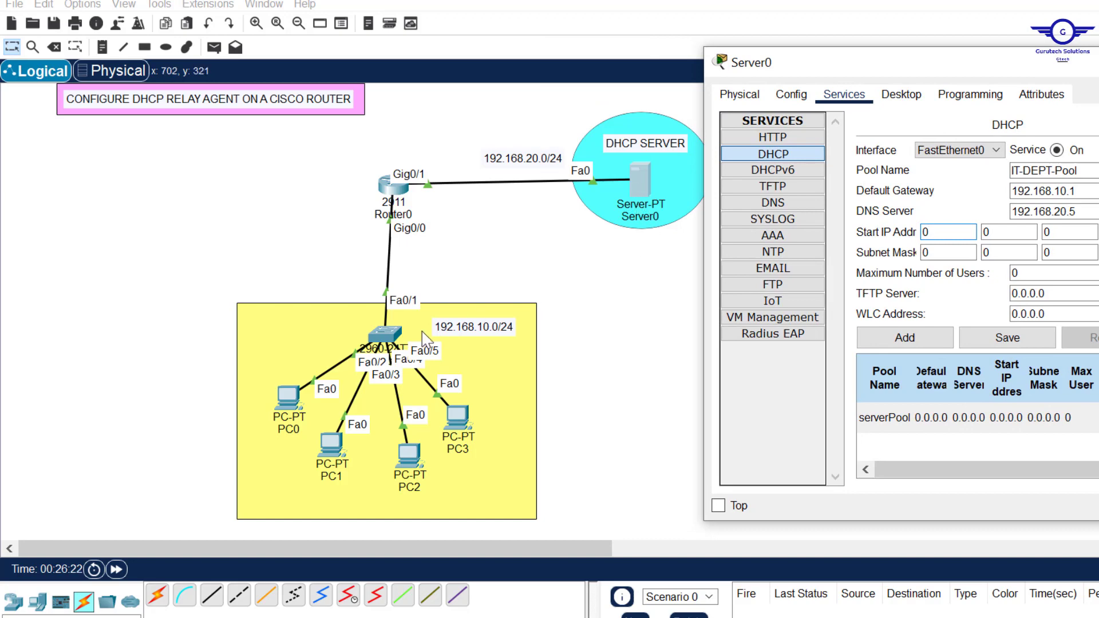
- Enter the DHCP pool start IP address 192.168.10.21
left_click(948, 231)
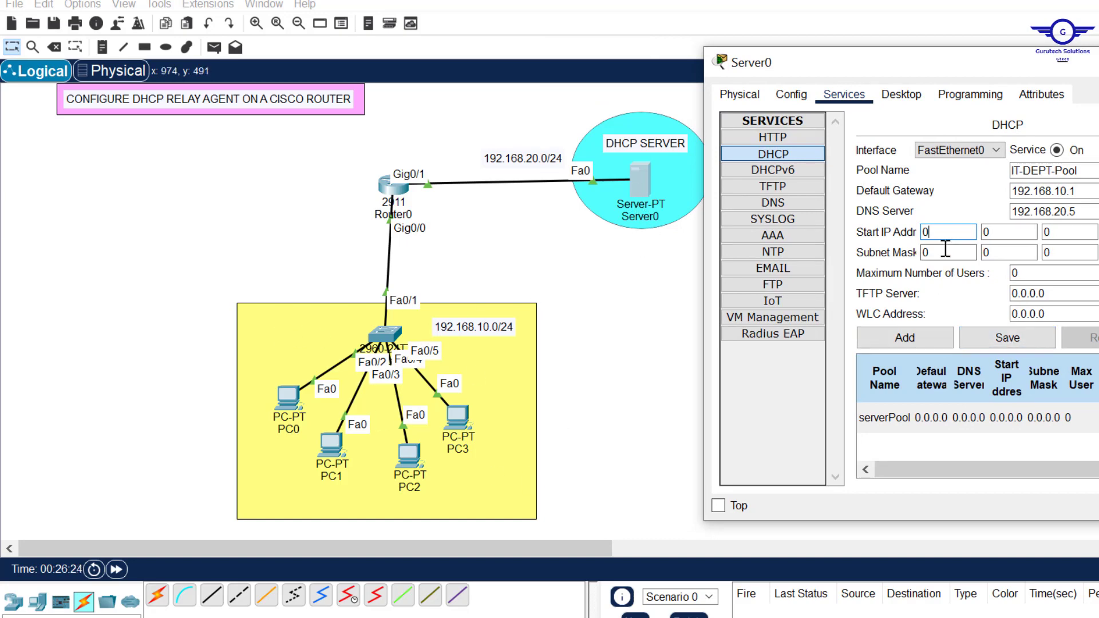
type("192")
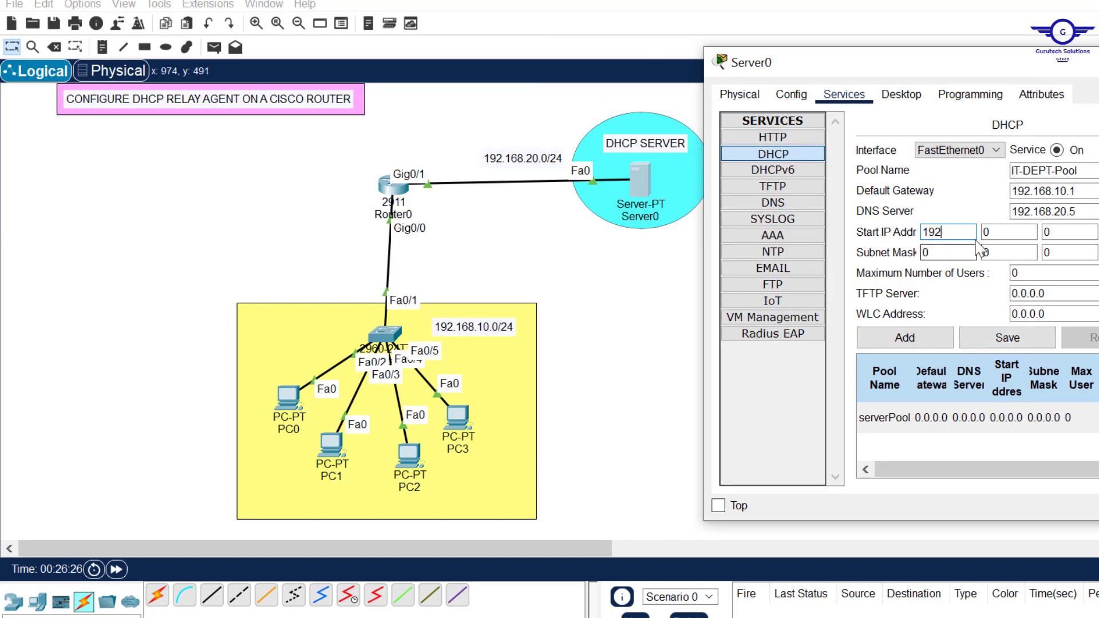
type("168")
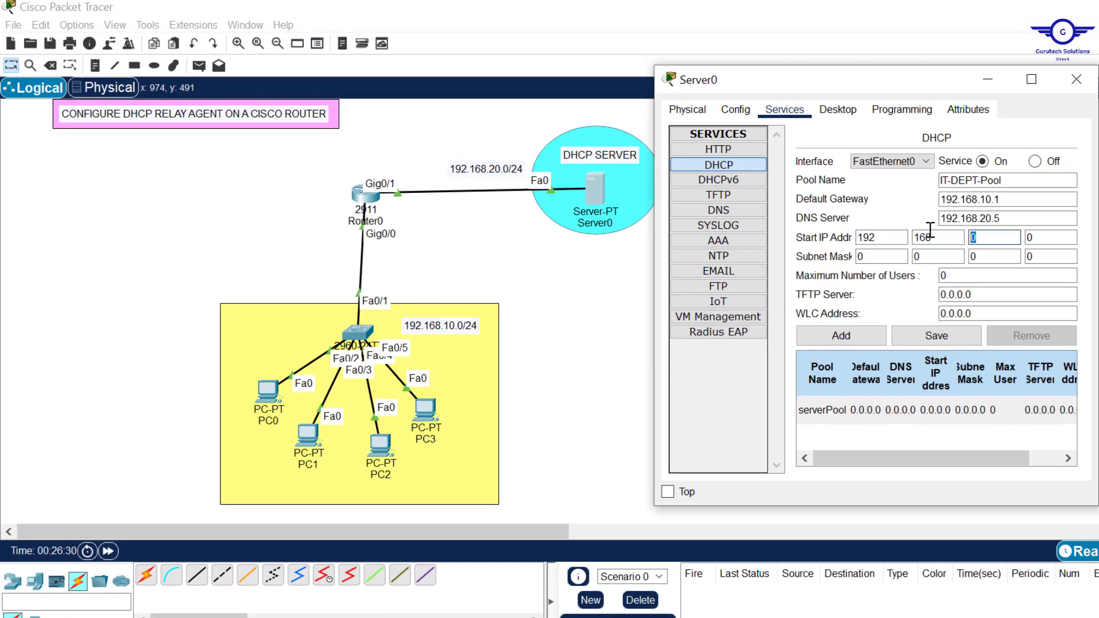
type("10")
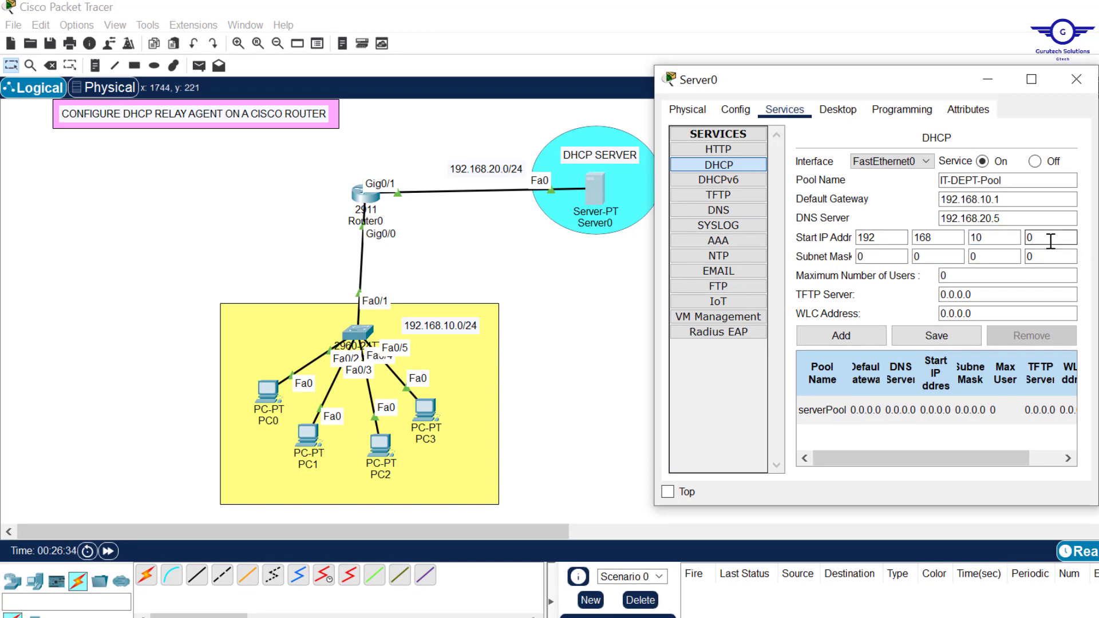
type("11")
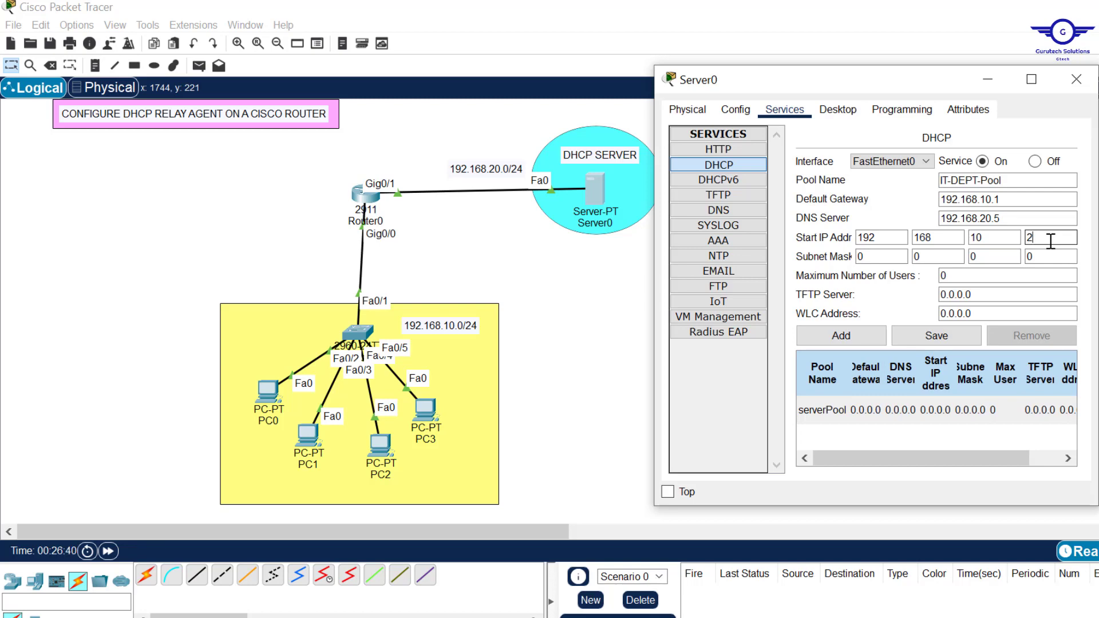
type("1")
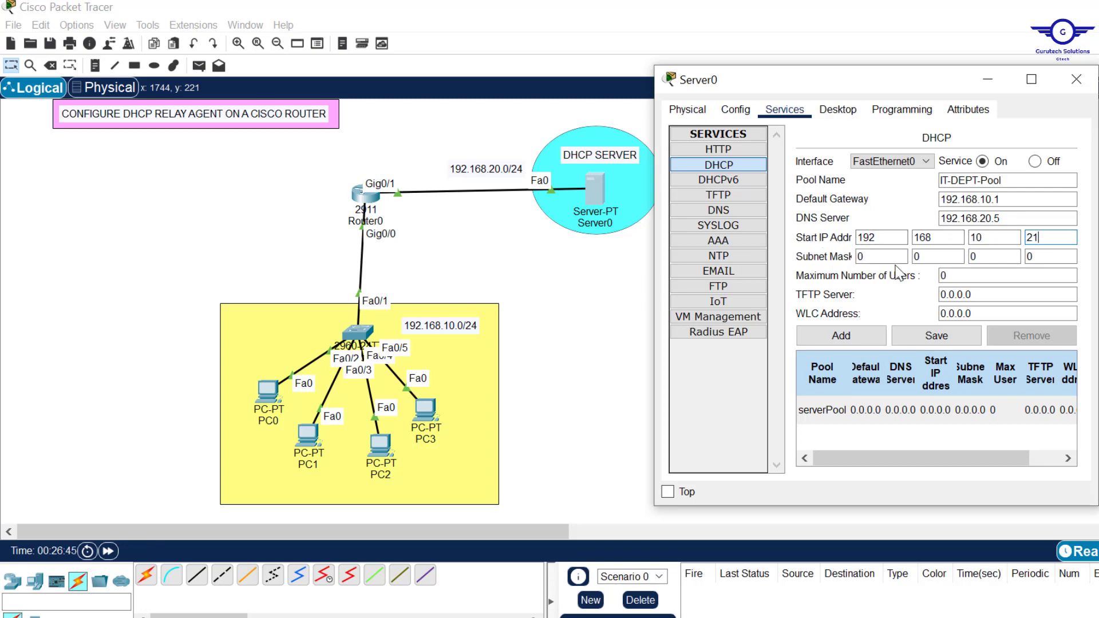
mouse_move(1040, 222)
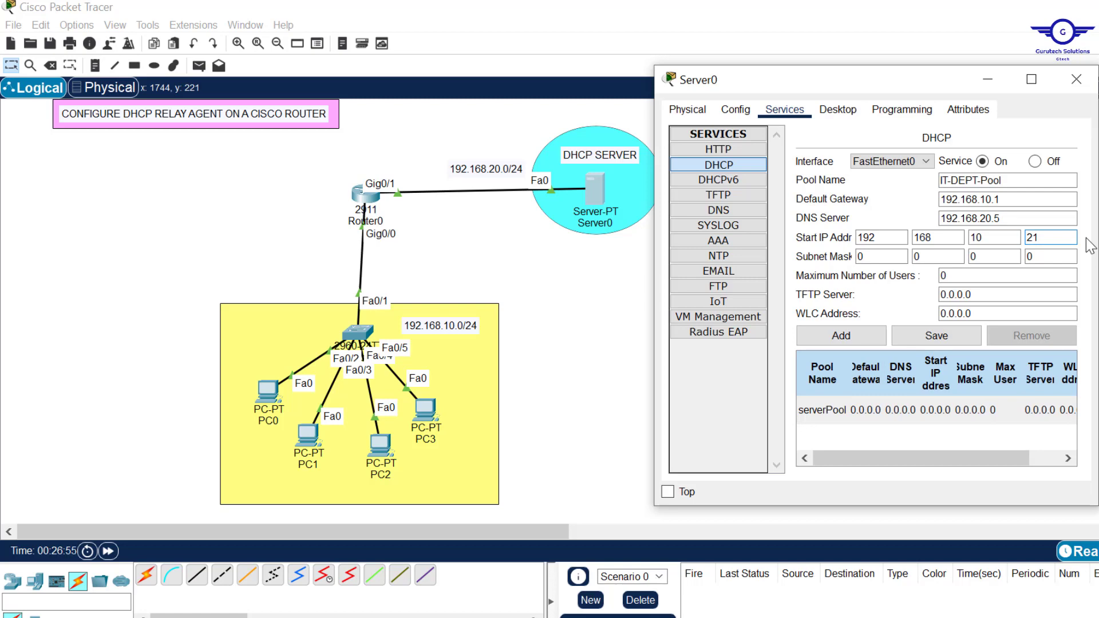
left_click(1049, 237)
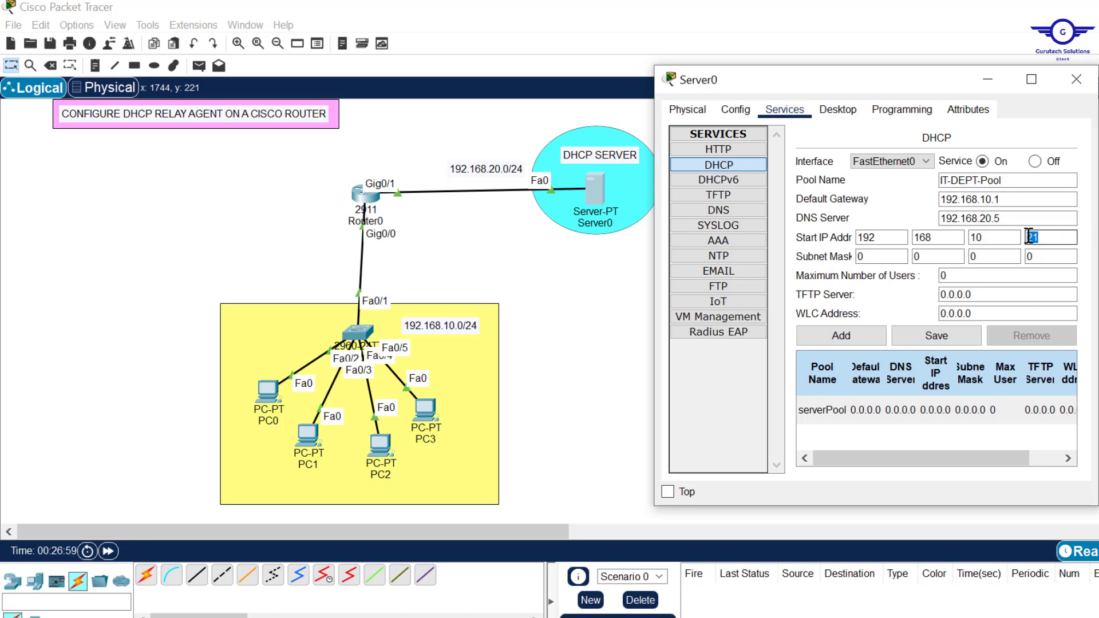
- Set mask 255.255.255.0 and 200 maximum users, add the pool, and close Server0
left_click(881, 256)
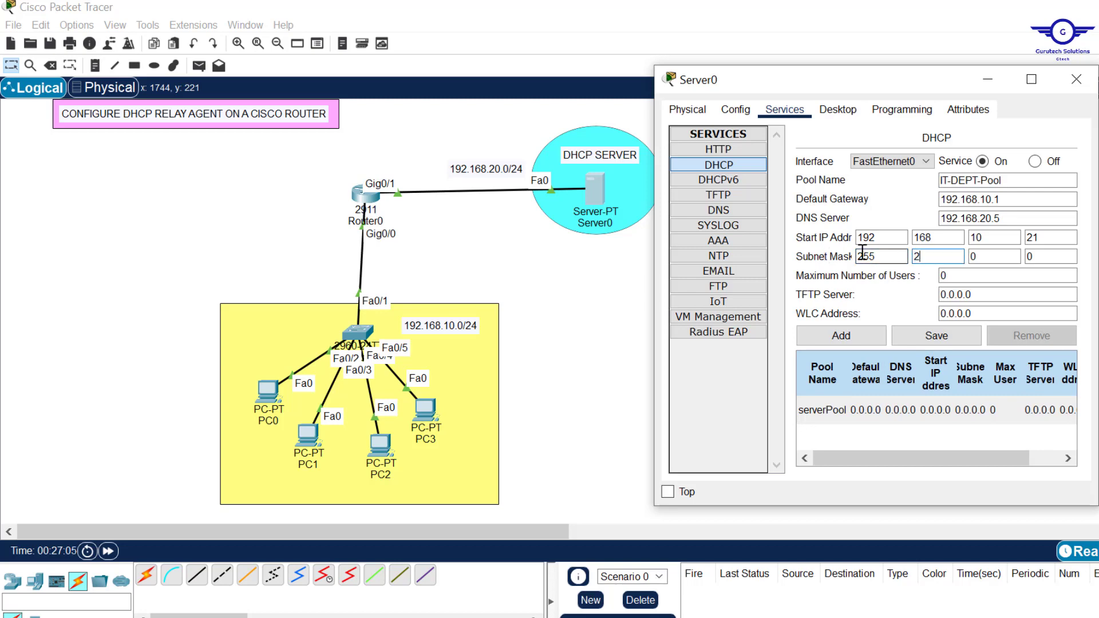
type("55")
left_click(994, 256)
type("255")
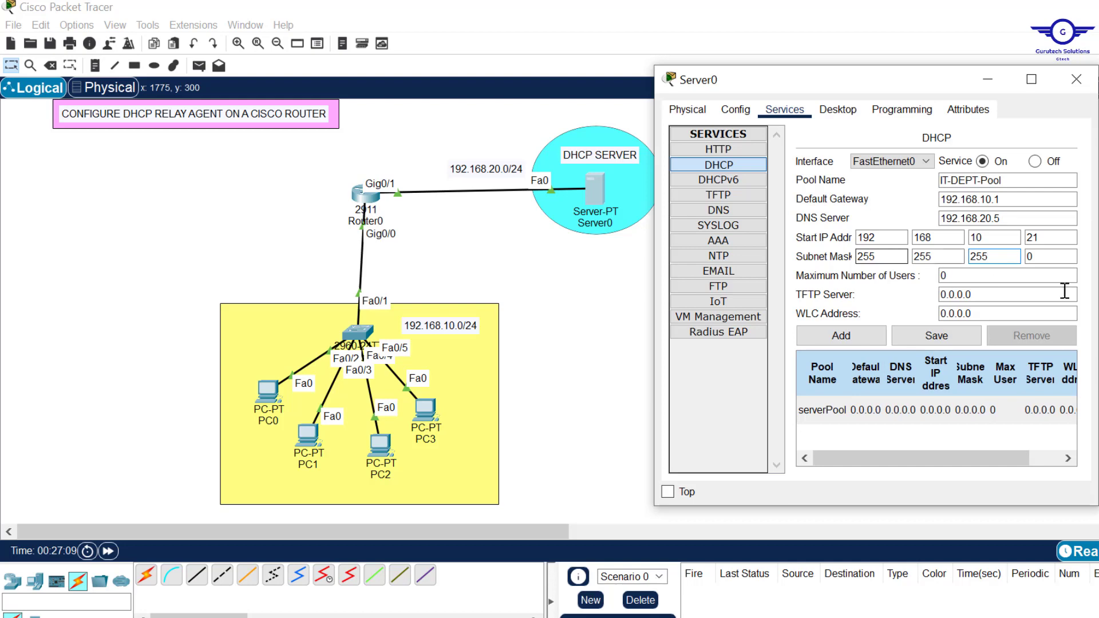
mouse_move(1049, 272)
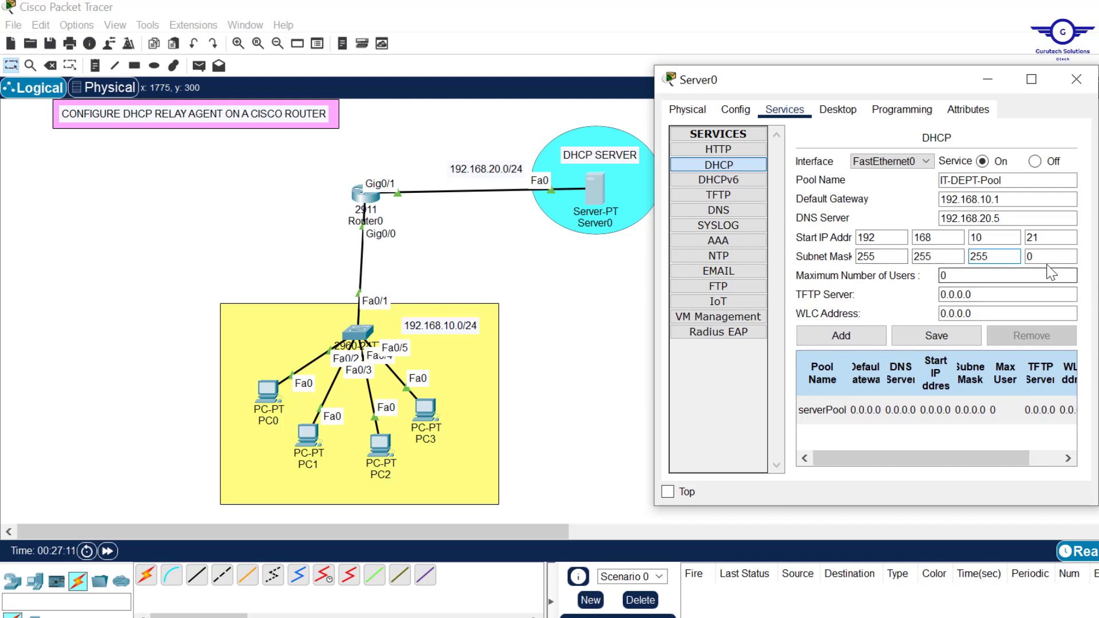
left_click(1006, 275)
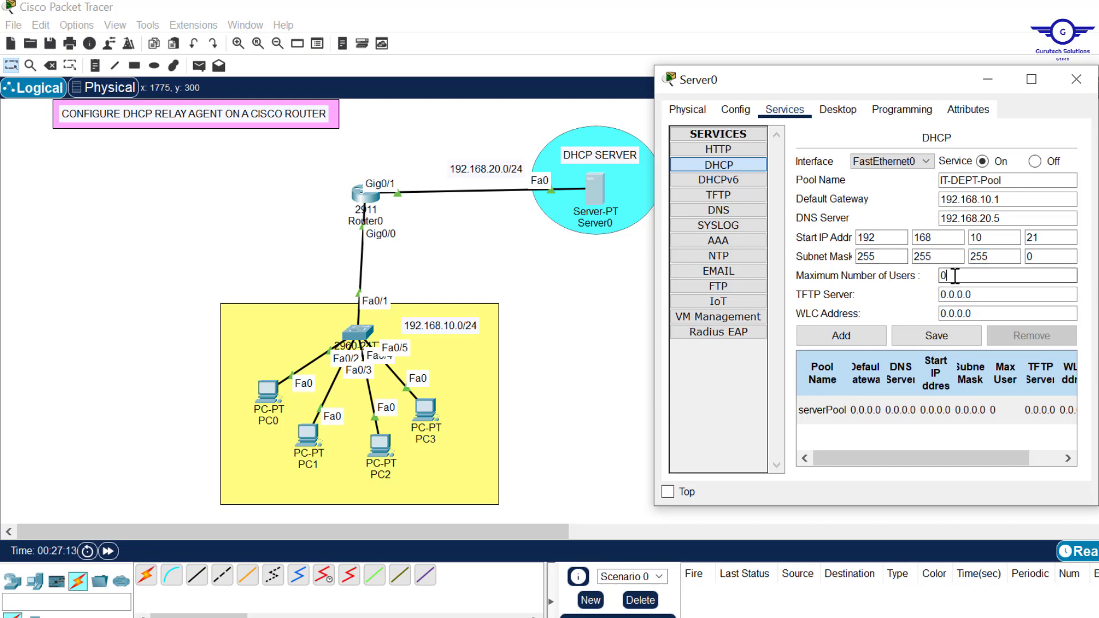
triple_click(1006, 276)
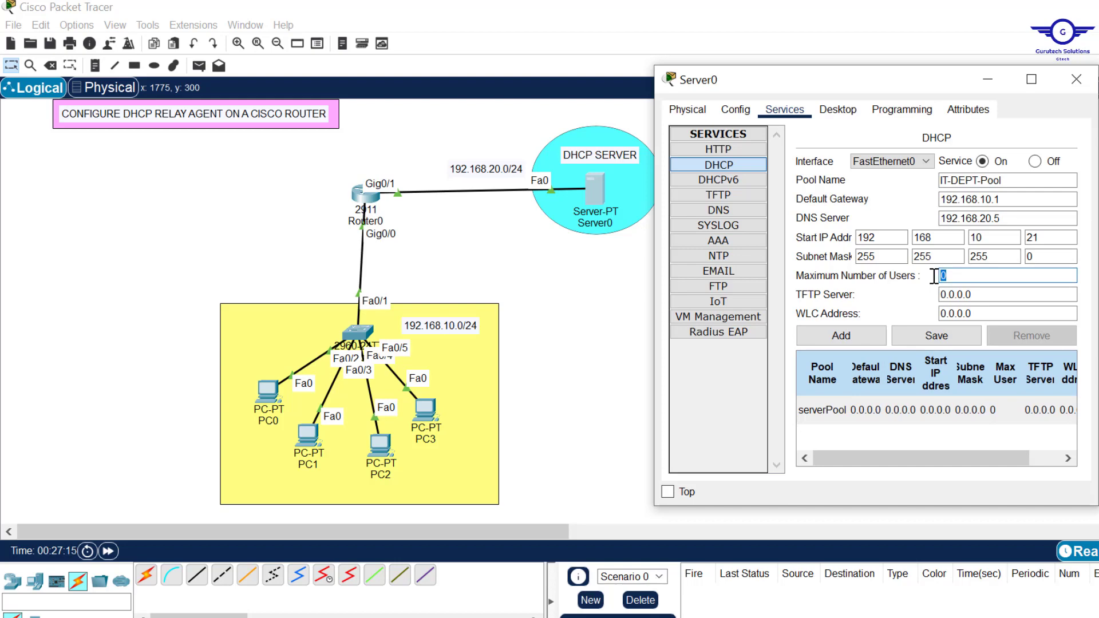
mouse_move(573, 335)
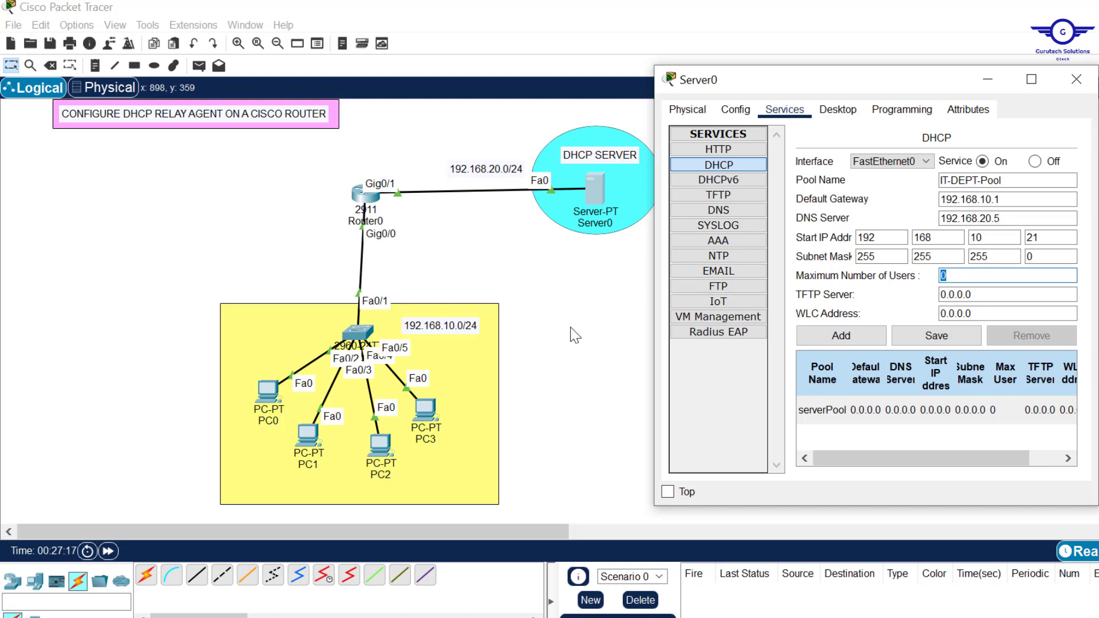
mouse_move(867, 296)
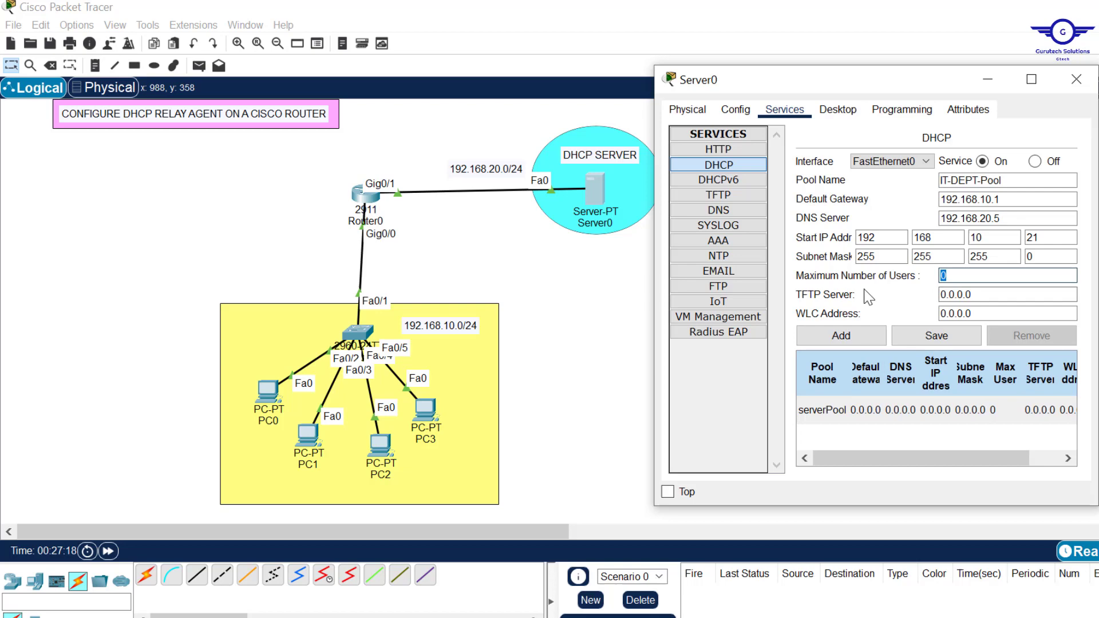
type("200")
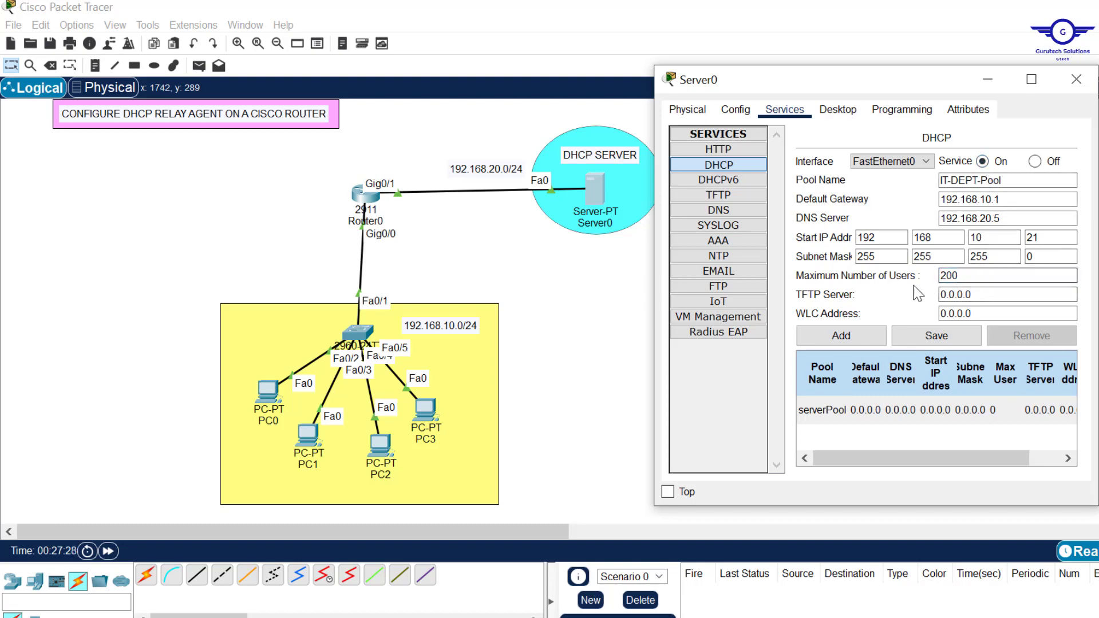
left_click(1006, 275)
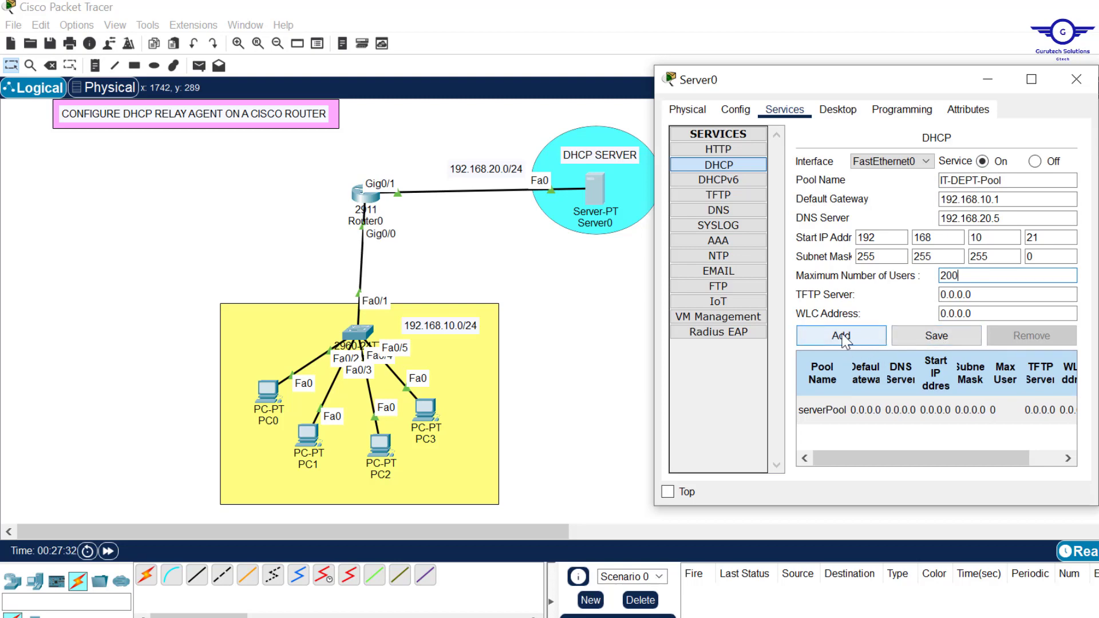
left_click(841, 335)
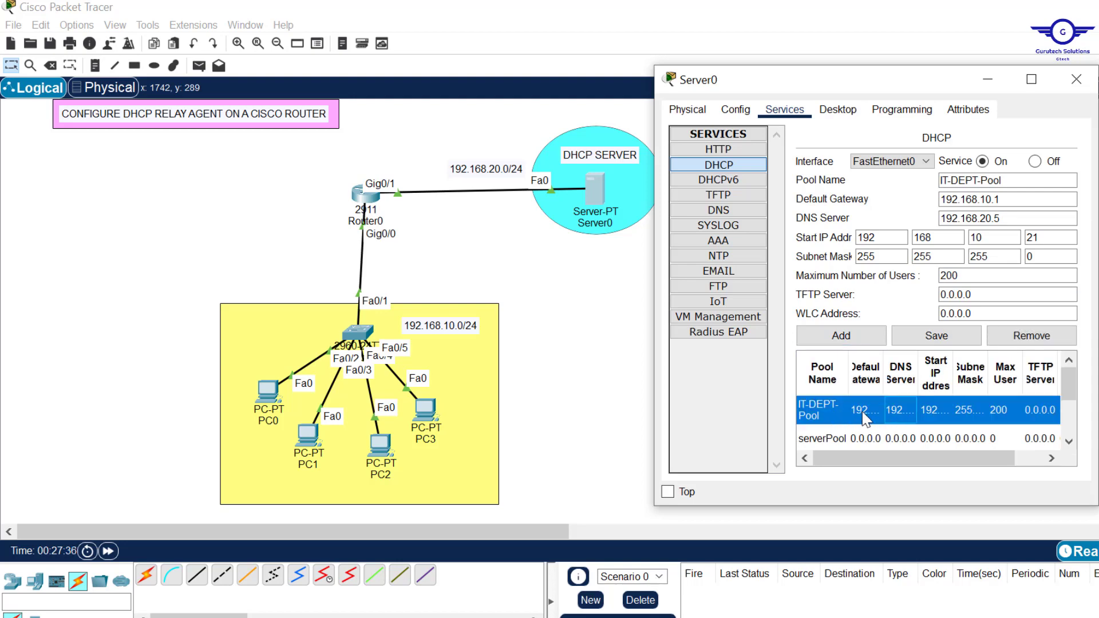
mouse_move(973, 414)
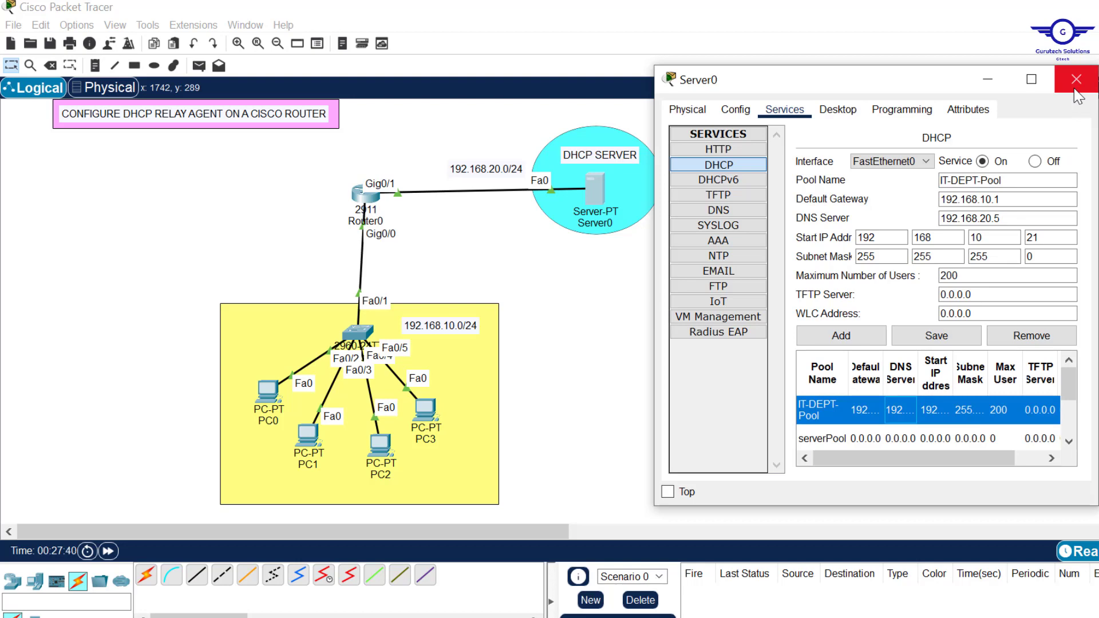
left_click(1078, 79)
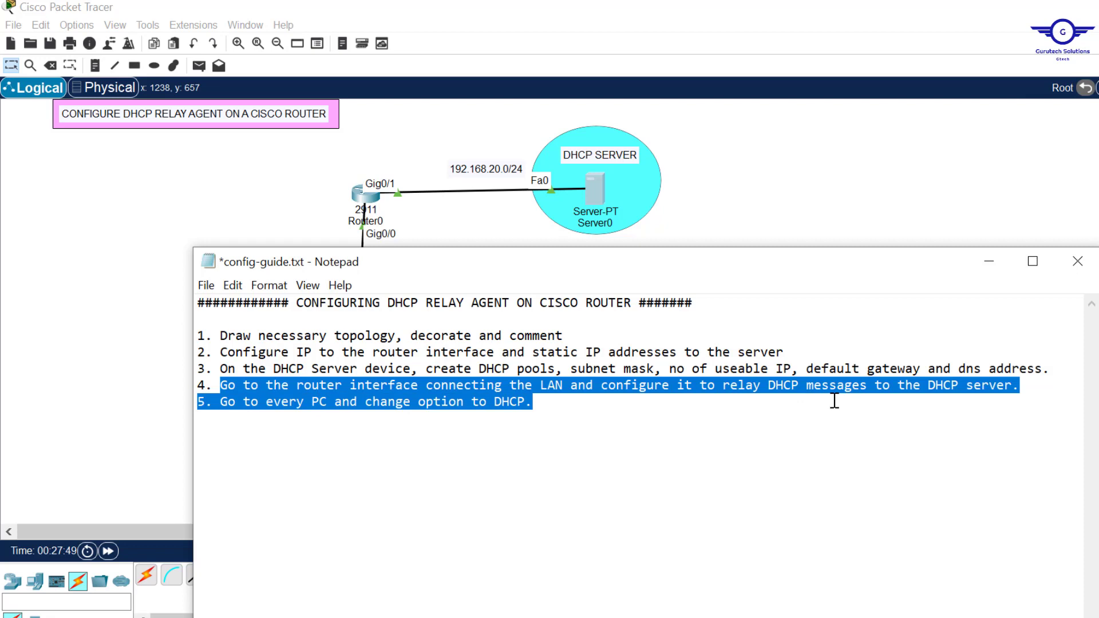
mouse_move(801, 284)
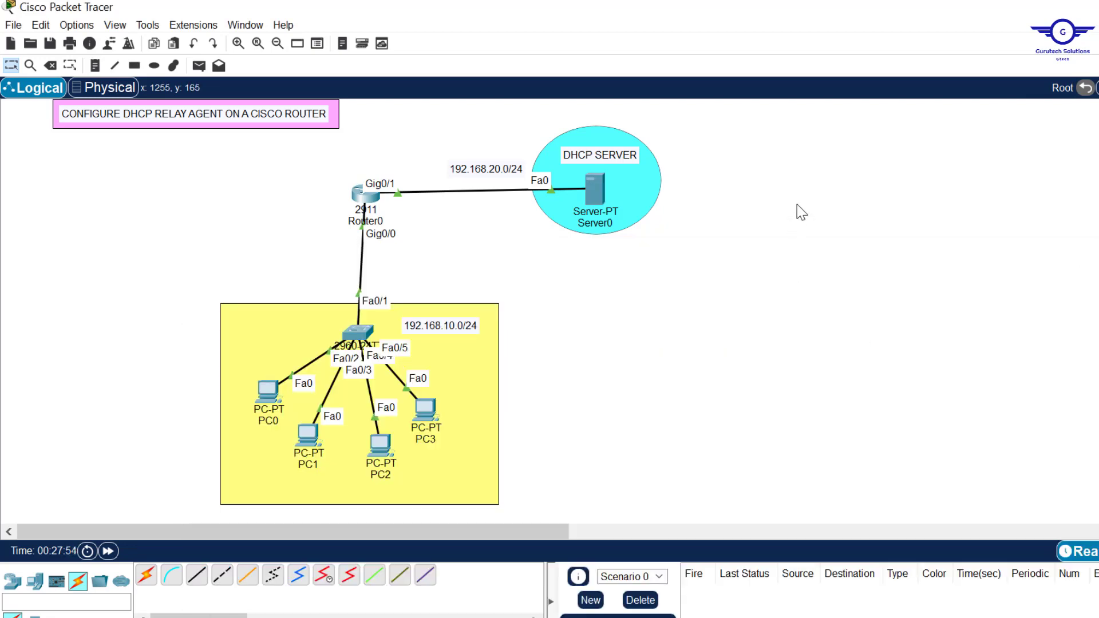
mouse_move(312, 235)
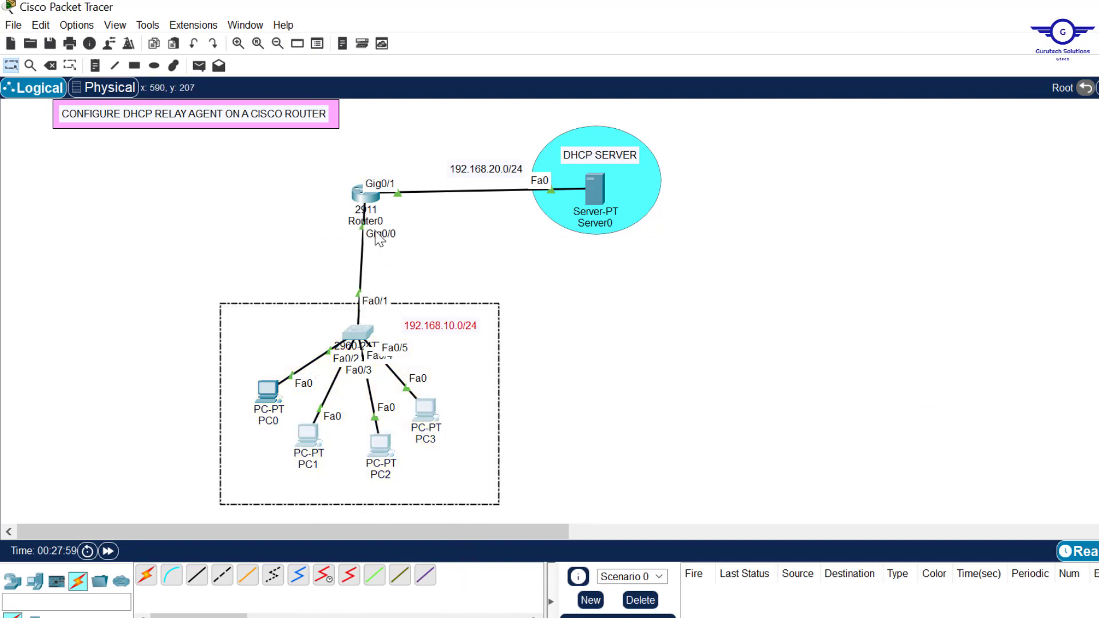
mouse_move(398, 238)
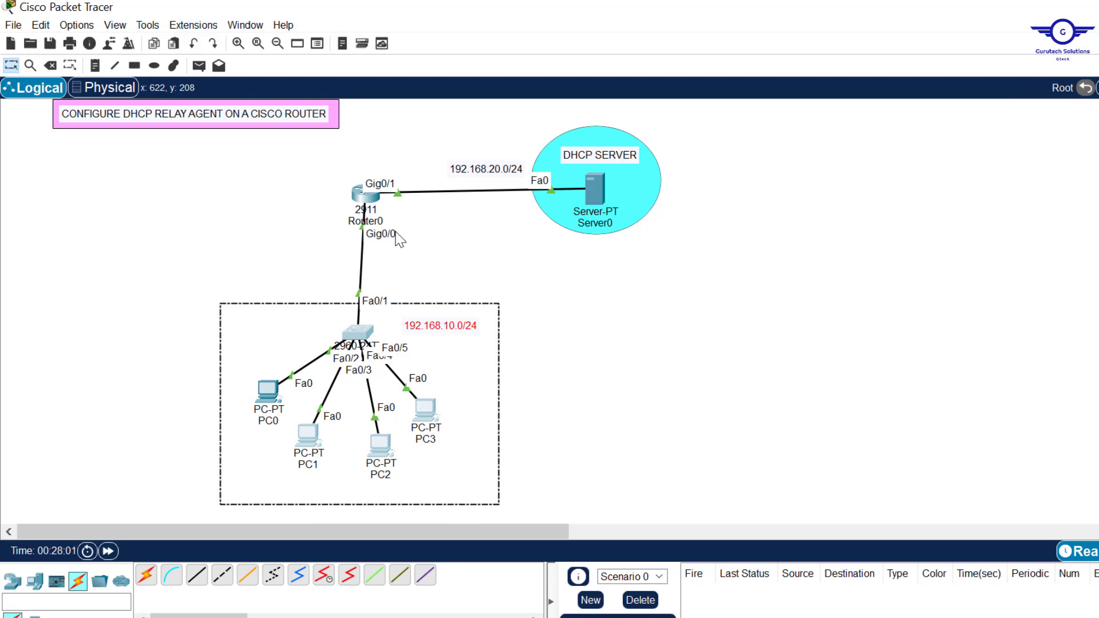
mouse_move(563, 175)
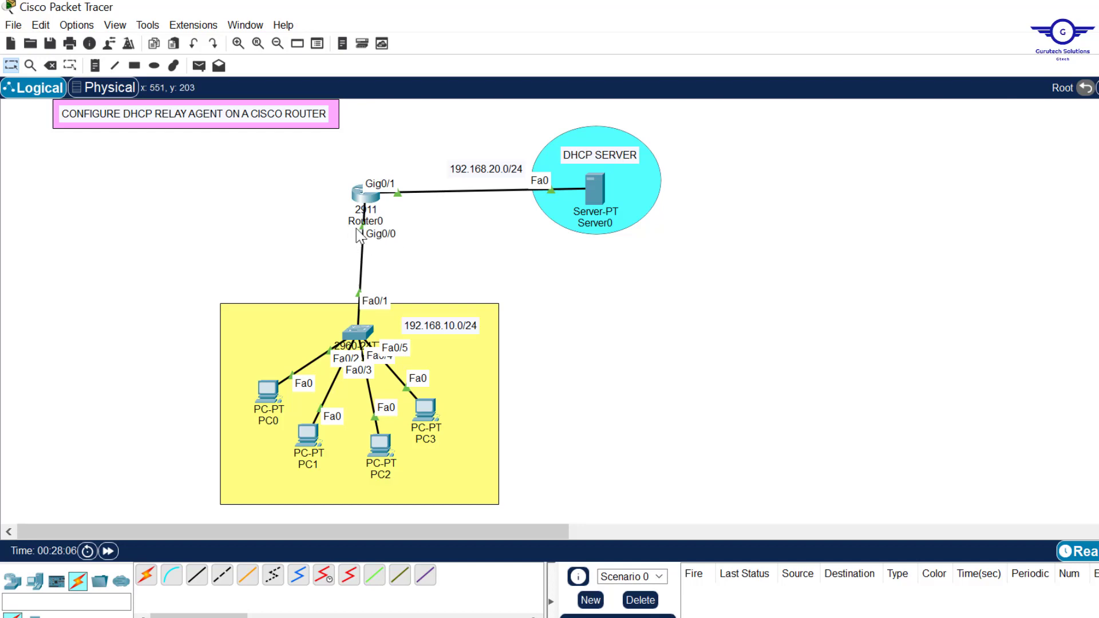
mouse_move(354, 232)
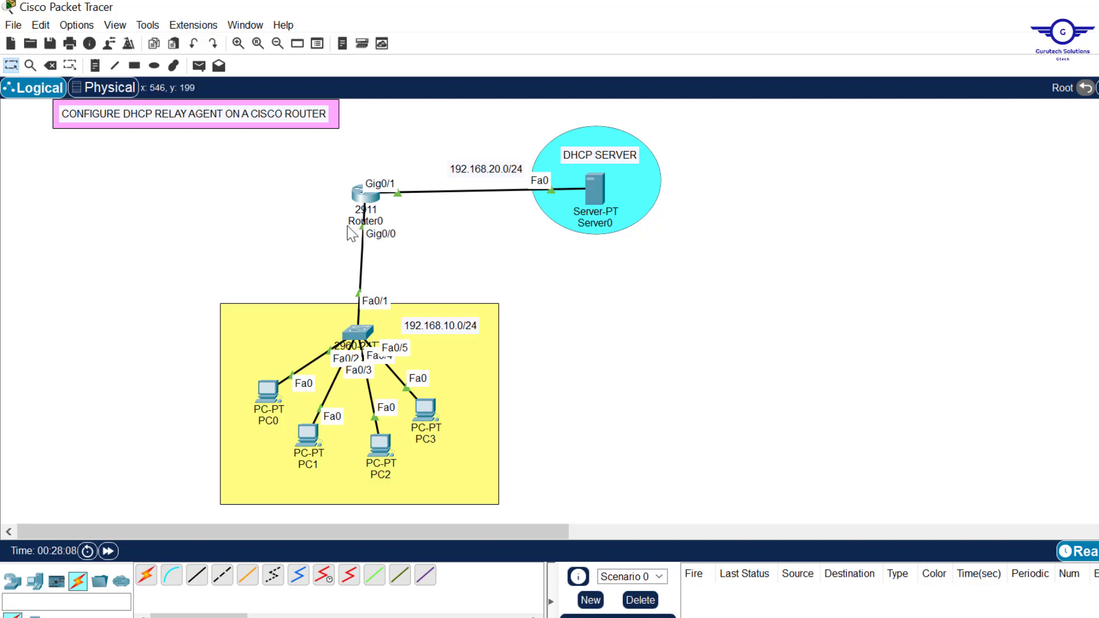
mouse_move(340, 233)
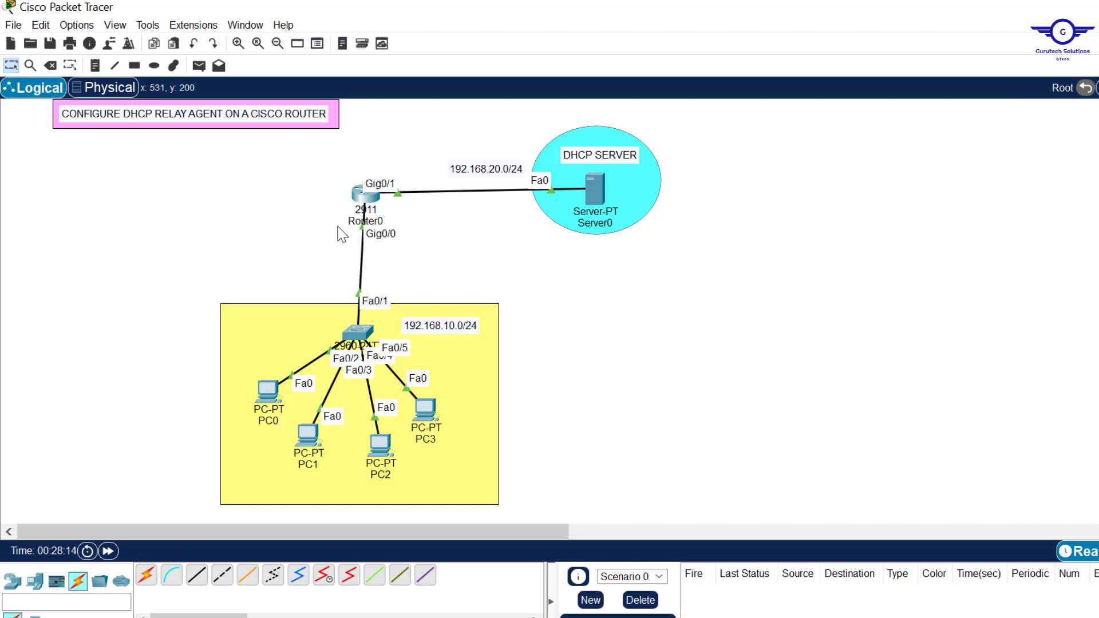
mouse_move(170, 301)
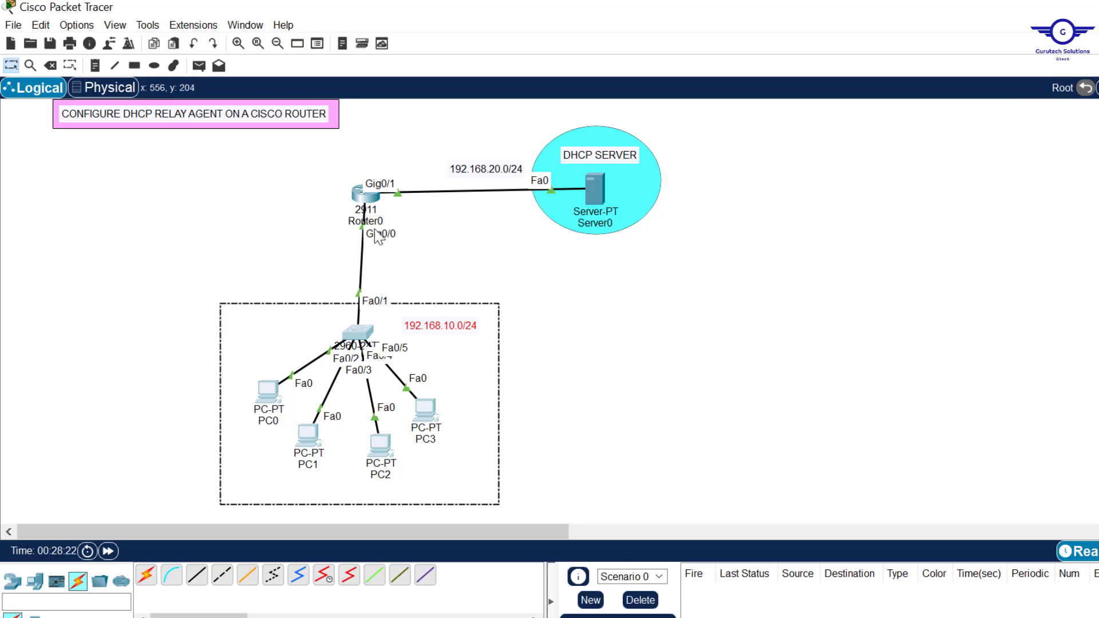
mouse_move(377, 237)
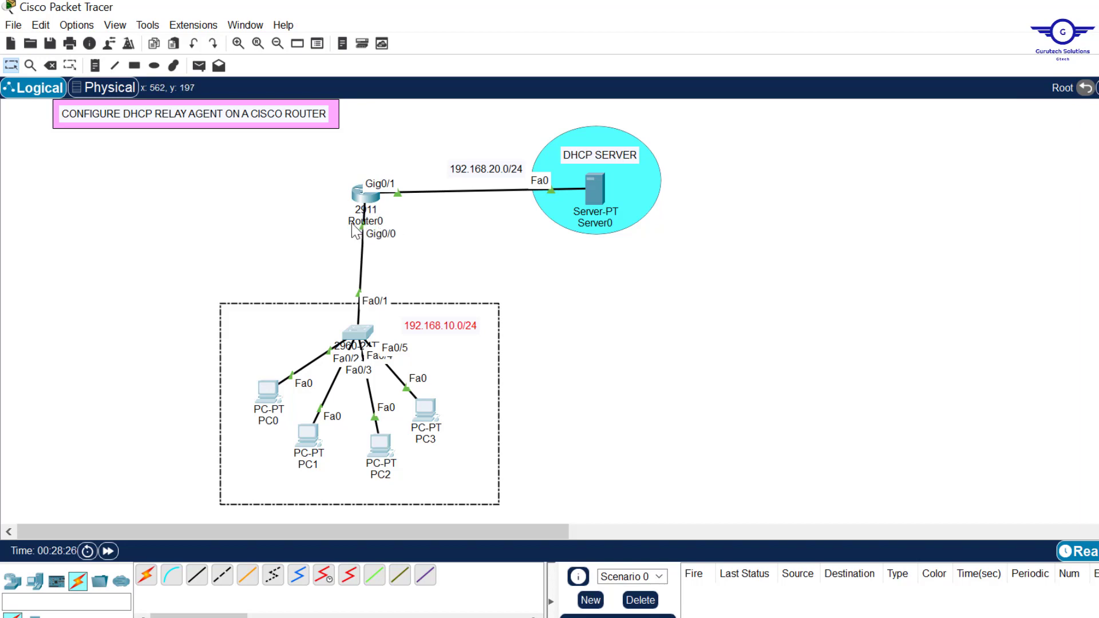
mouse_move(357, 231)
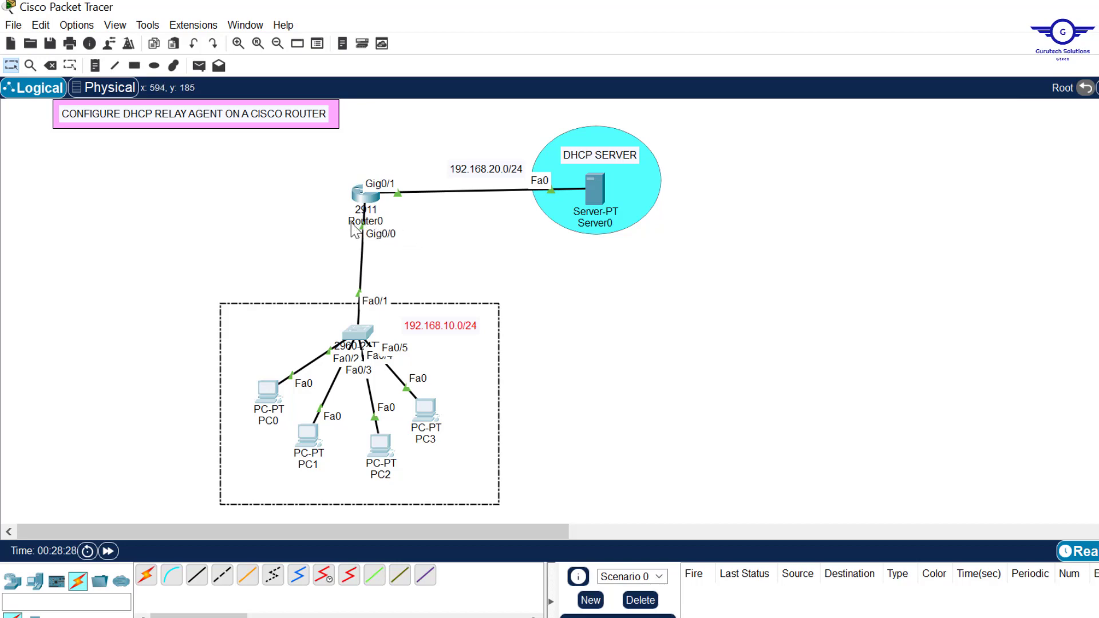
mouse_move(340, 237)
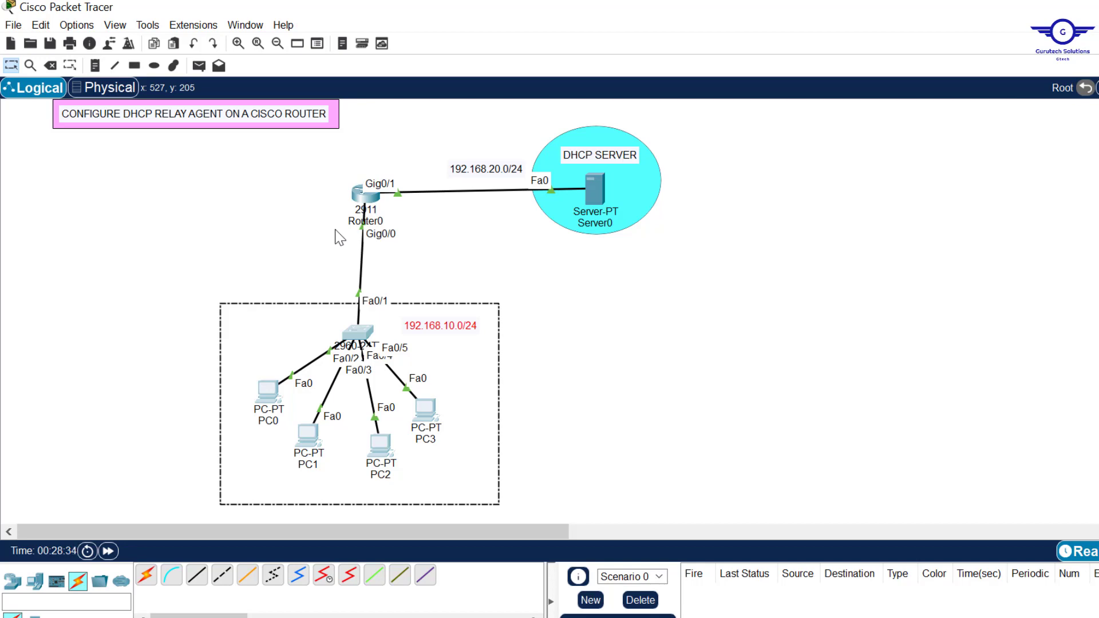
mouse_move(368, 261)
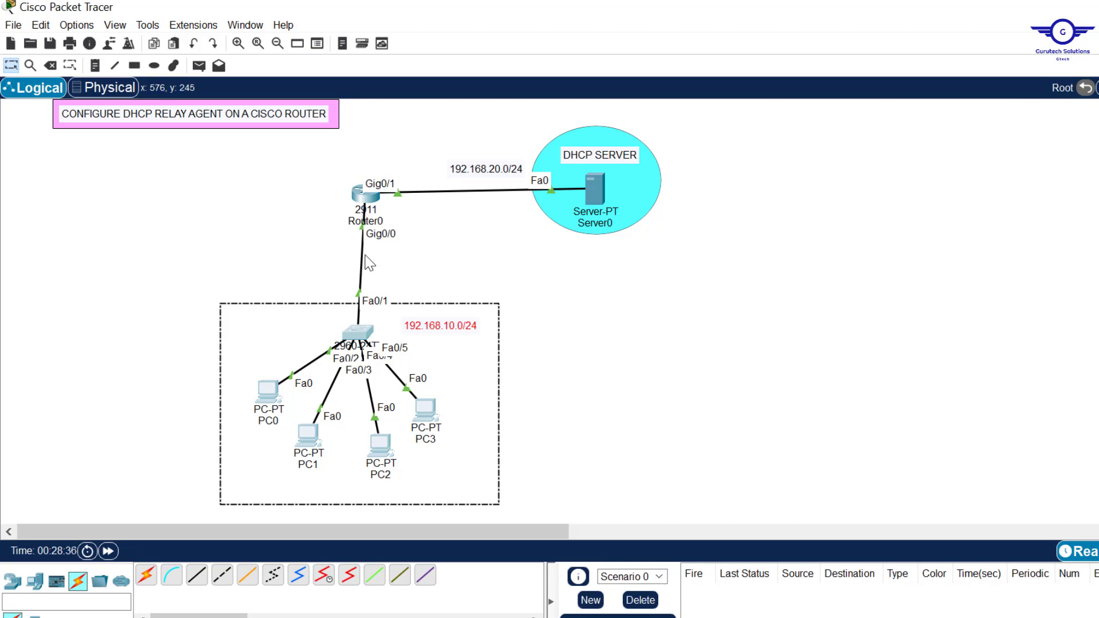
mouse_move(378, 236)
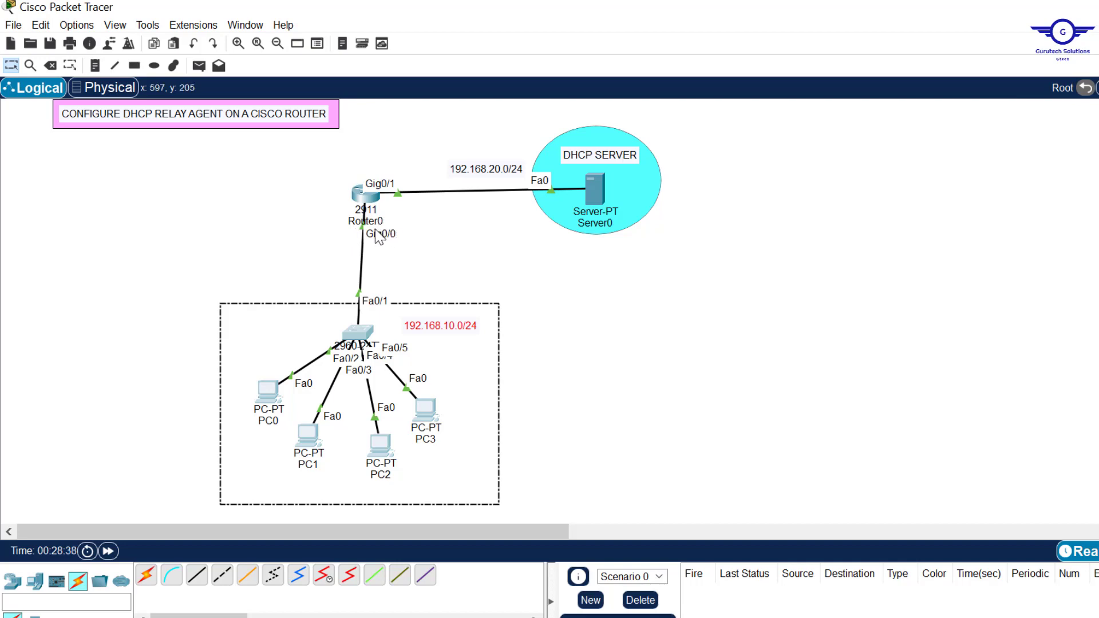
mouse_move(643, 193)
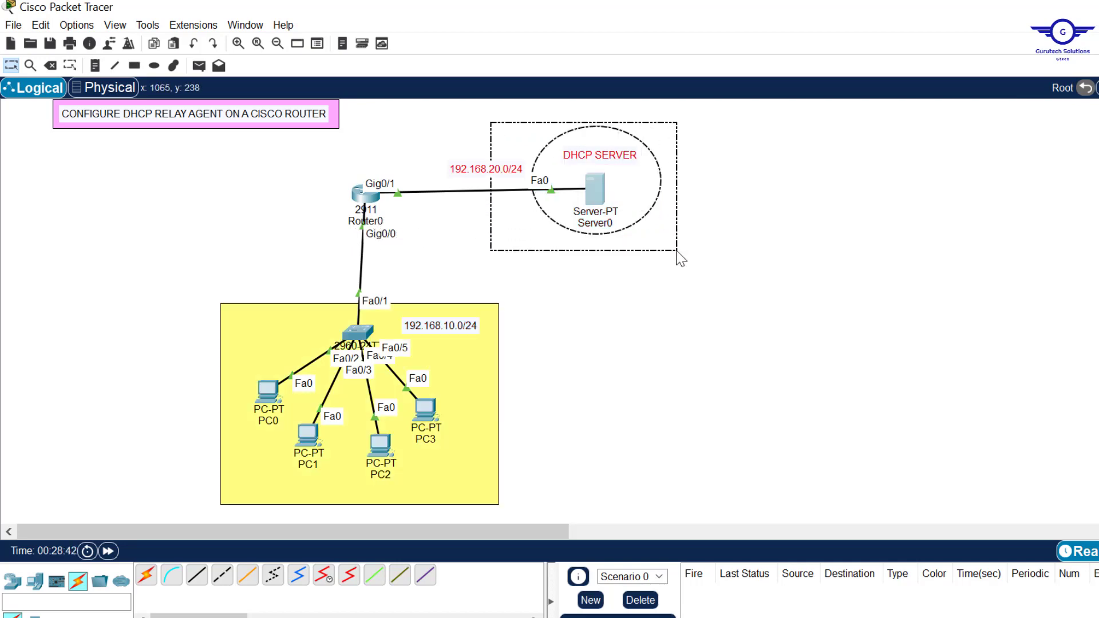
mouse_move(382, 203)
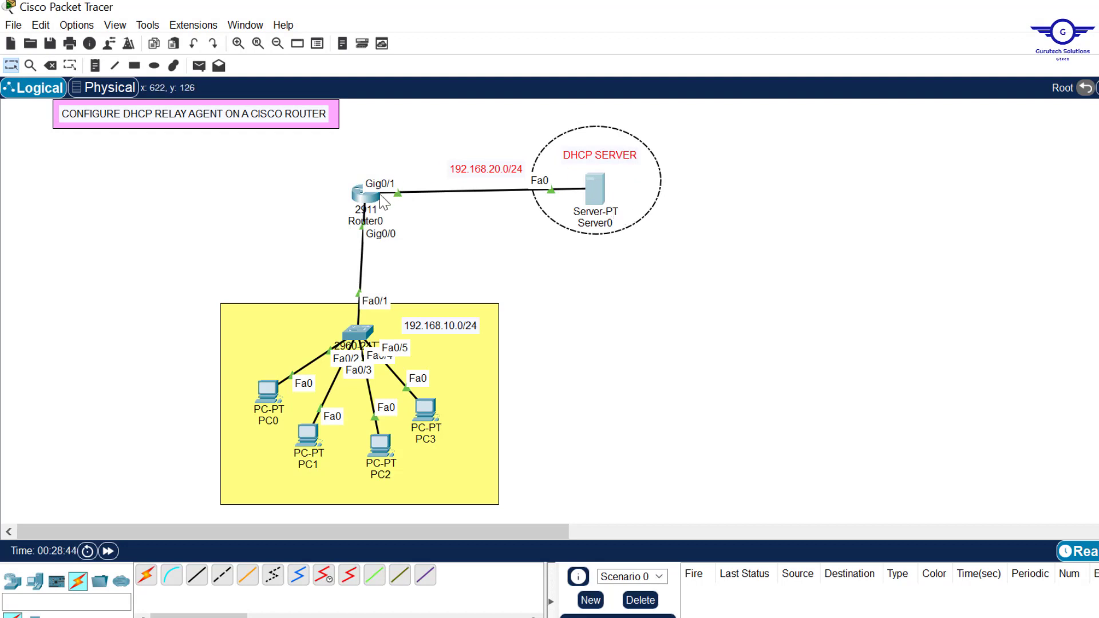
mouse_move(372, 231)
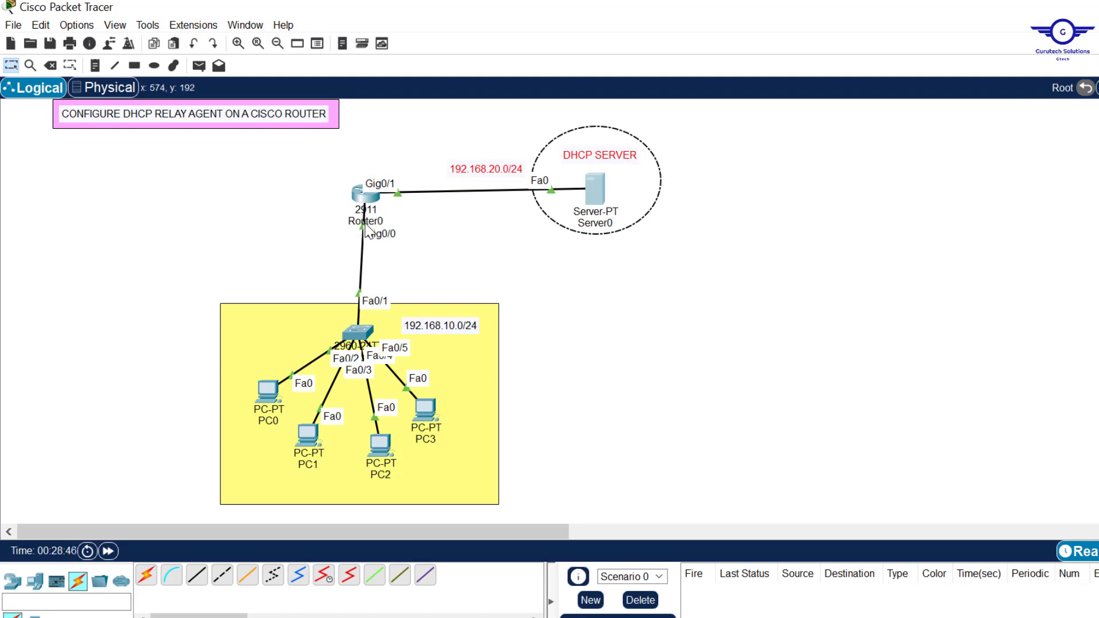
mouse_move(434, 369)
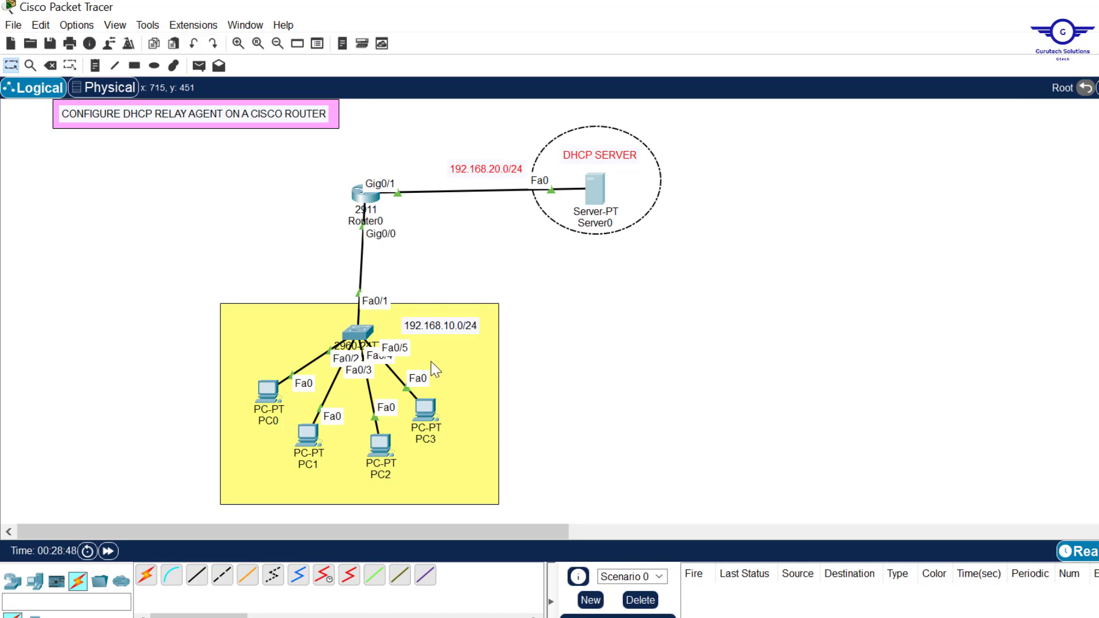
mouse_move(431, 420)
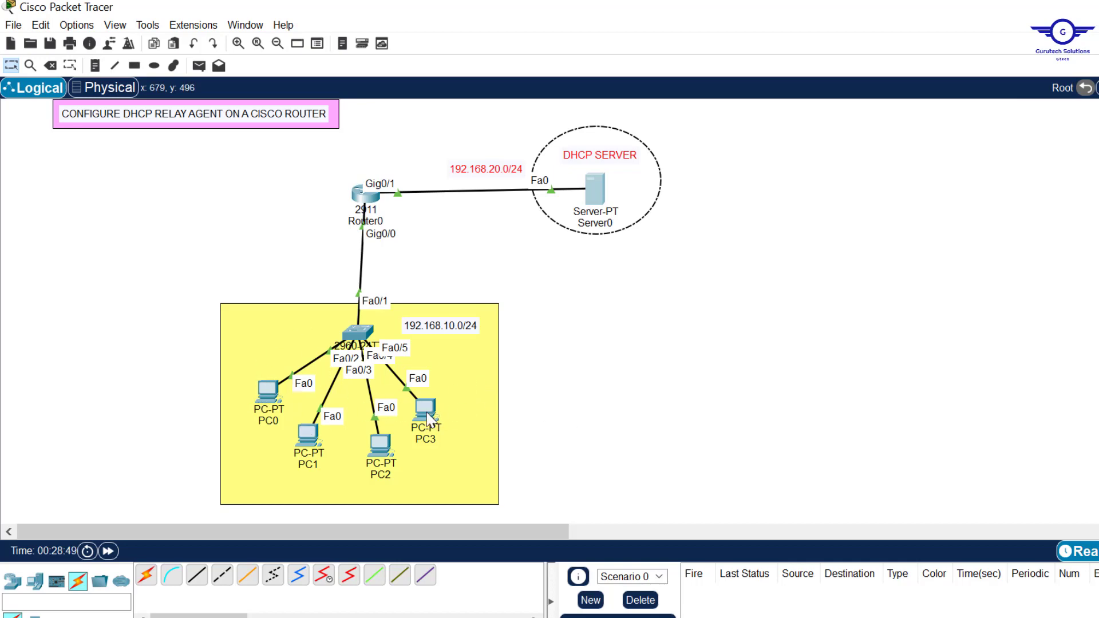
mouse_move(669, 218)
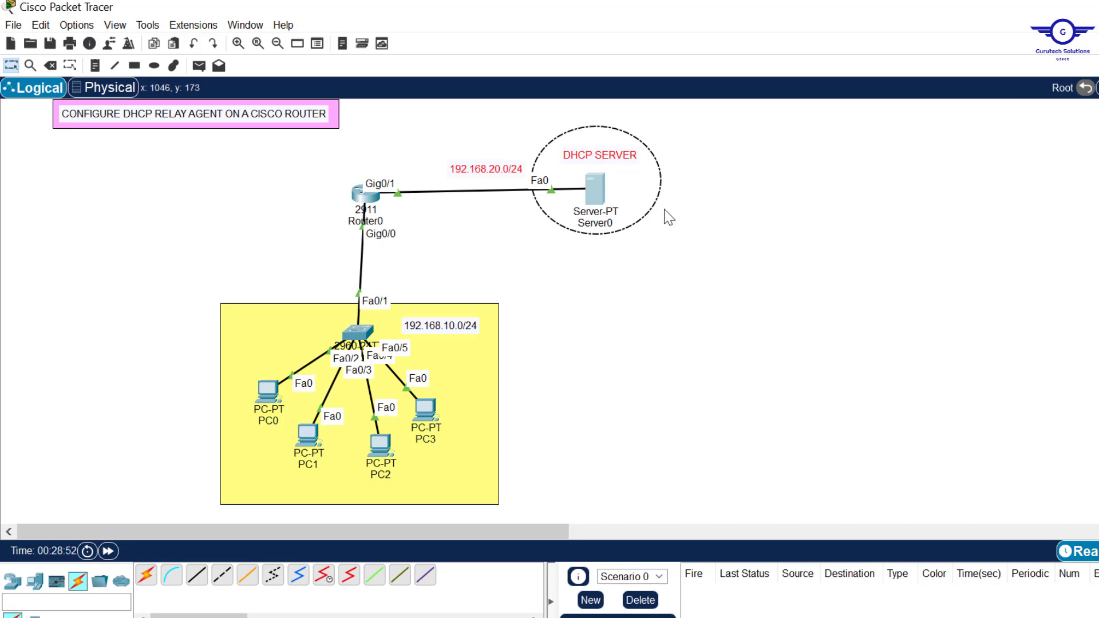
mouse_move(364, 201)
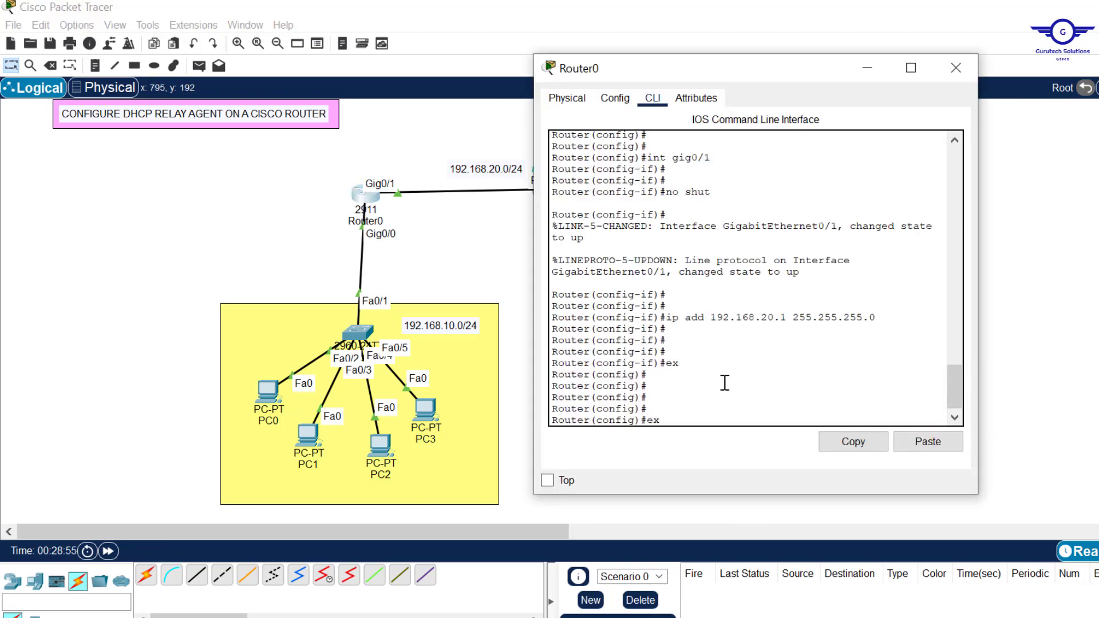
- Configure ip helper-address 192.168.20.5 under Router0's gigabit interface
type("int gig0/1")
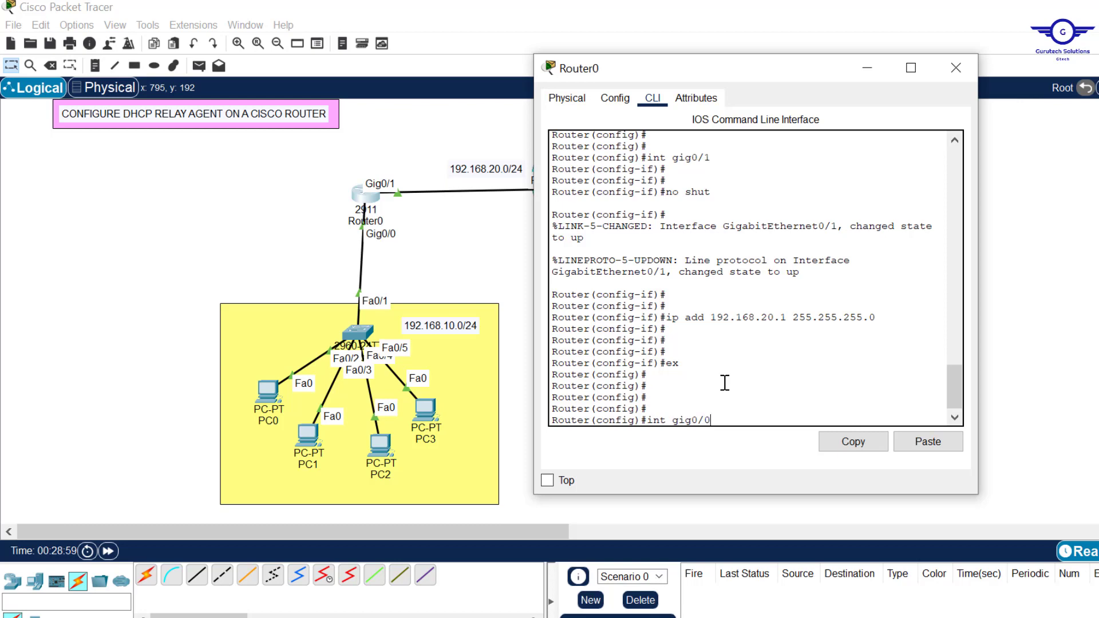
mouse_move(372, 273)
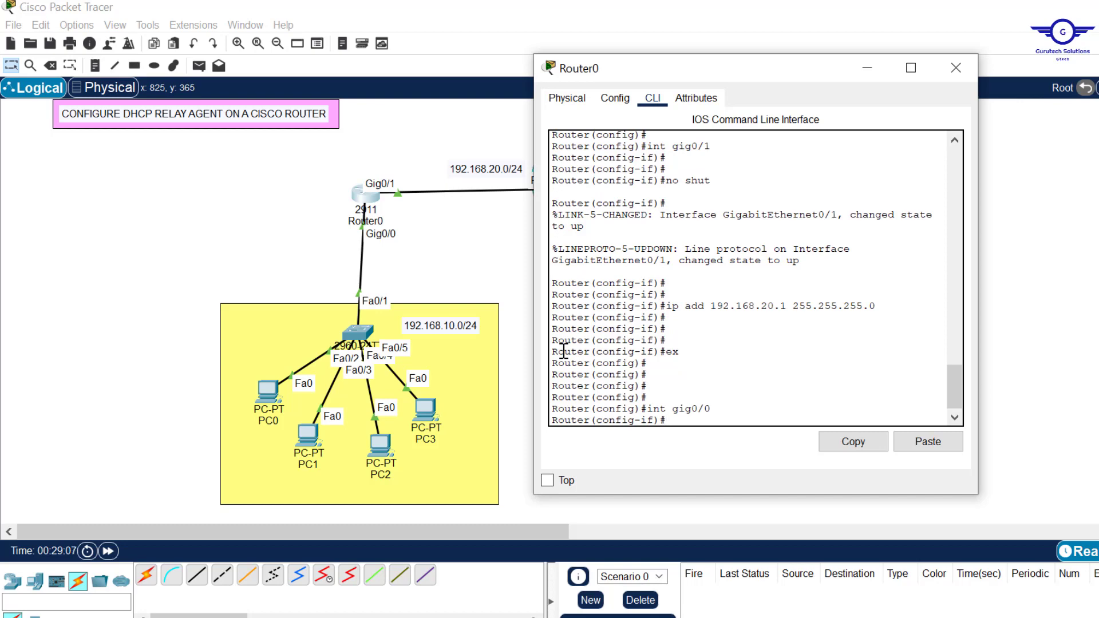
type("ip helper-address")
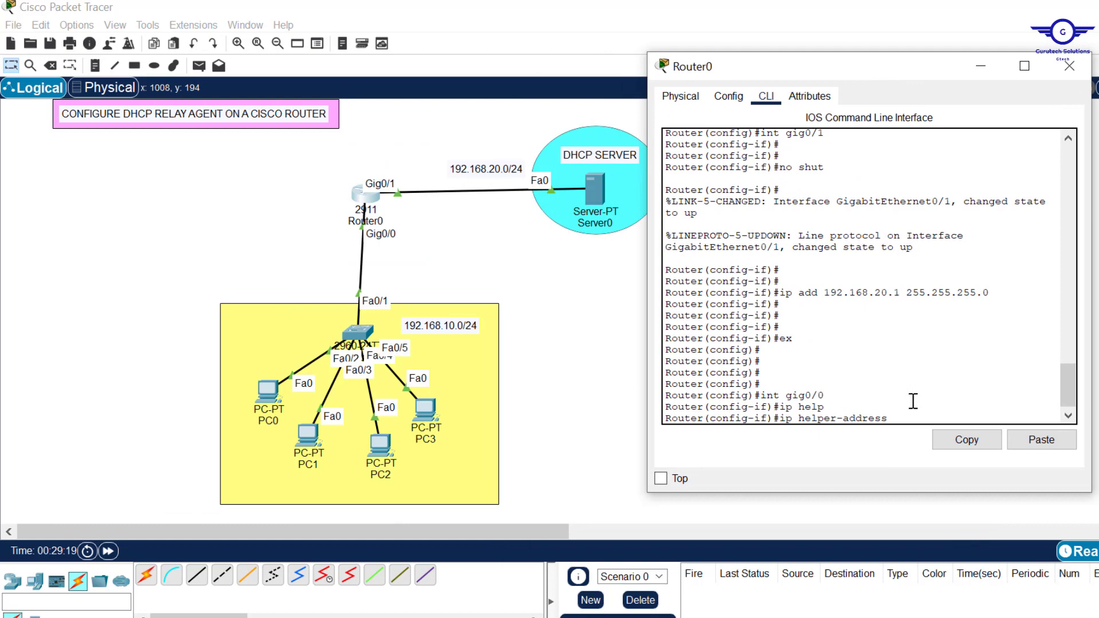
type("192.168.20.5")
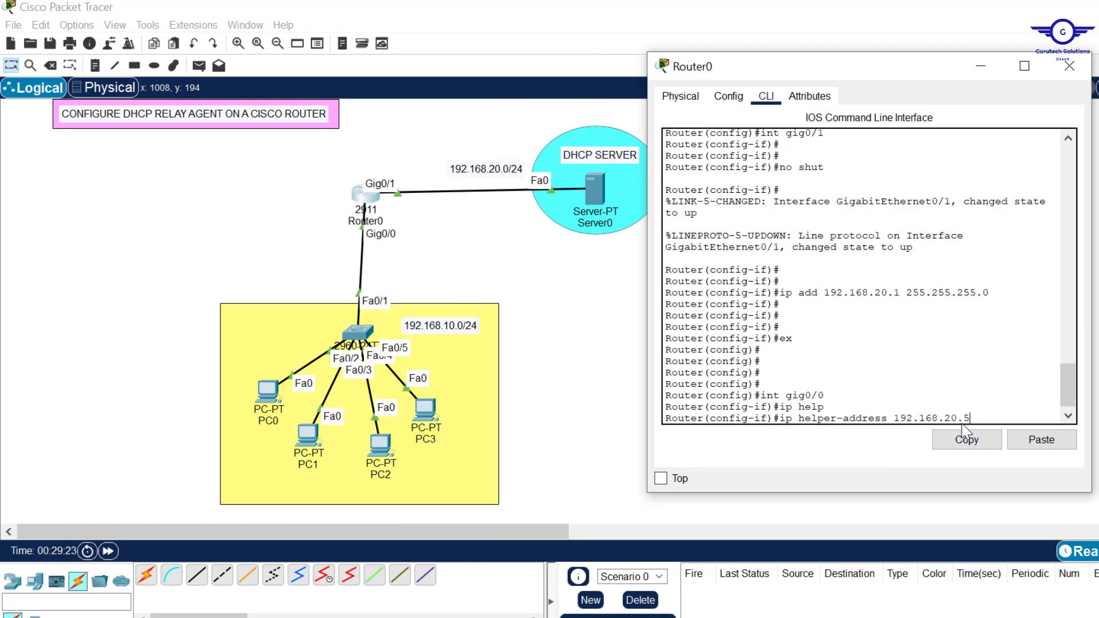
double_click(812, 407)
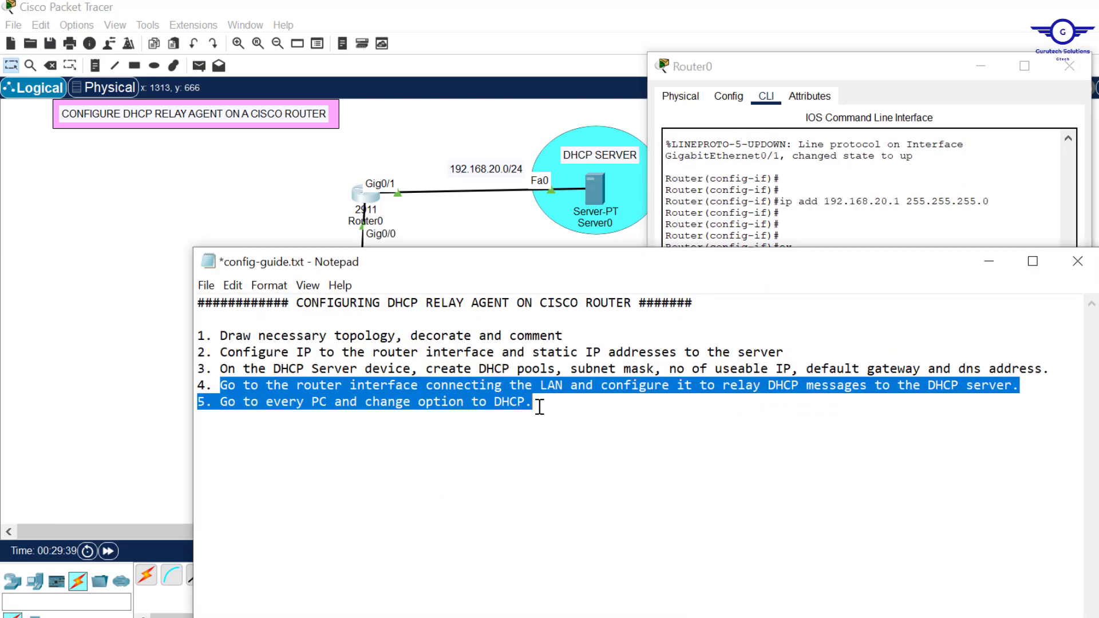
- Check PC0's IP configuration for DHCP address 192.168.10.24, then close it
left_click(749, 160)
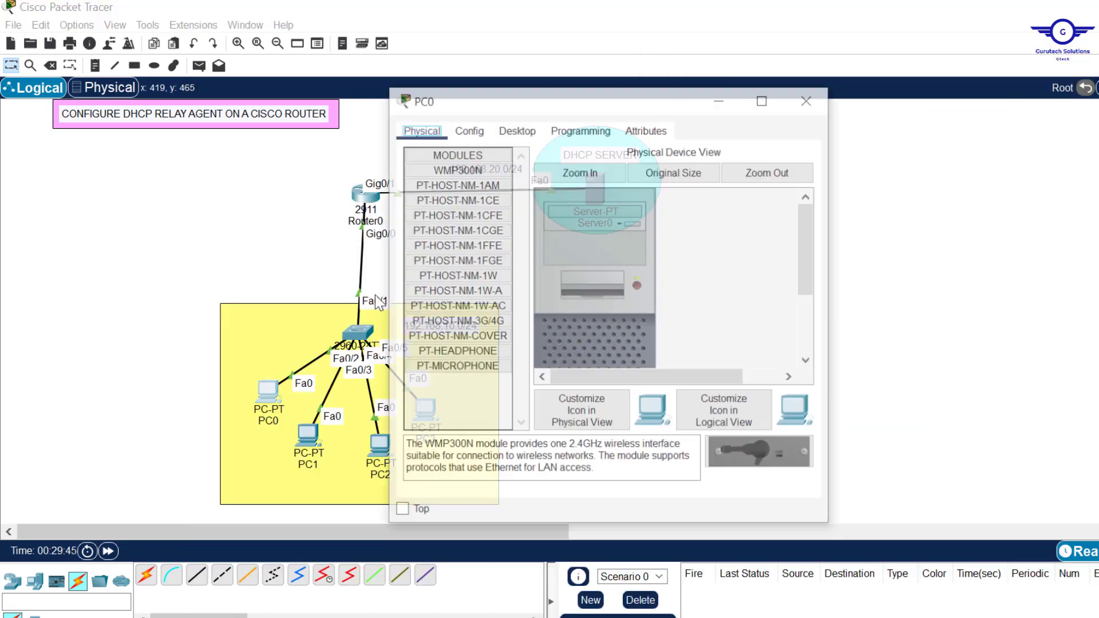
left_click(468, 129)
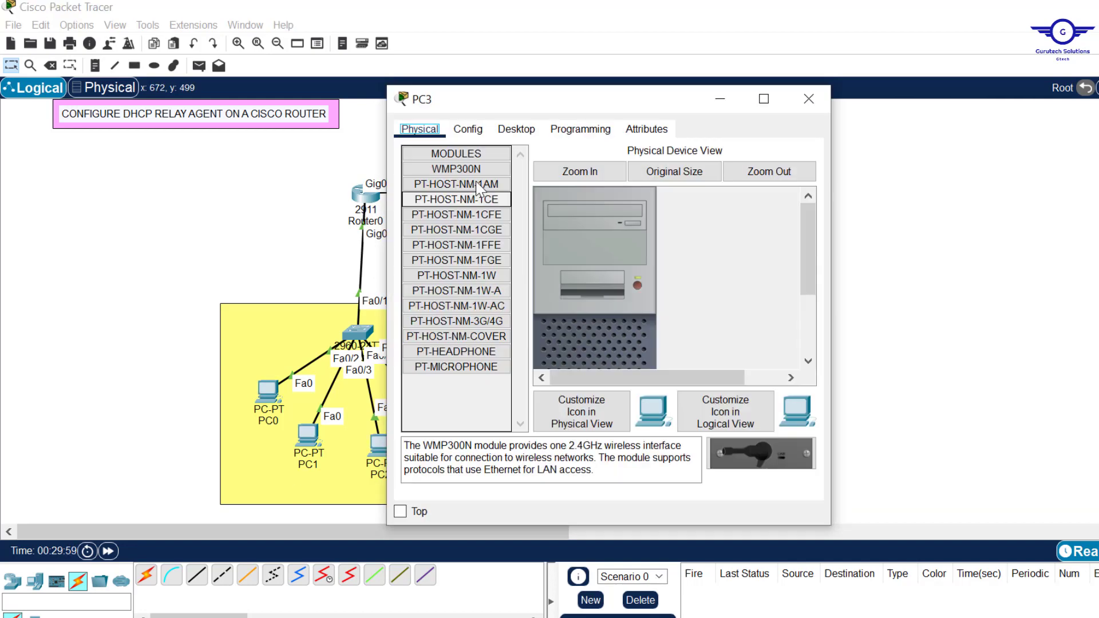
left_click(808, 98)
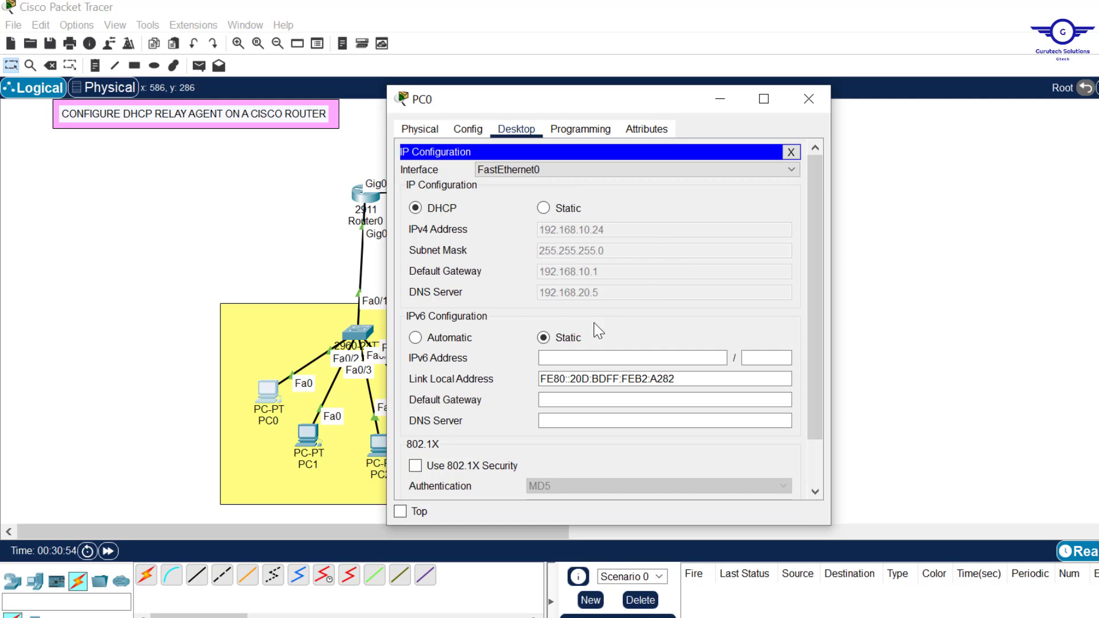
mouse_move(581, 263)
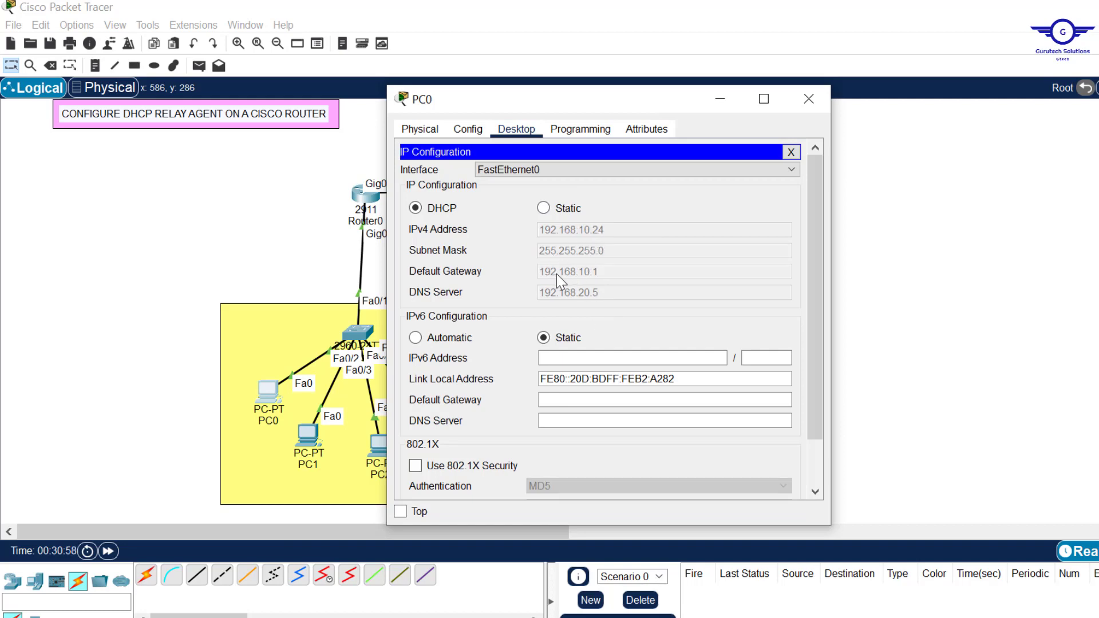
mouse_move(372, 235)
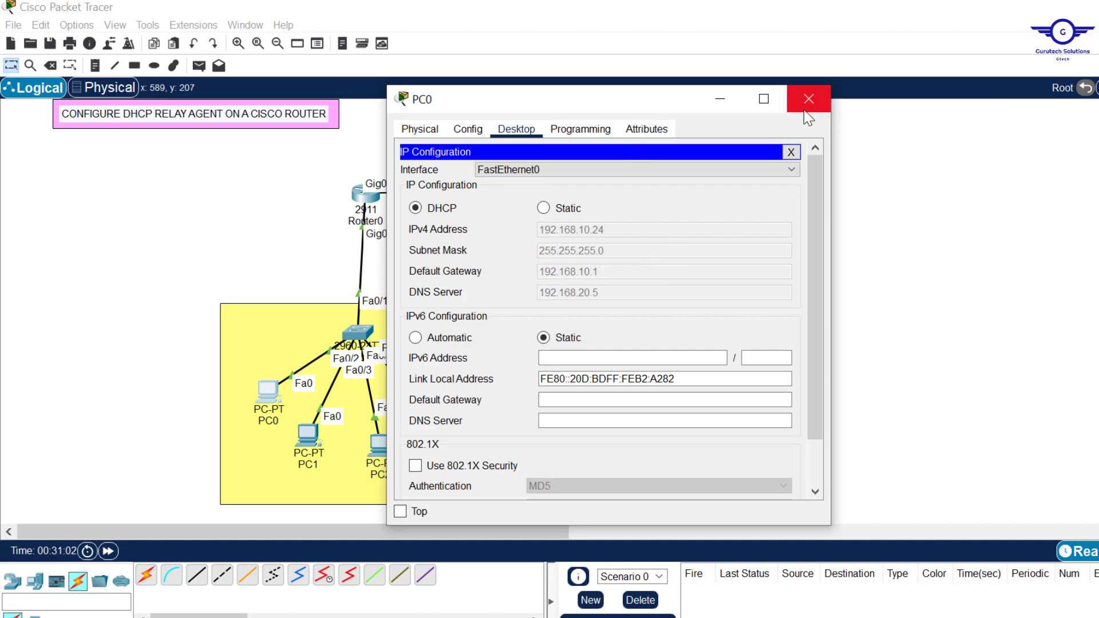
left_click(809, 98)
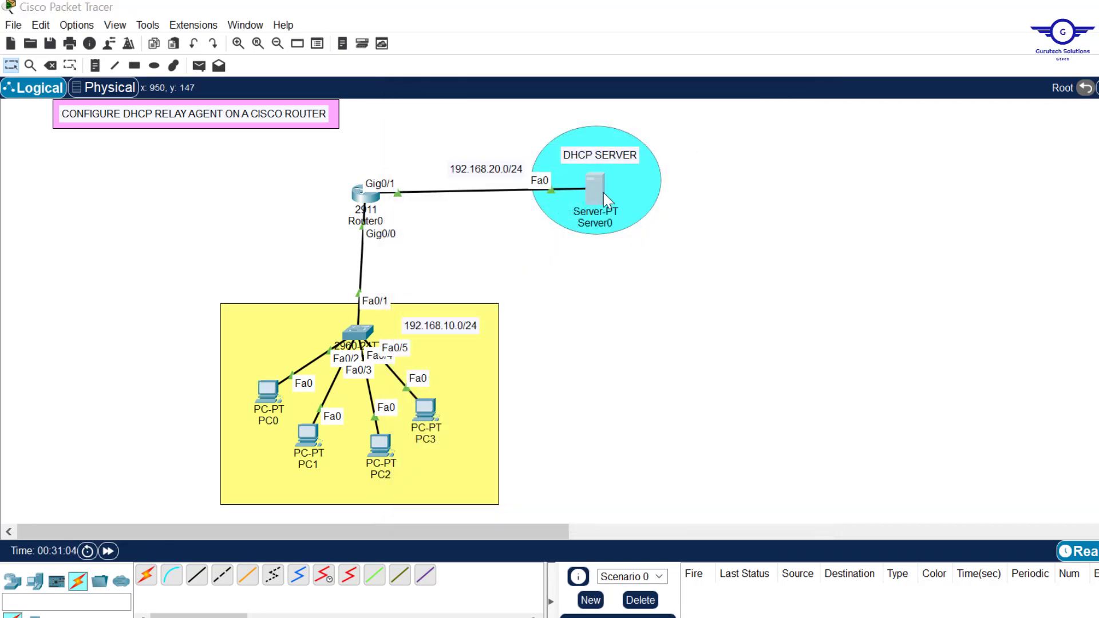
- View the IT-DEPT-Pool entry in Server0's DHCP services and close the window
double_click(597, 195)
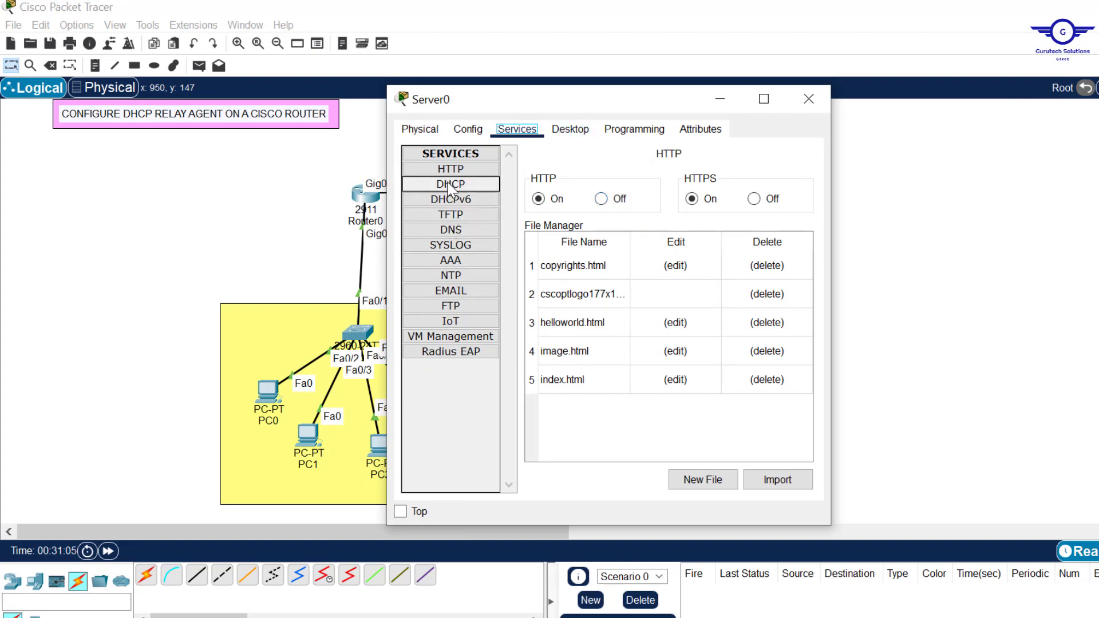
left_click(450, 184)
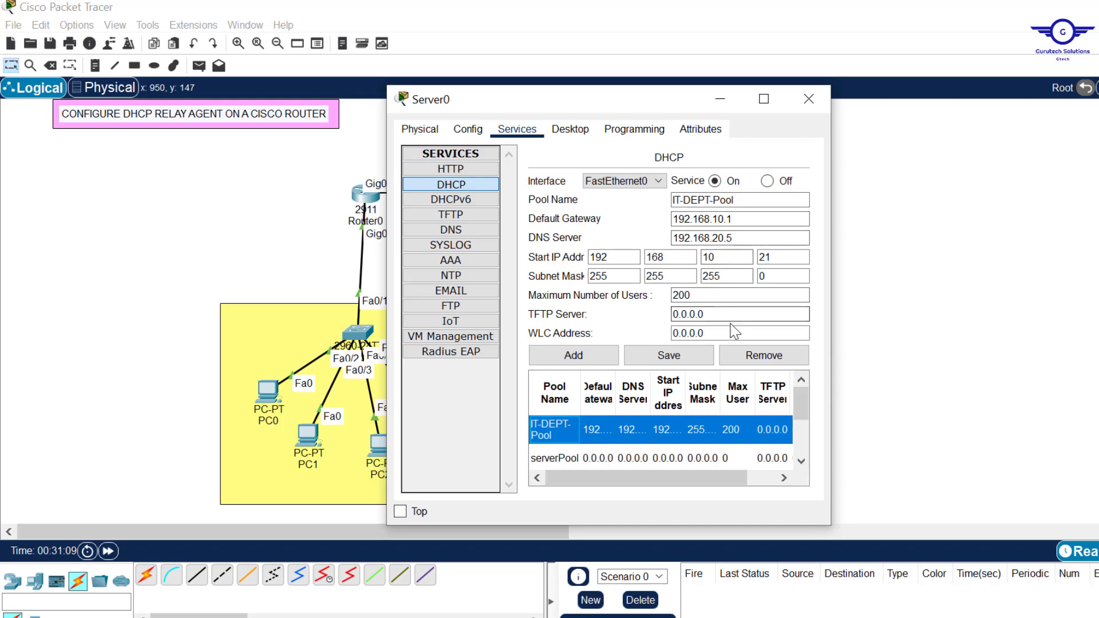
left_click(808, 98)
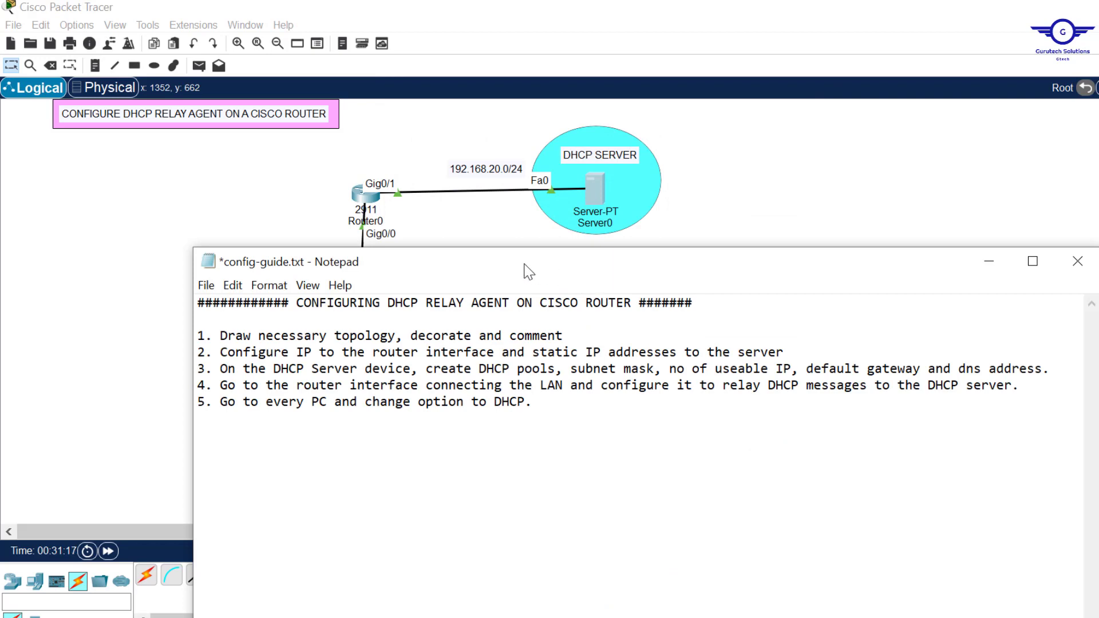
- Leave the Notepad guide and return to the CCNA project topics spreadsheet
left_click(533, 402)
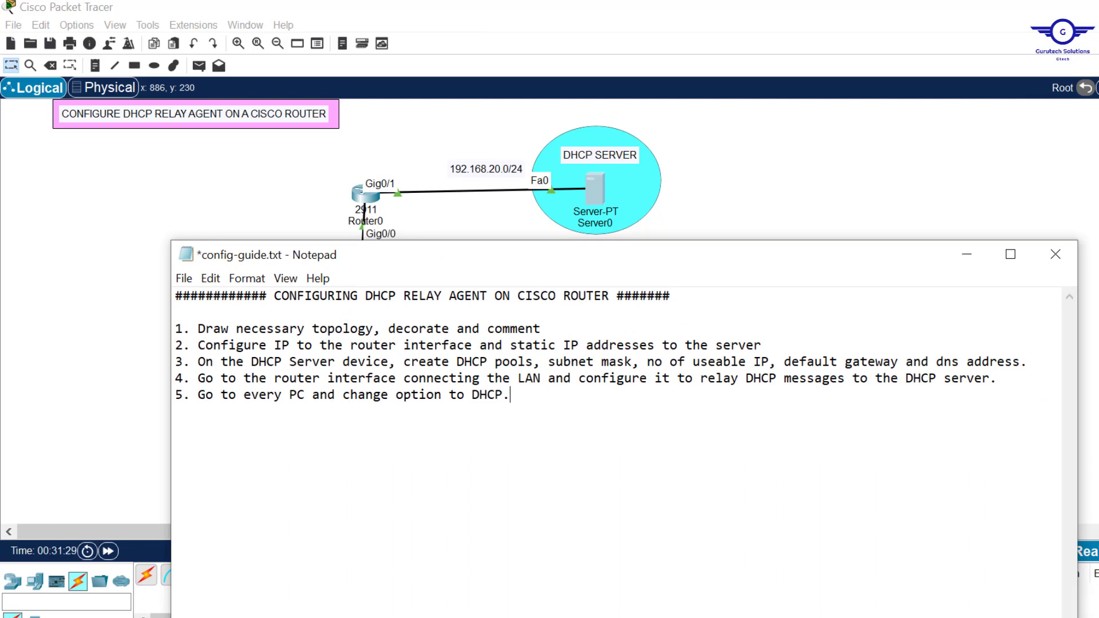
left_click(438, 12)
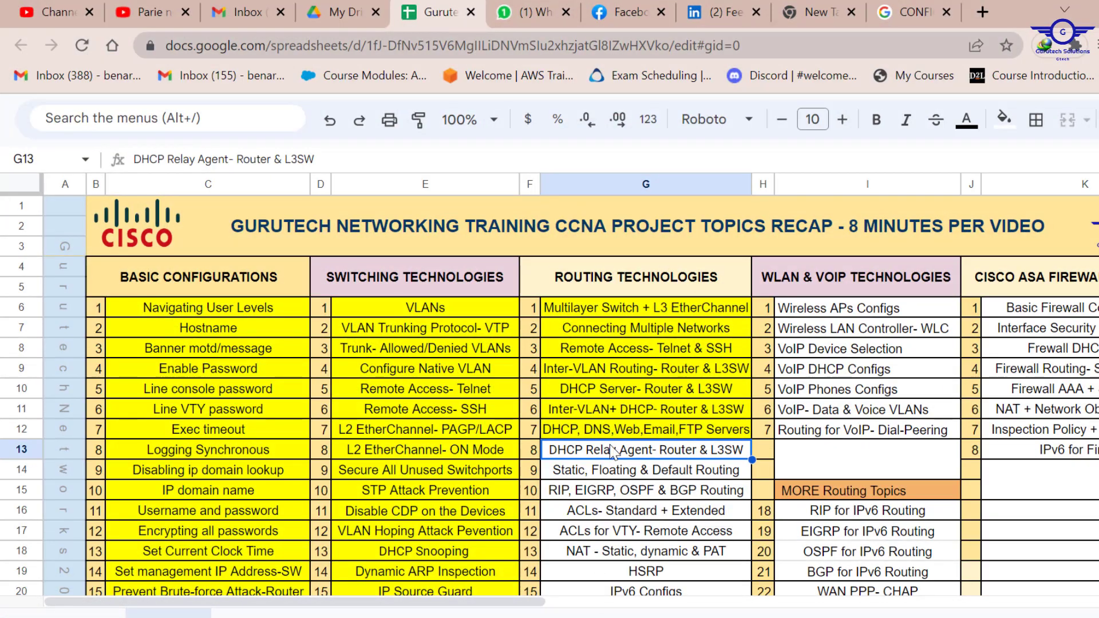
mouse_move(734, 435)
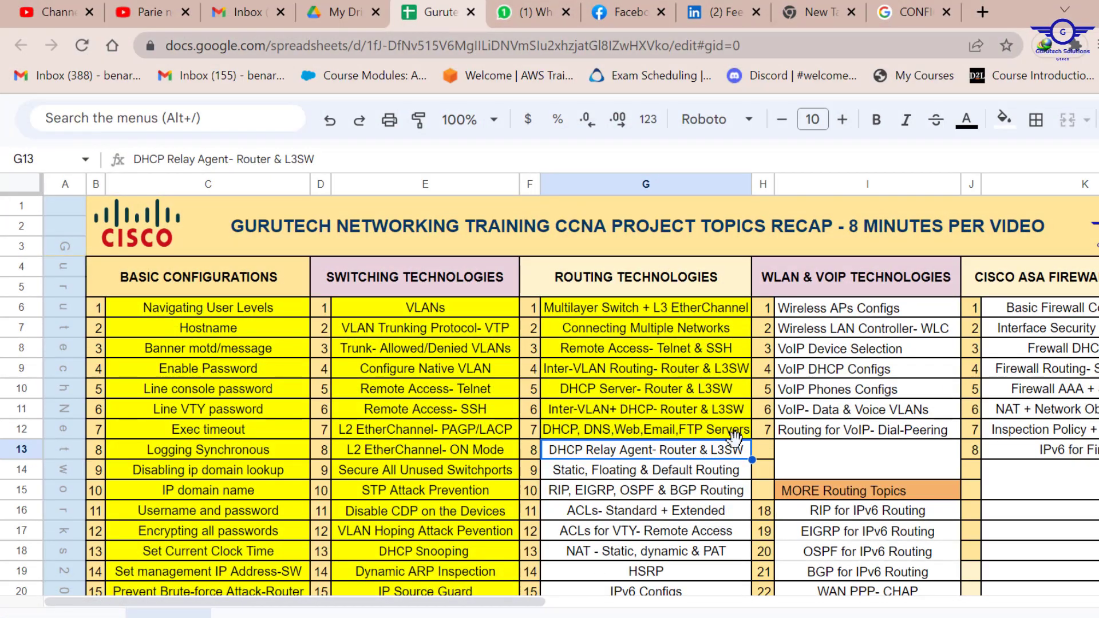